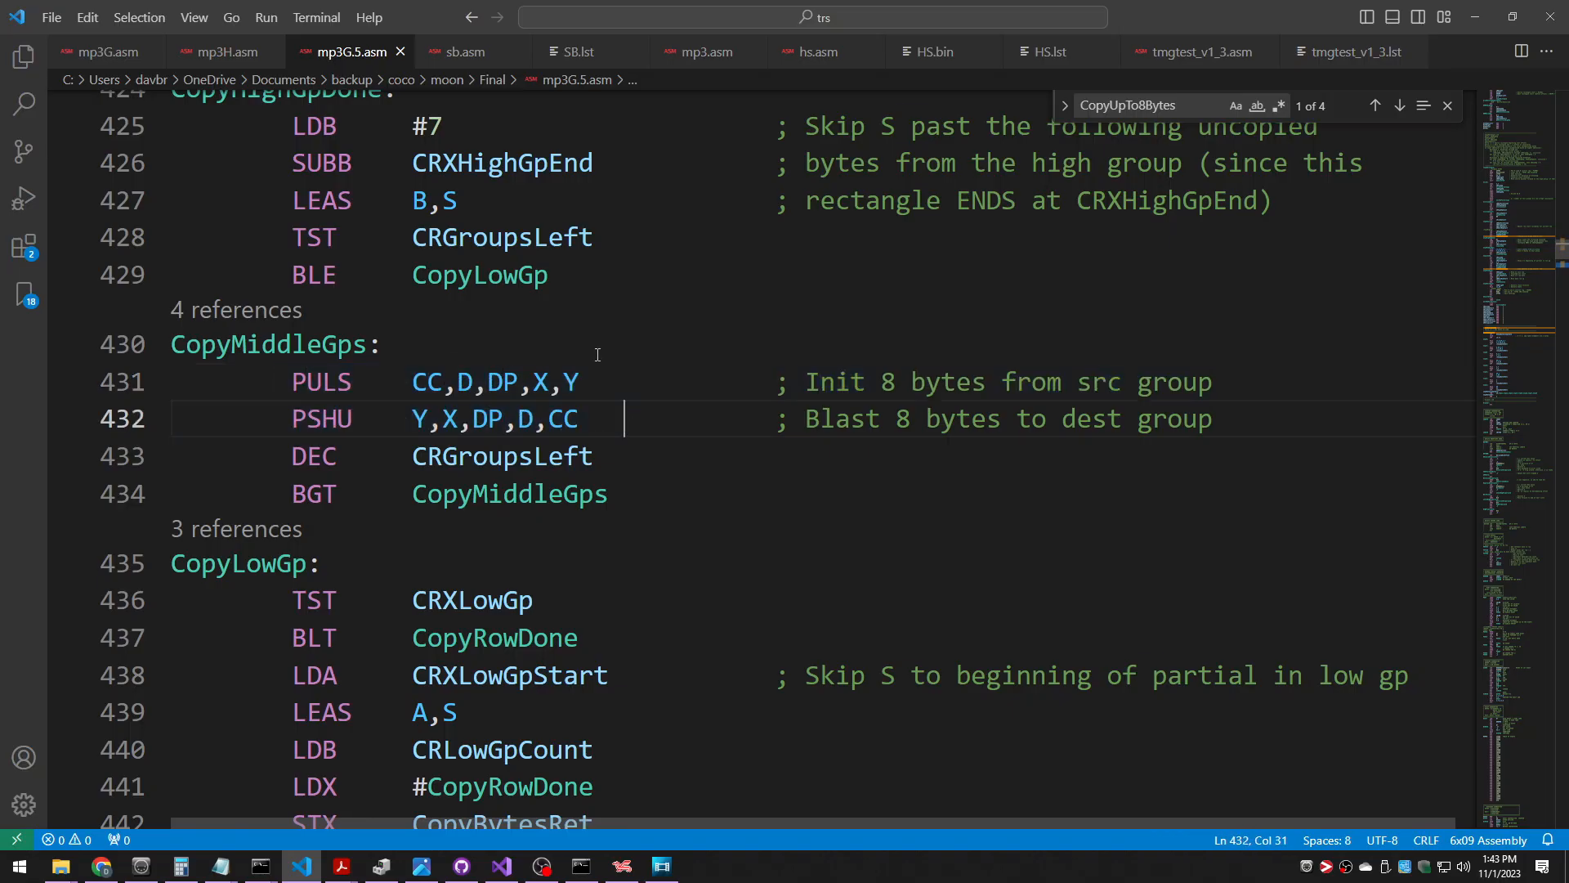
mouse_move(479, 405)
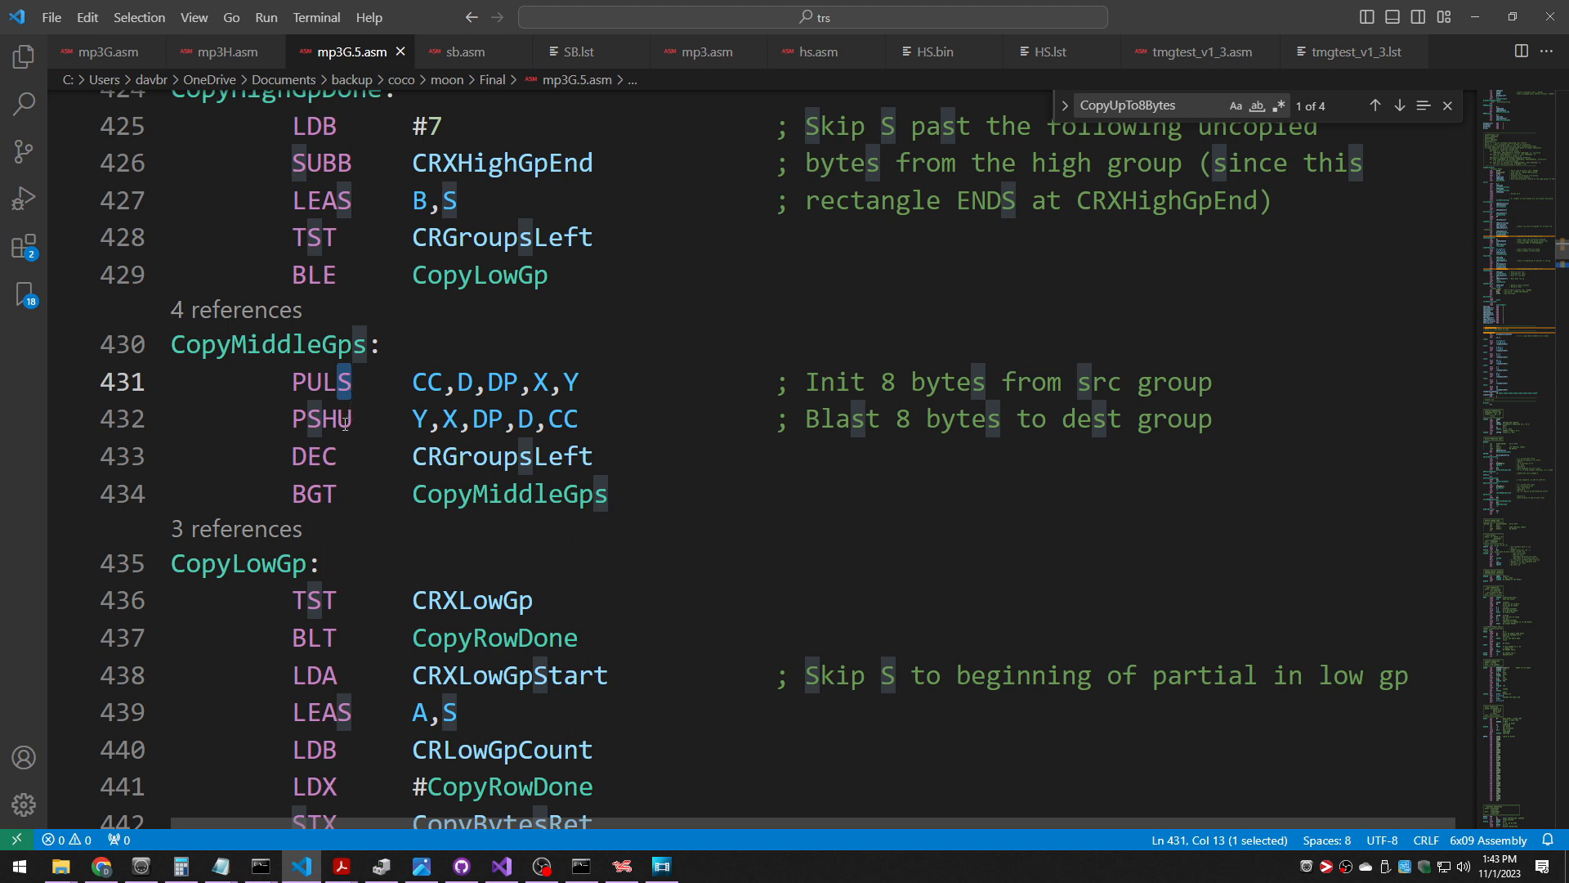
- Follow the CopyUpTo8Bytes call target from the eight-byte pull line to its subroutine definition
click(392, 418)
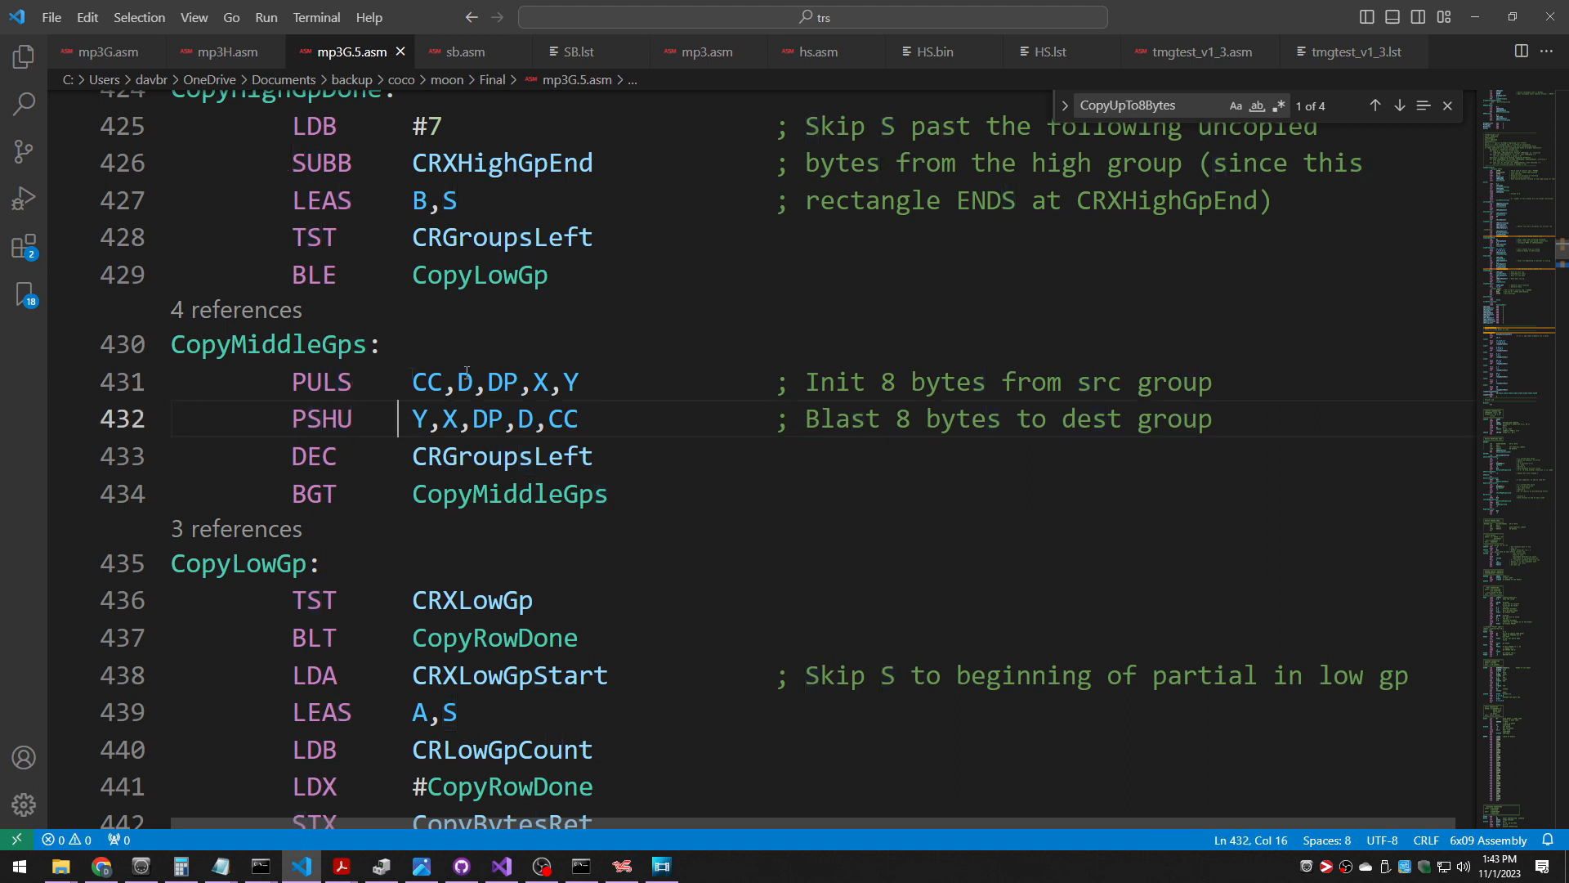
mouse_move(366, 474)
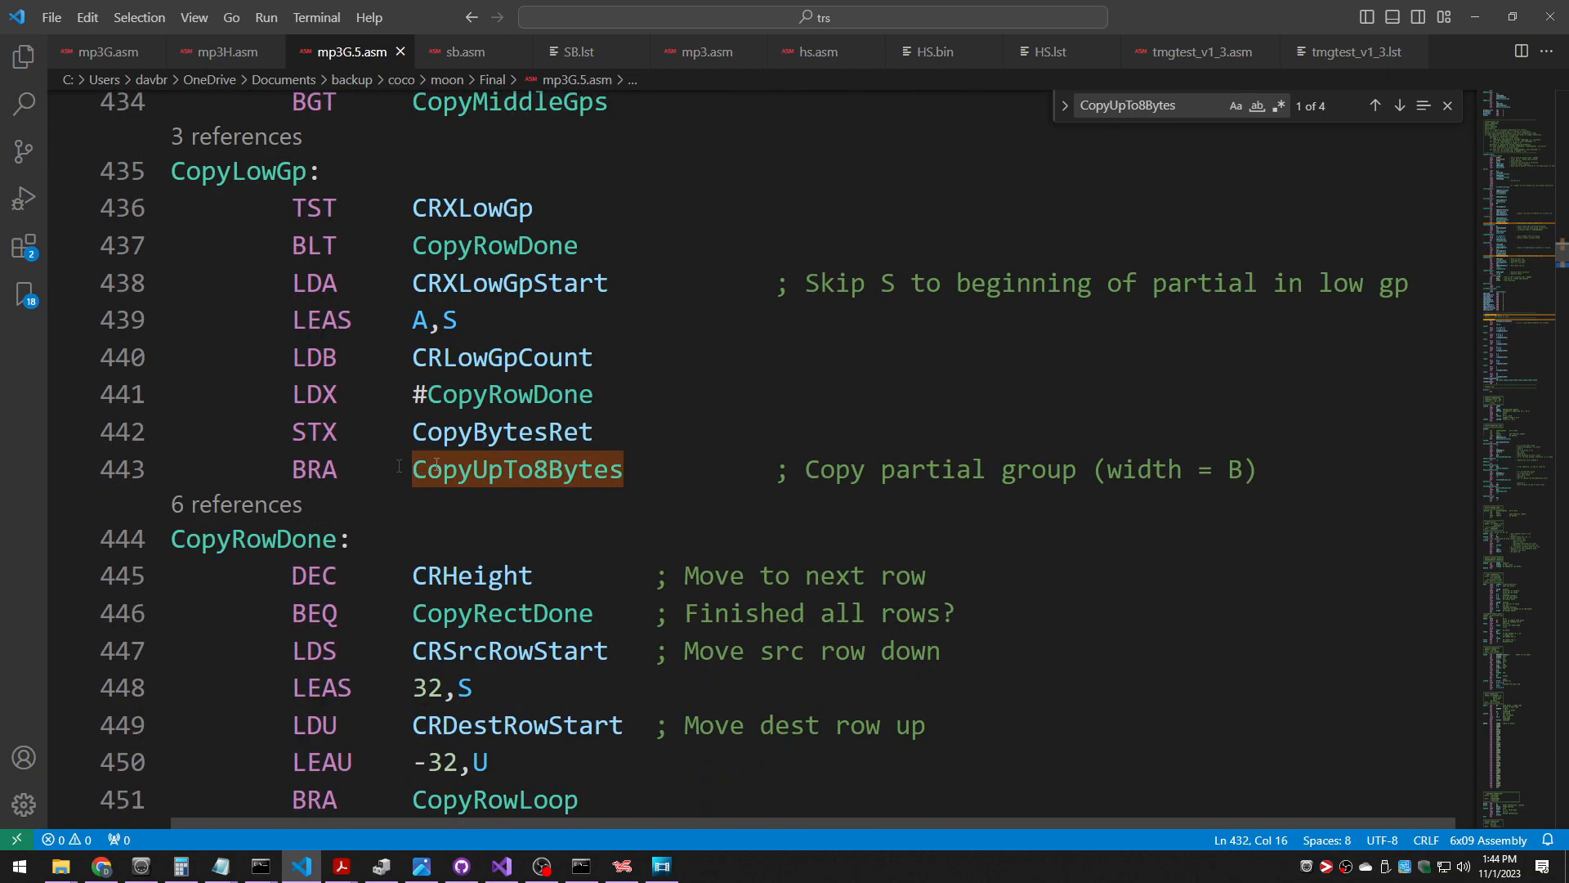
double_click(517, 469)
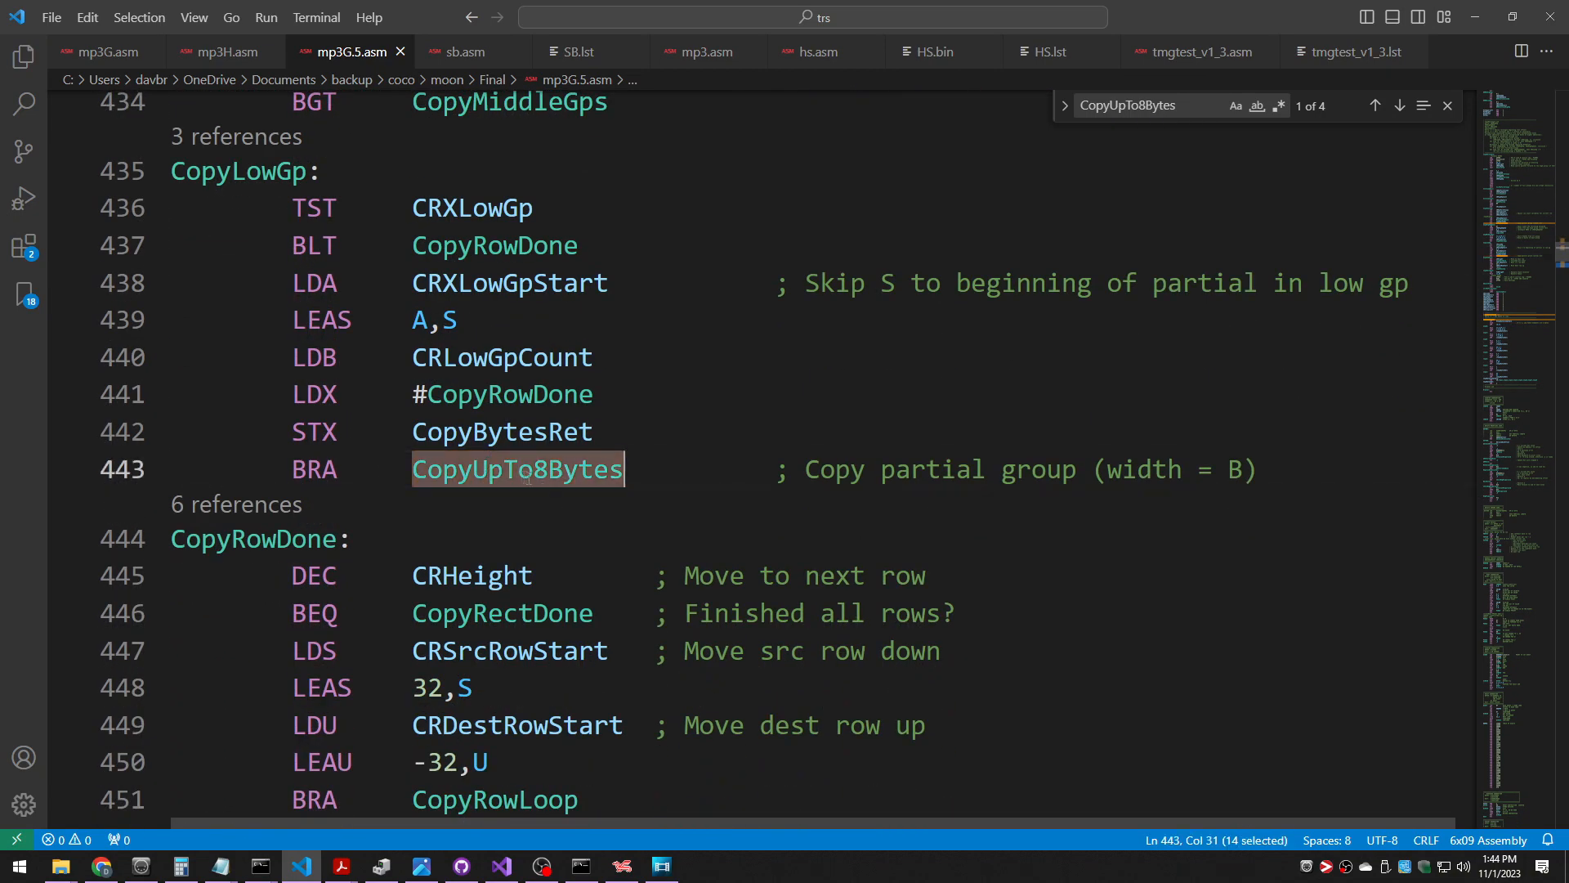
click(1399, 105)
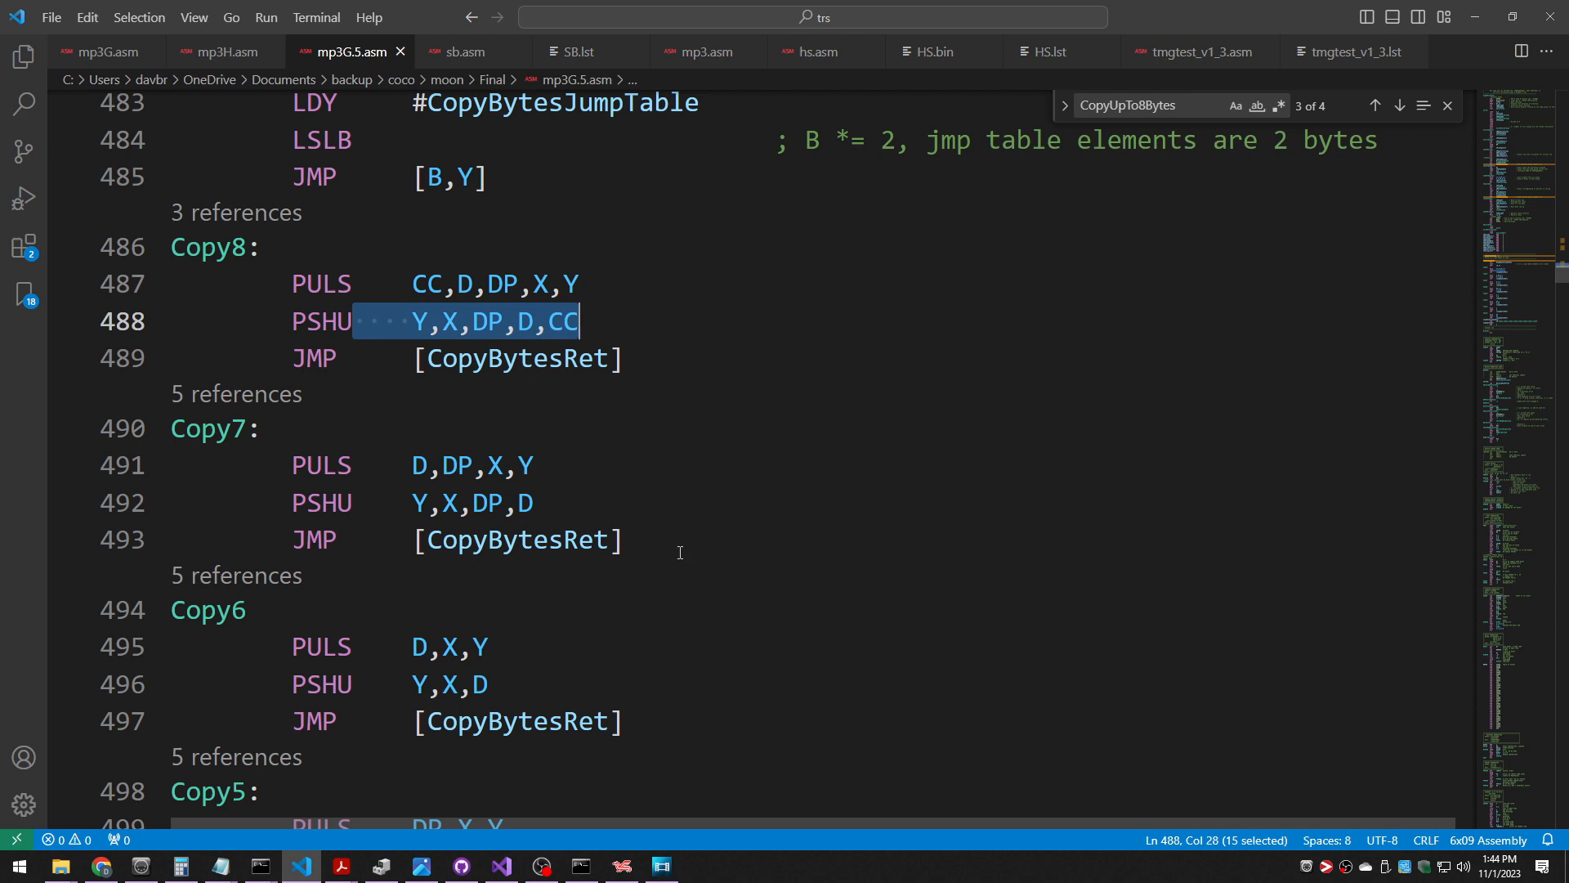
- Review Copy7's pull line, the register B entry comment and the CopyBytesJumpTable load lines
click(474, 464)
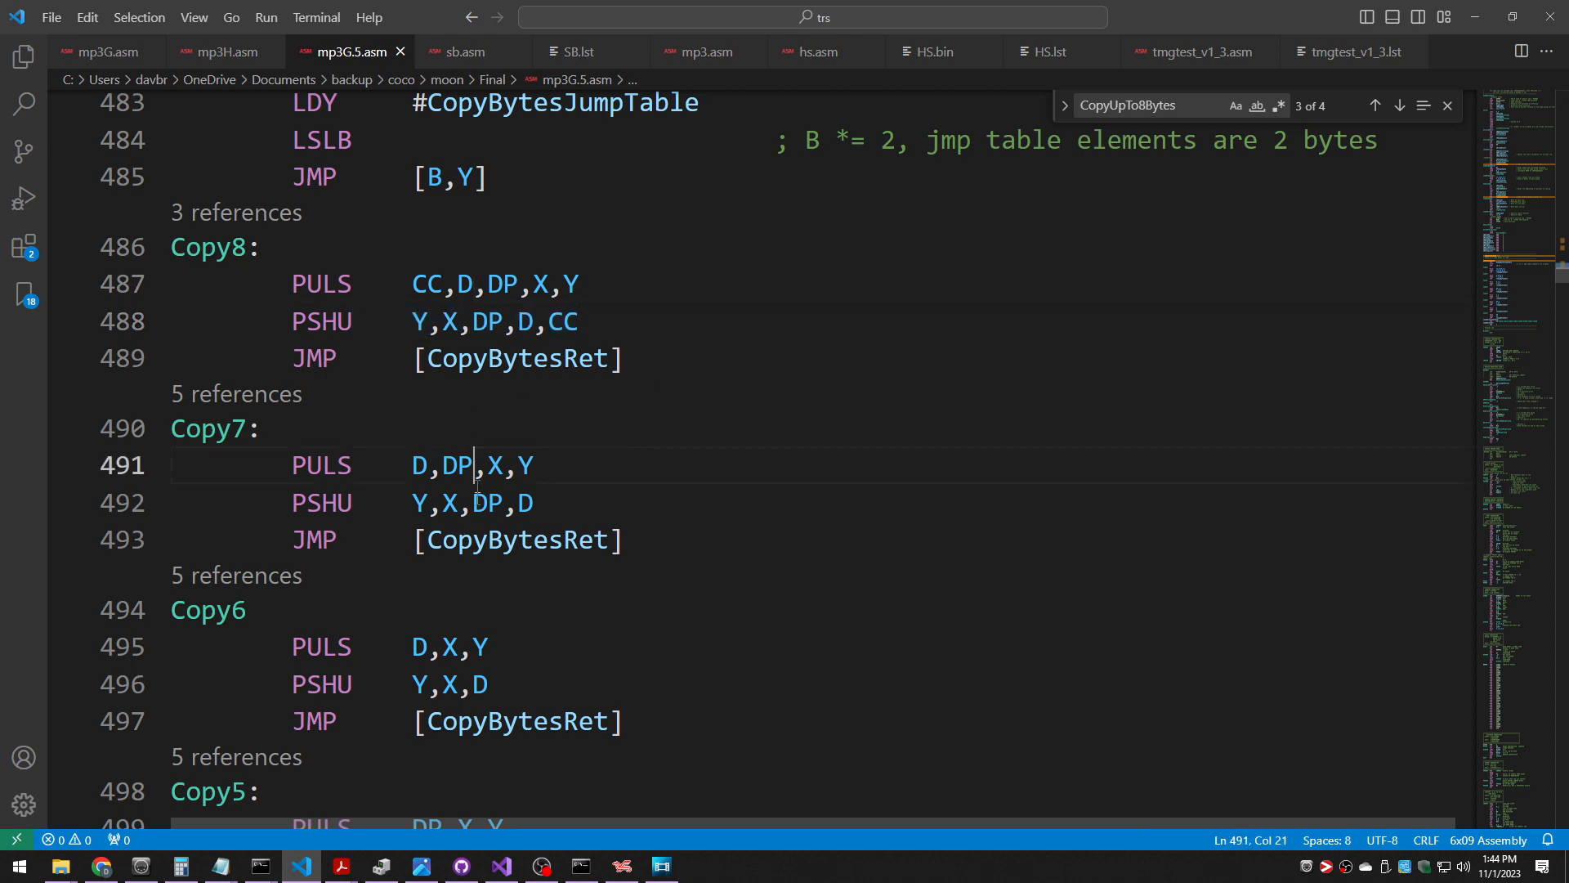
scroll(down, 3)
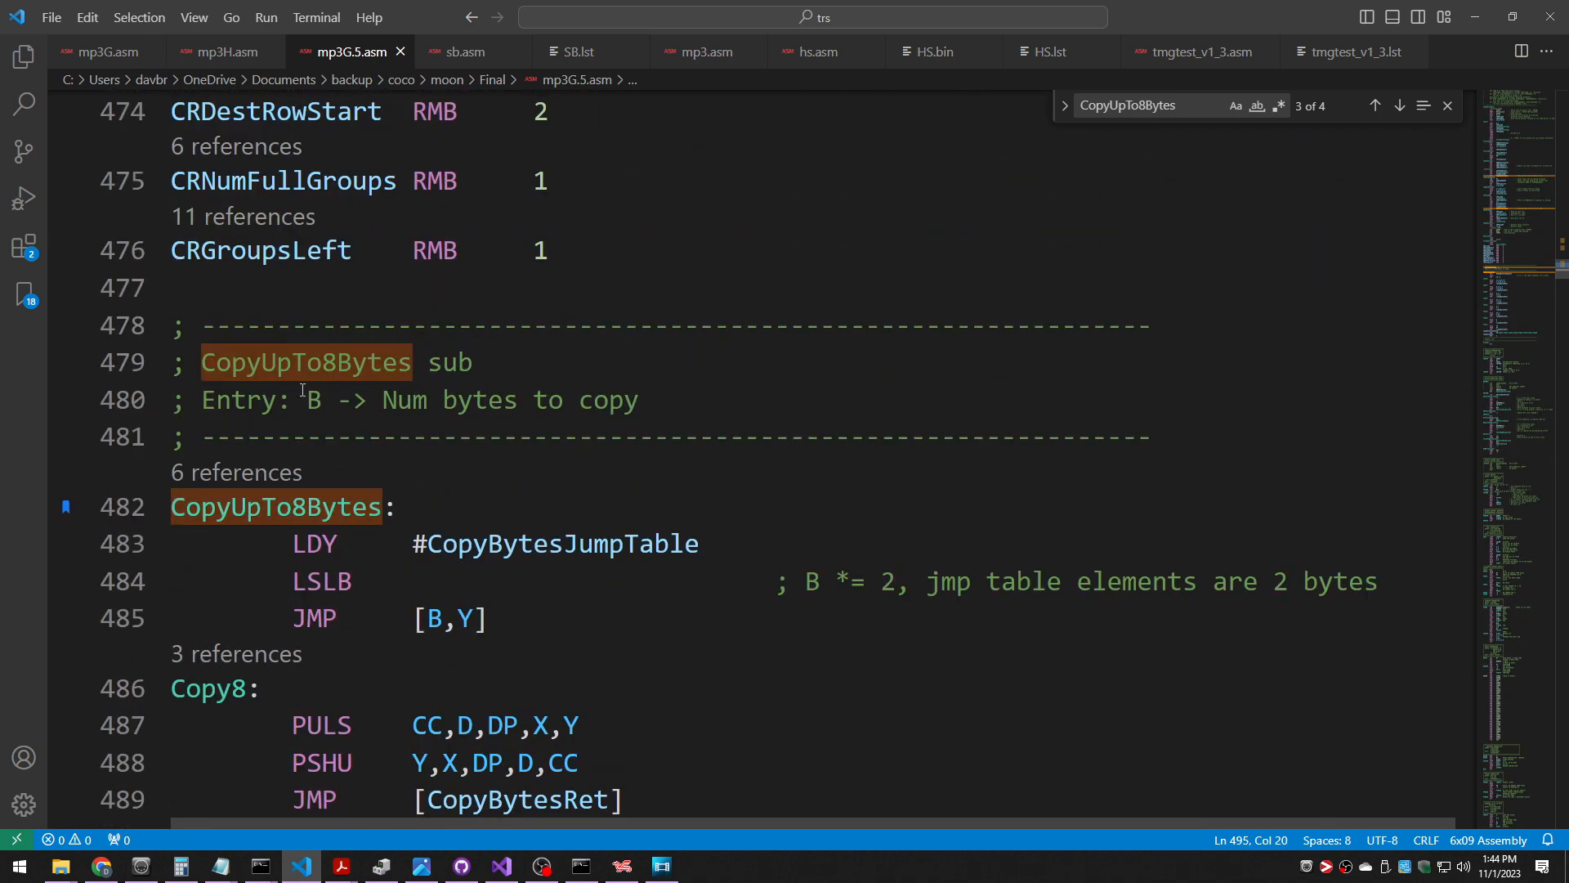
double_click(312, 399)
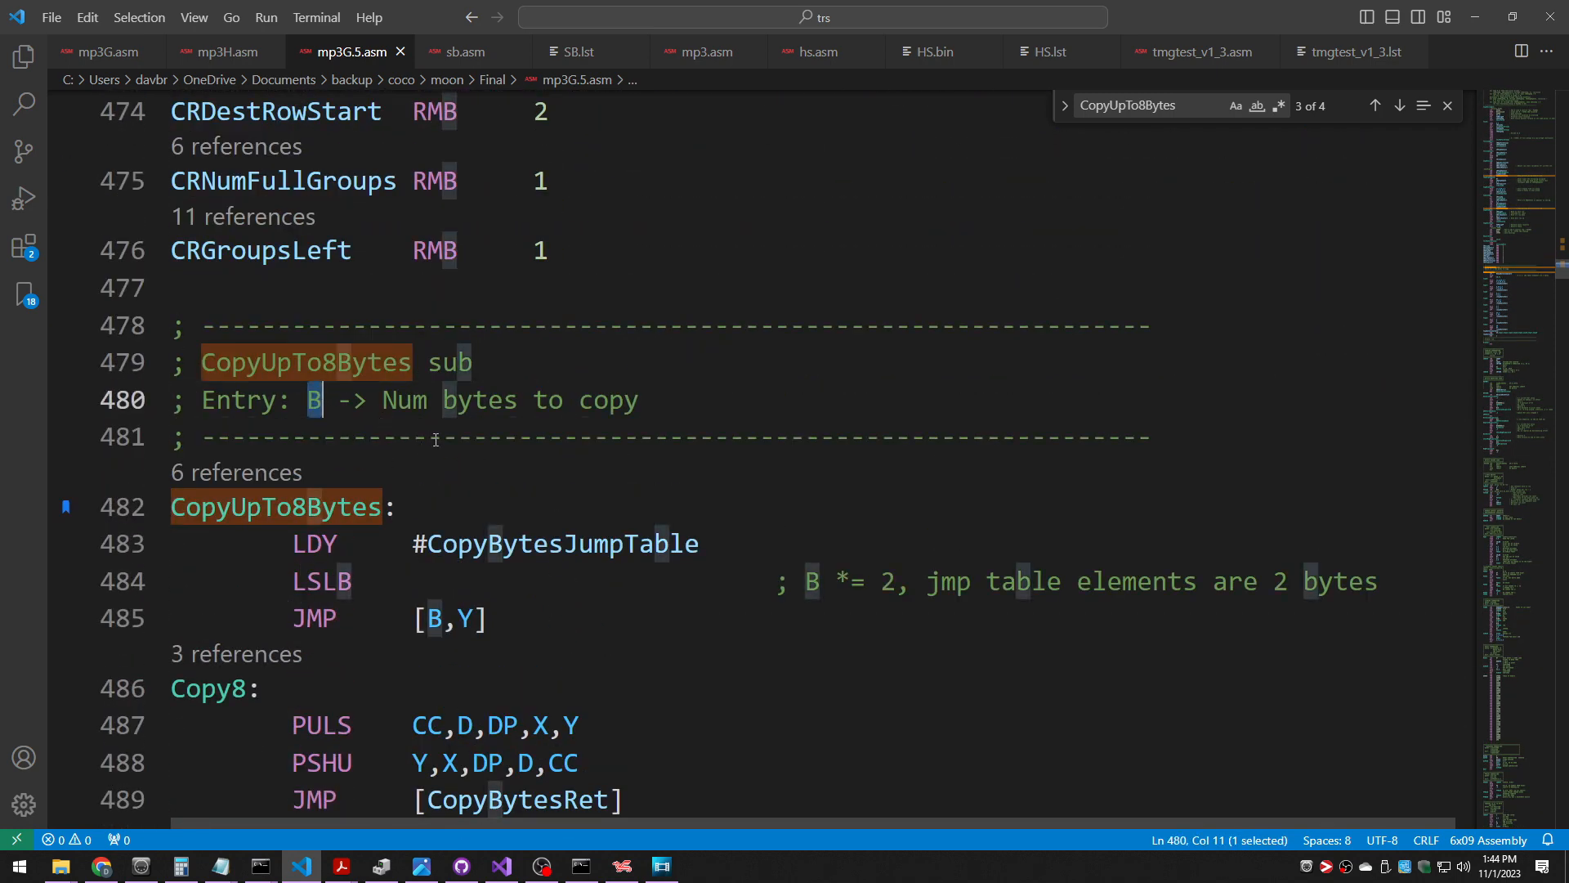
click(452, 544)
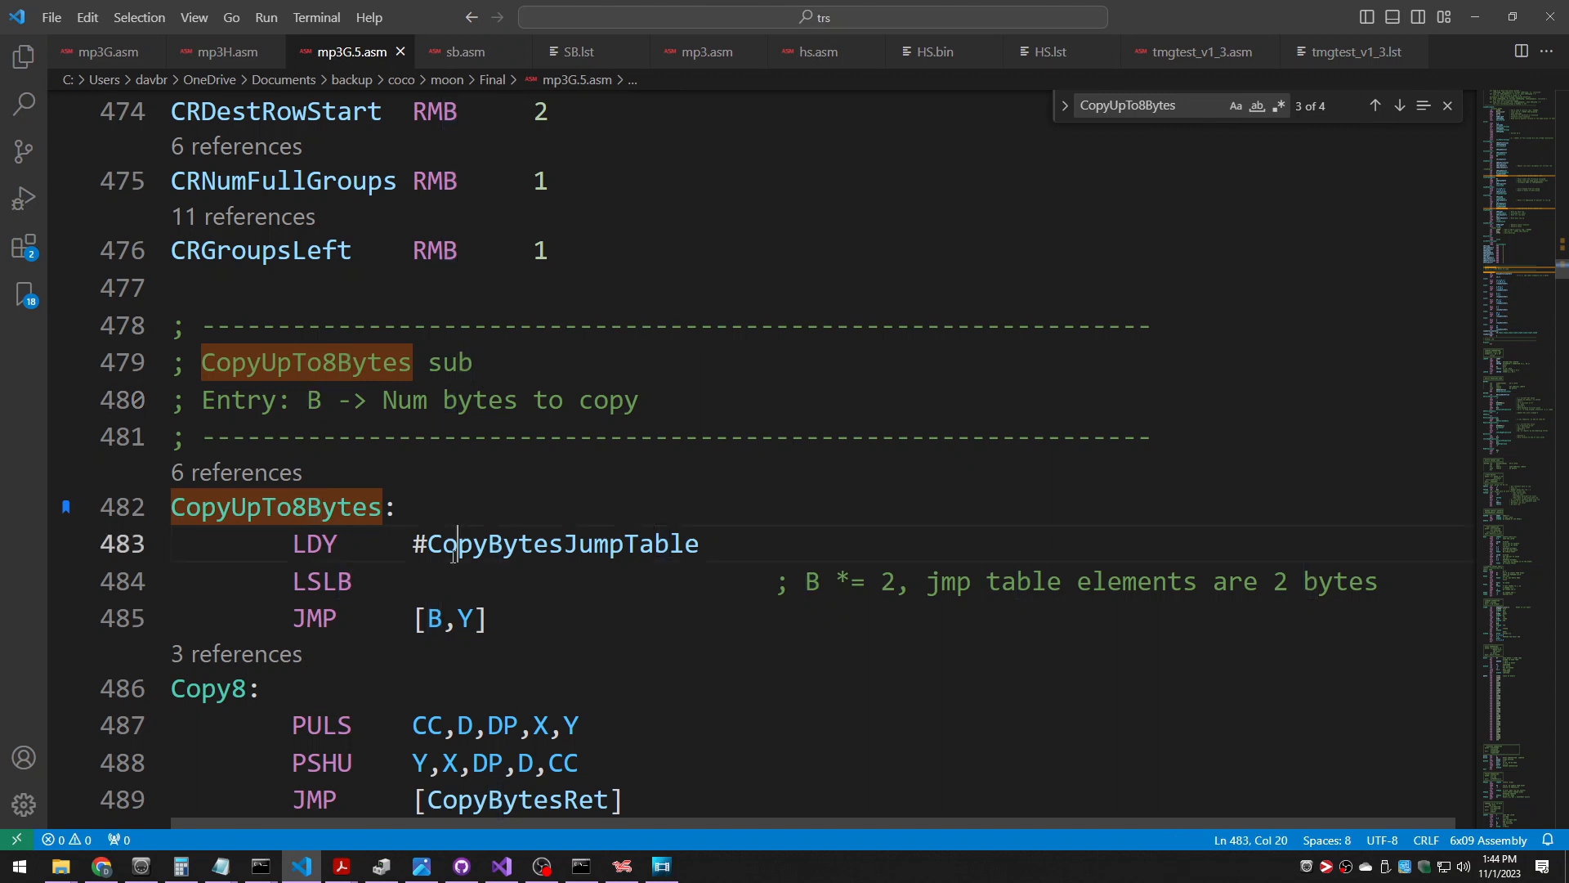
drag(456, 543, 497, 618)
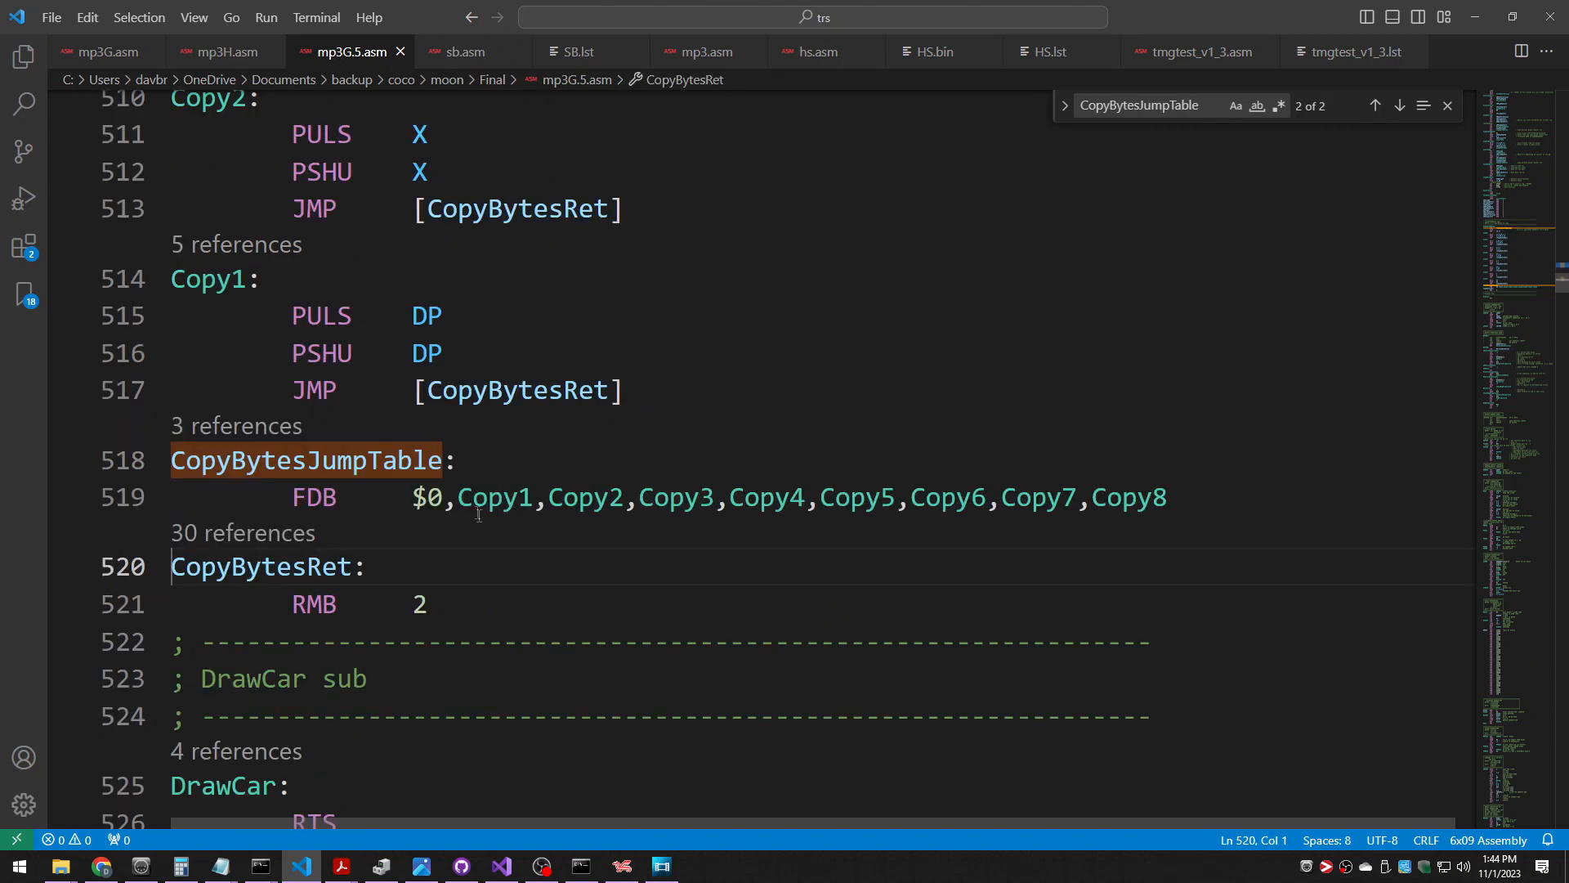
double_click(494, 497)
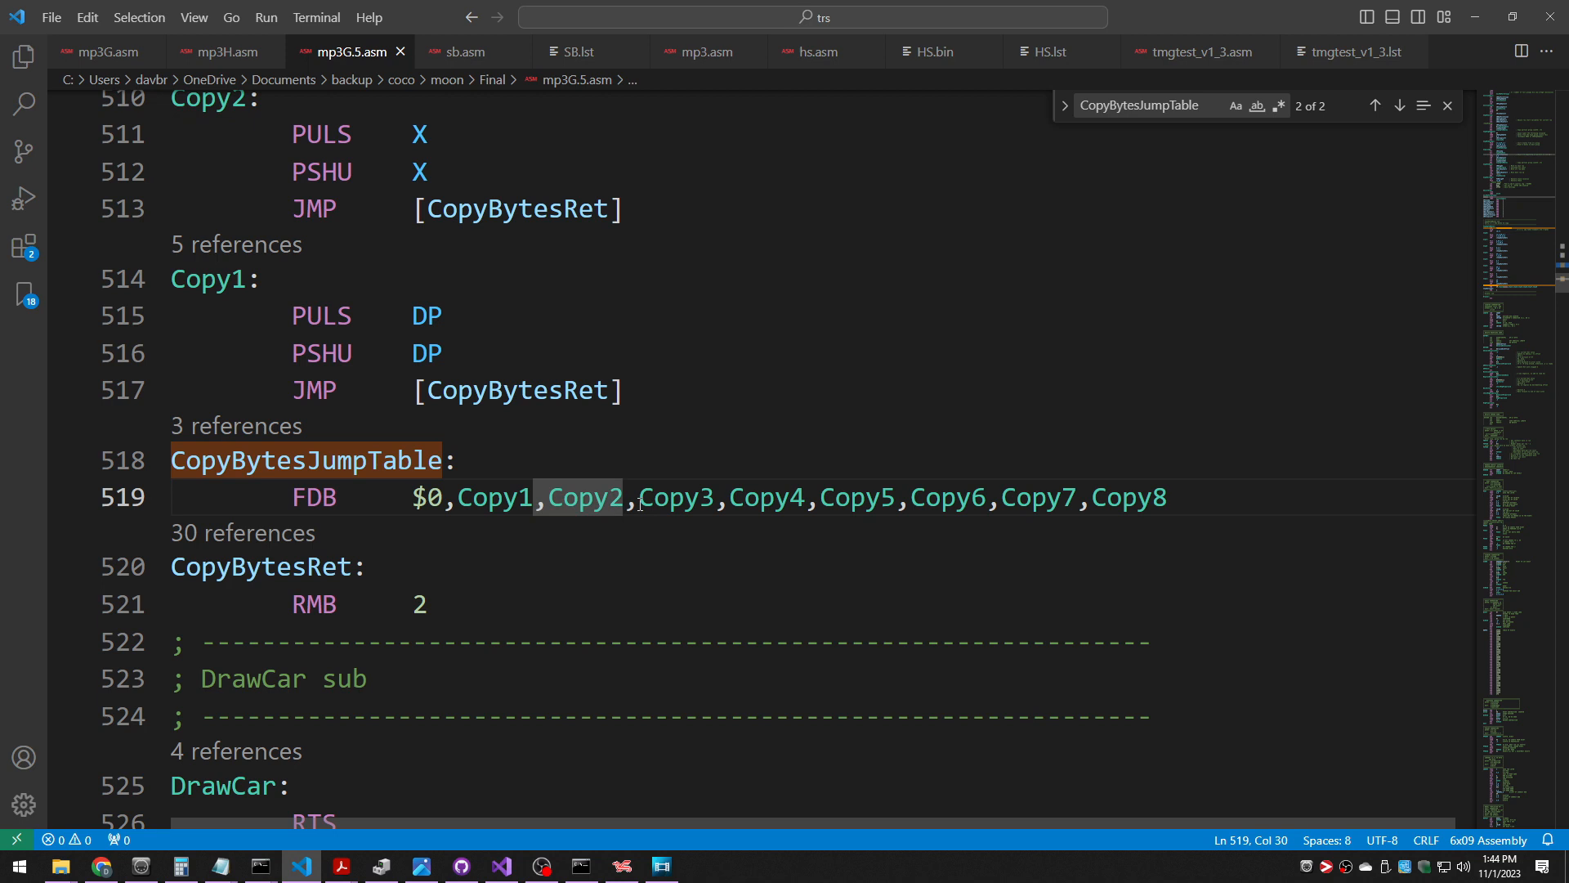
double_click(677, 497)
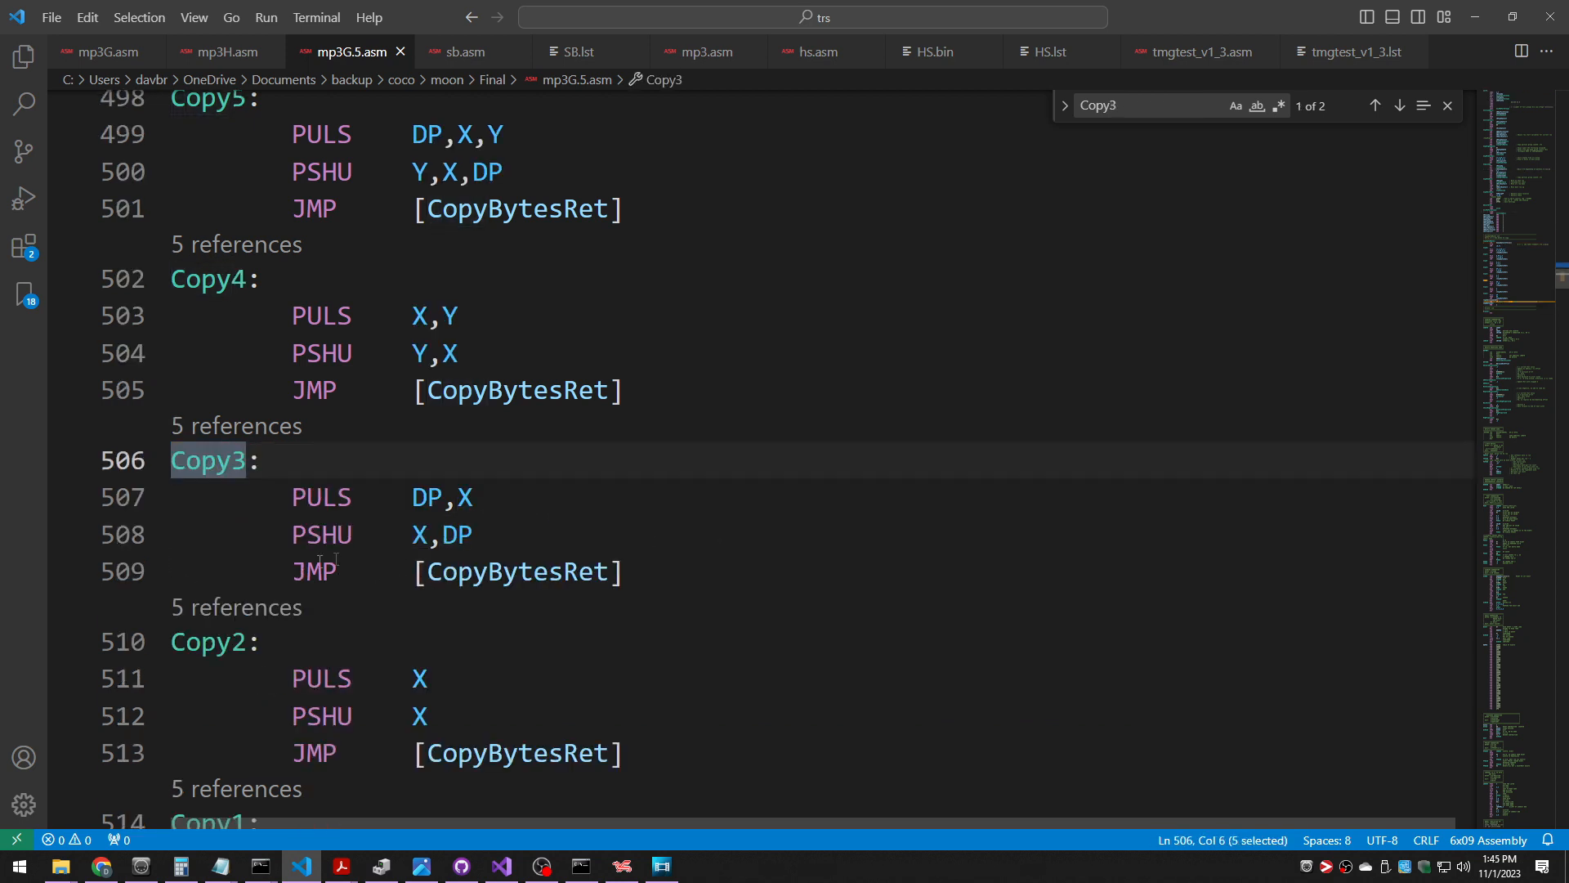
double_click(314, 572)
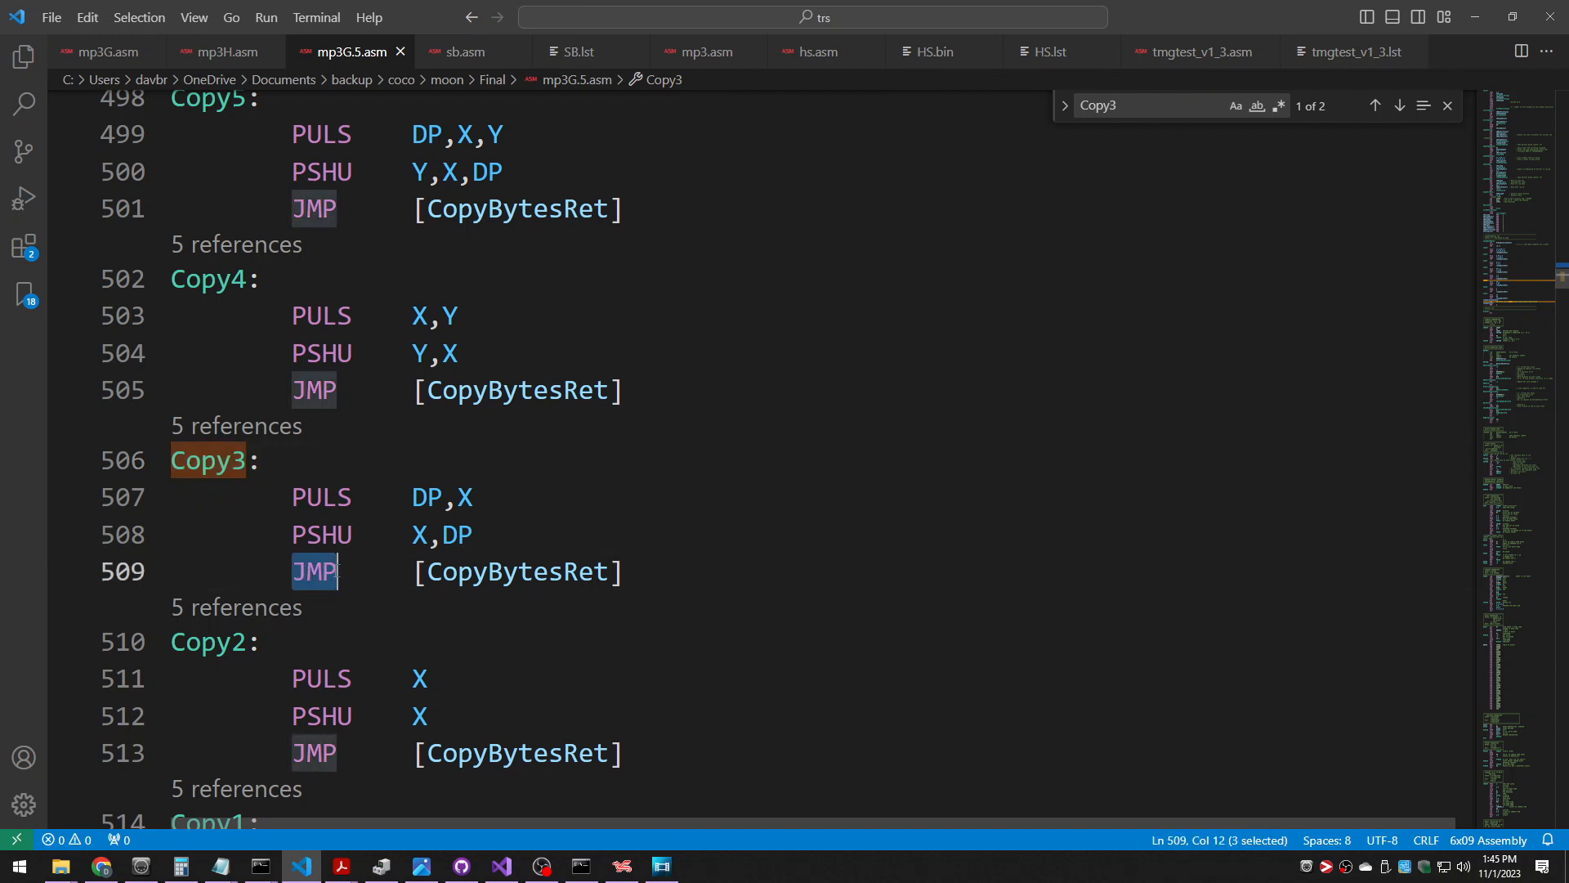
double_click(516, 572)
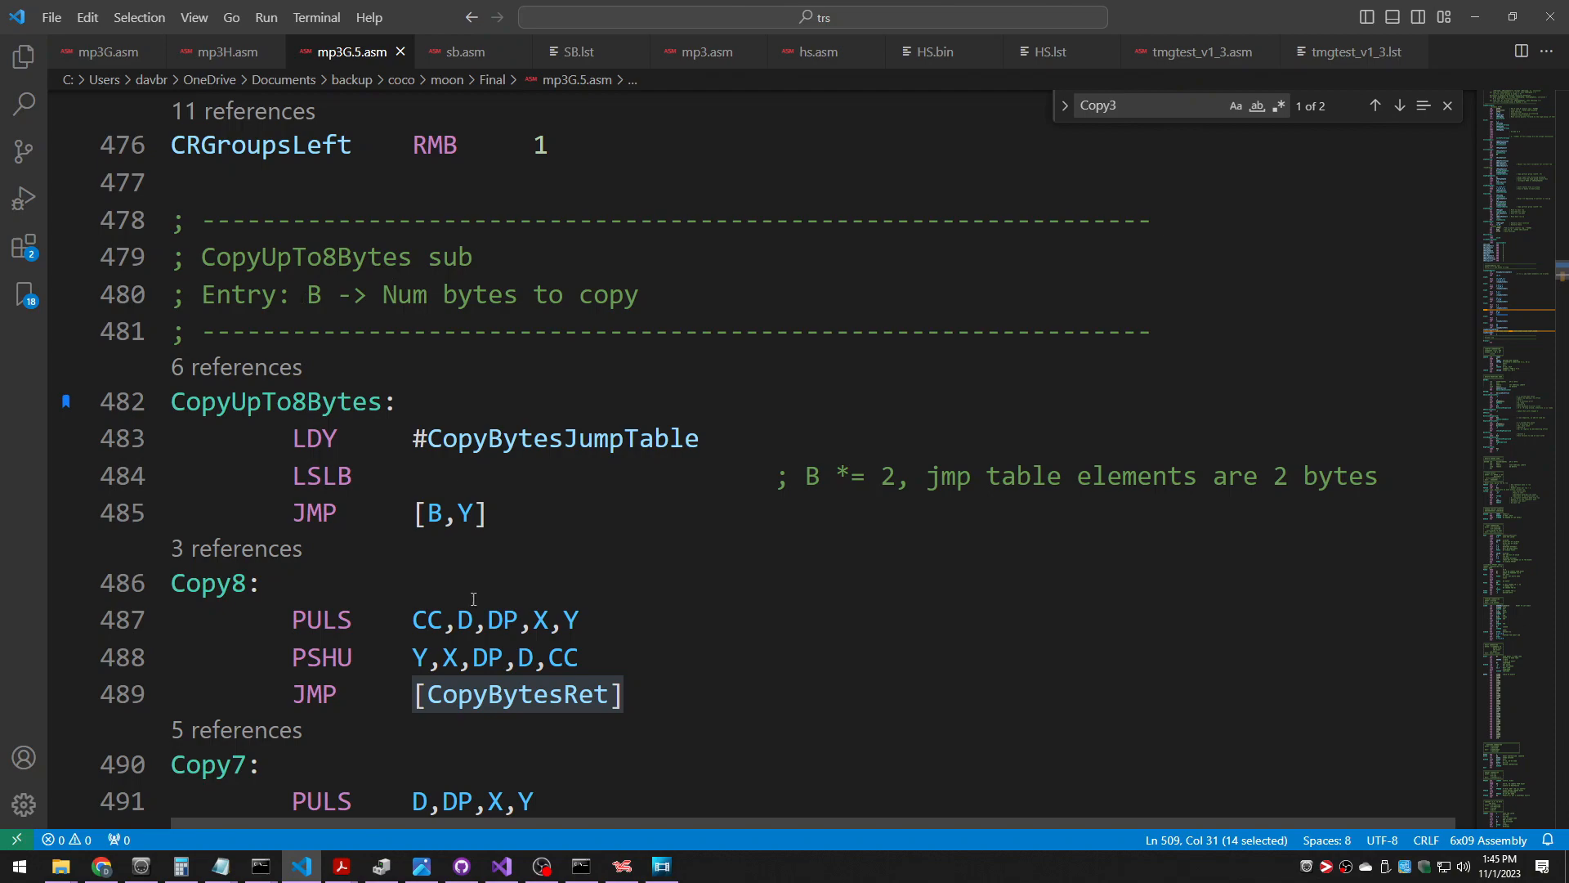
scroll(down, 3)
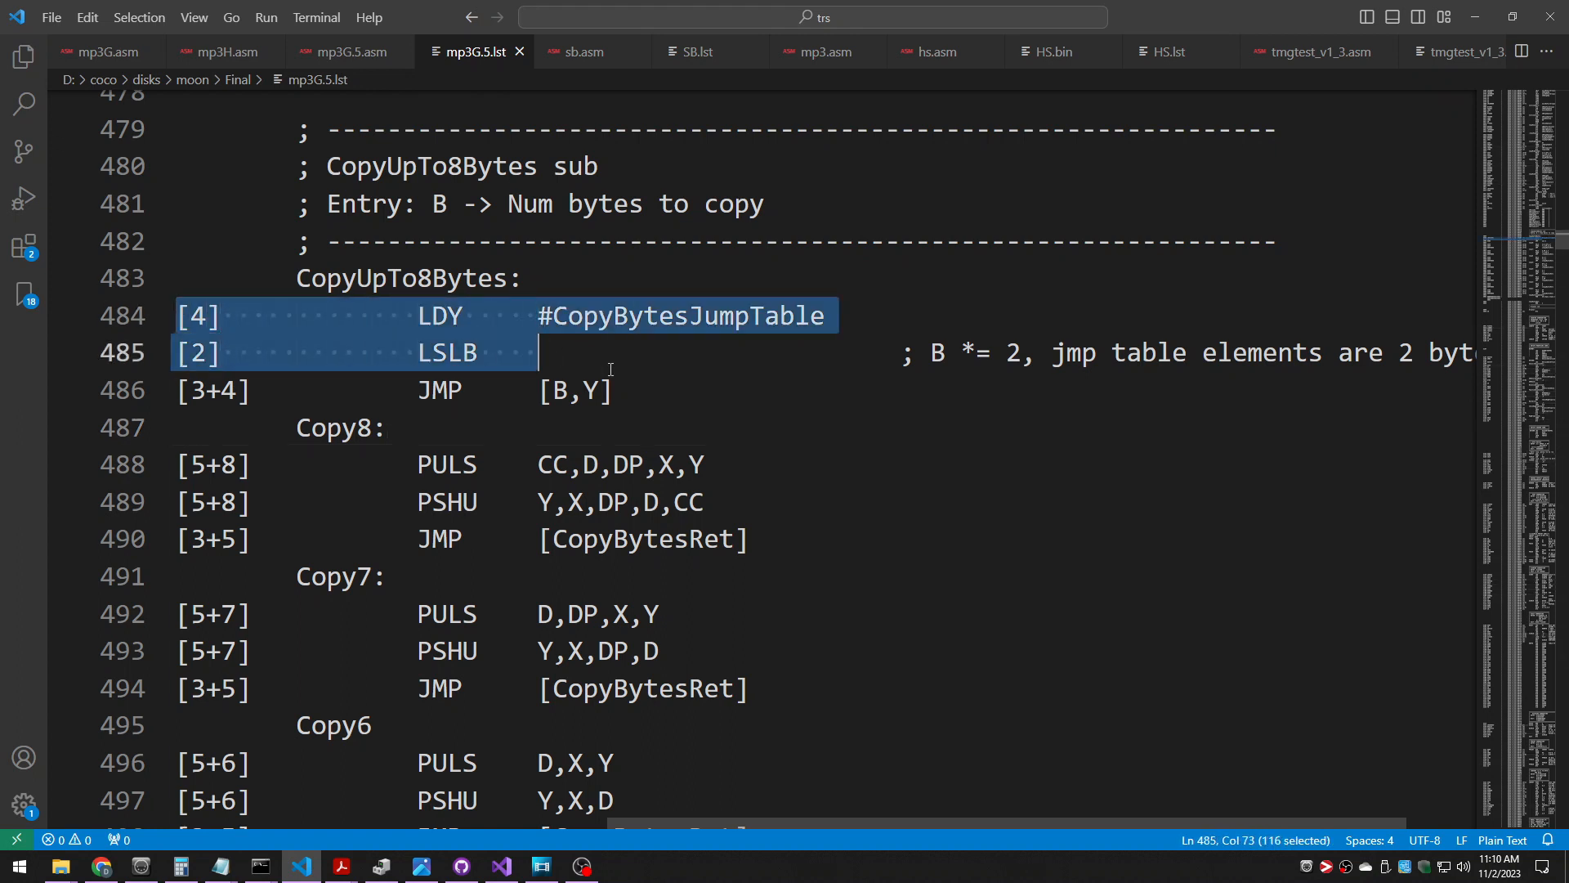
- Select the [B,Y] operand of the indexed jump through the table in mp3G5.lst
click(615, 354)
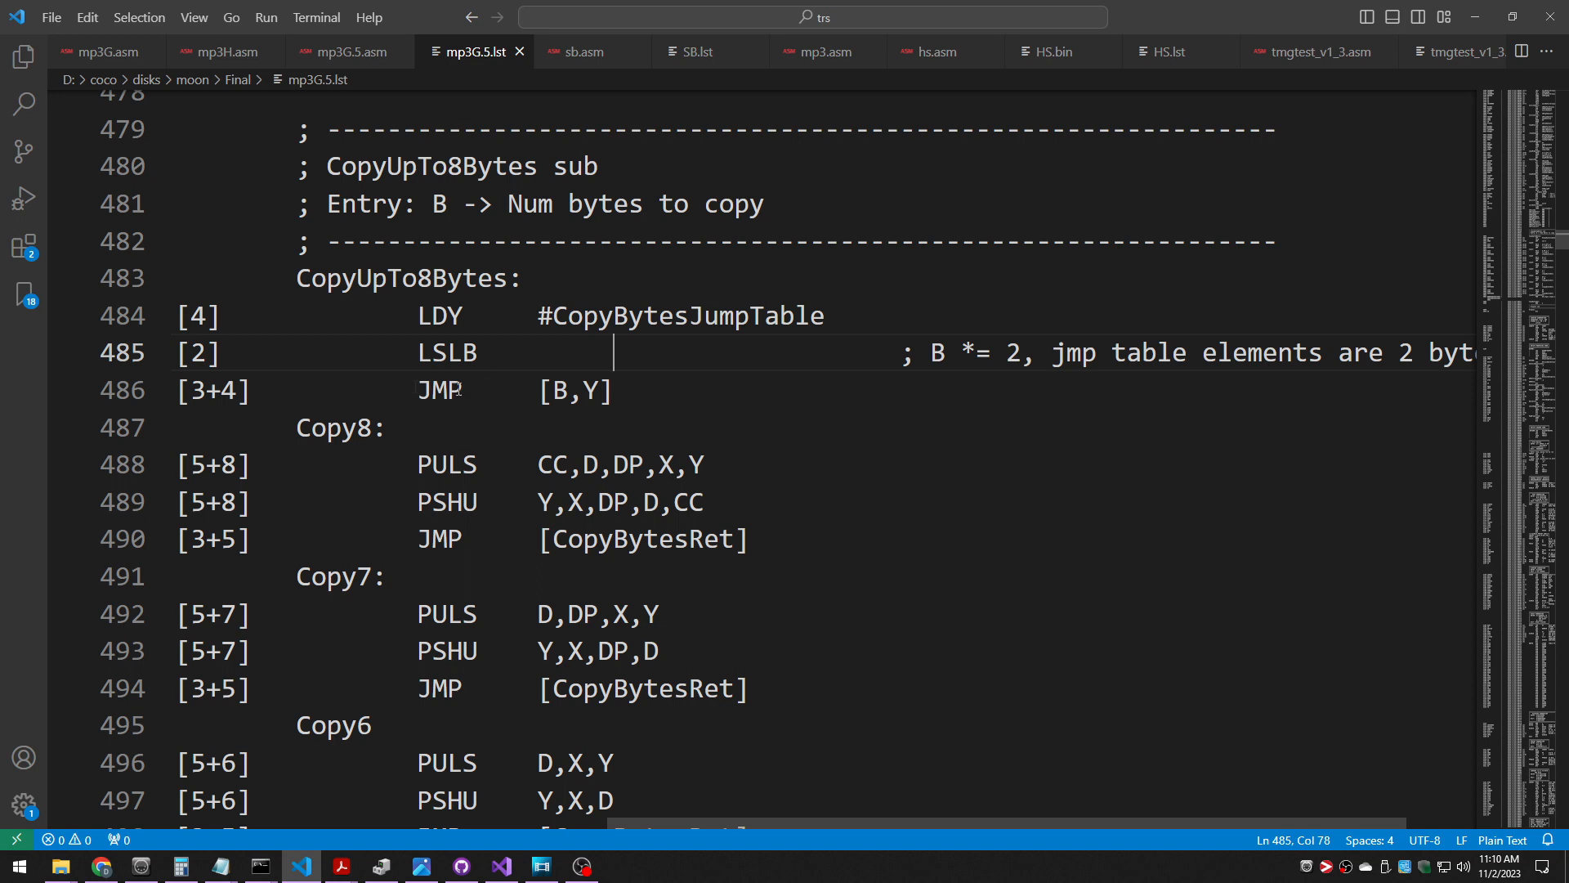
double_click(211, 389)
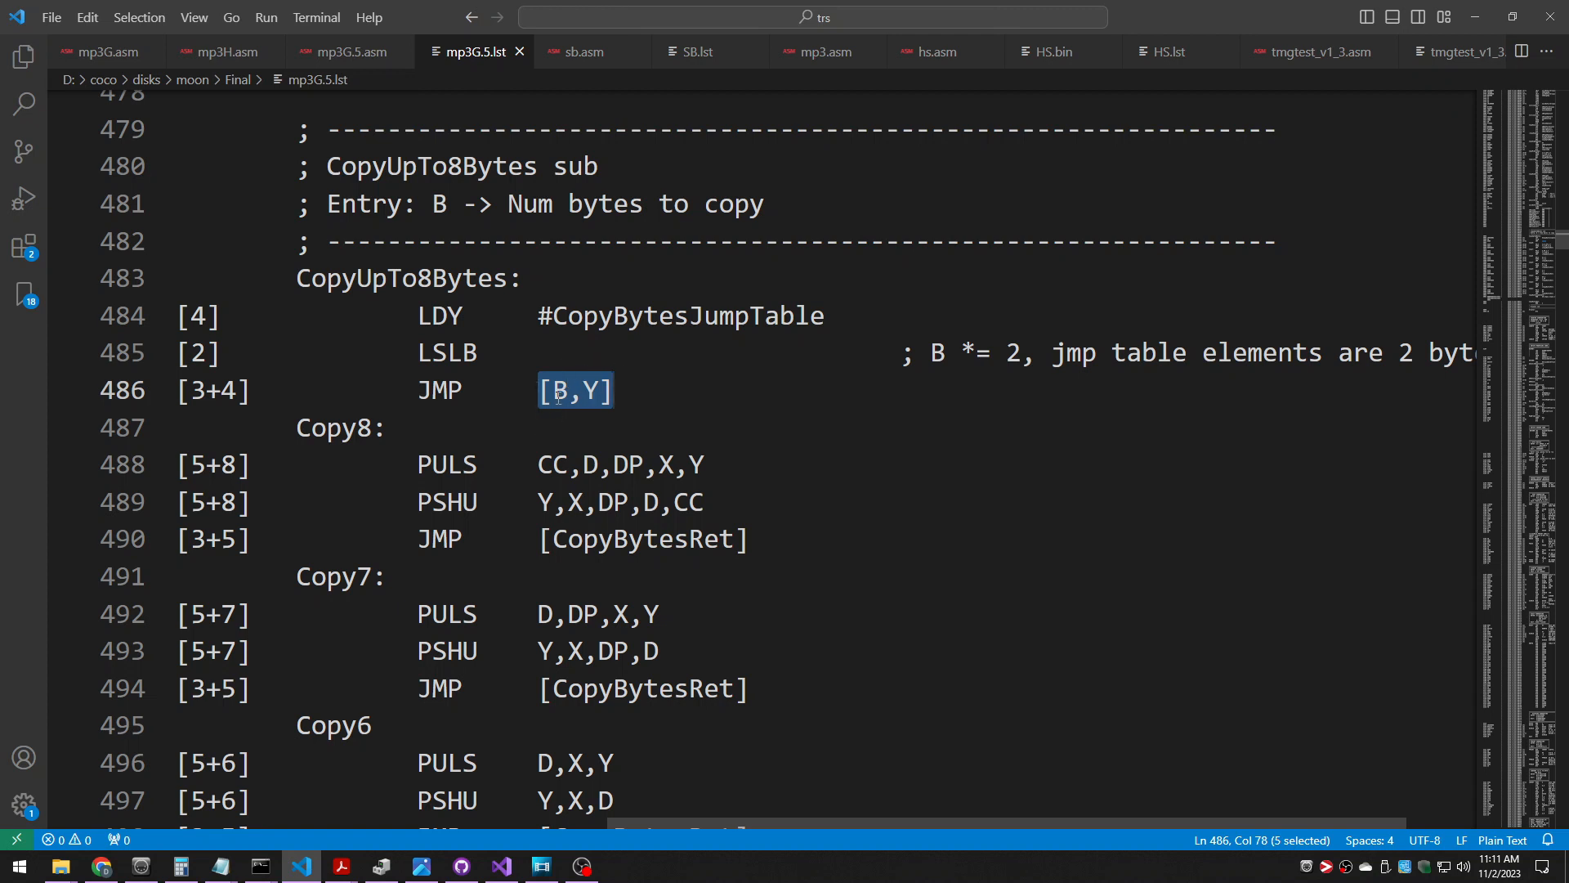
mouse_move(239, 370)
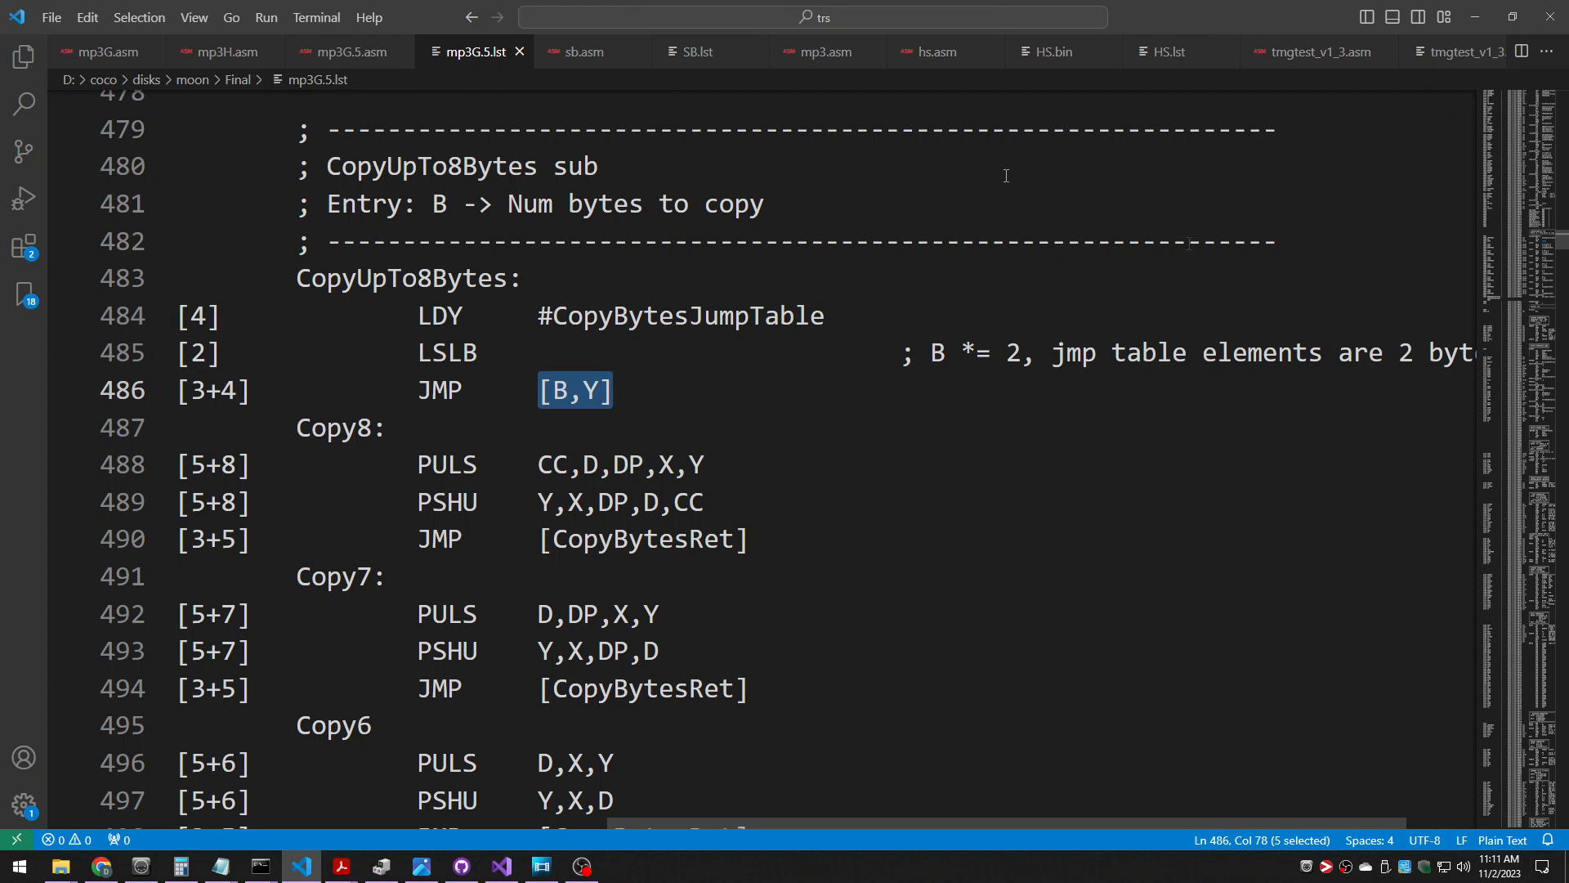
mouse_move(762, 252)
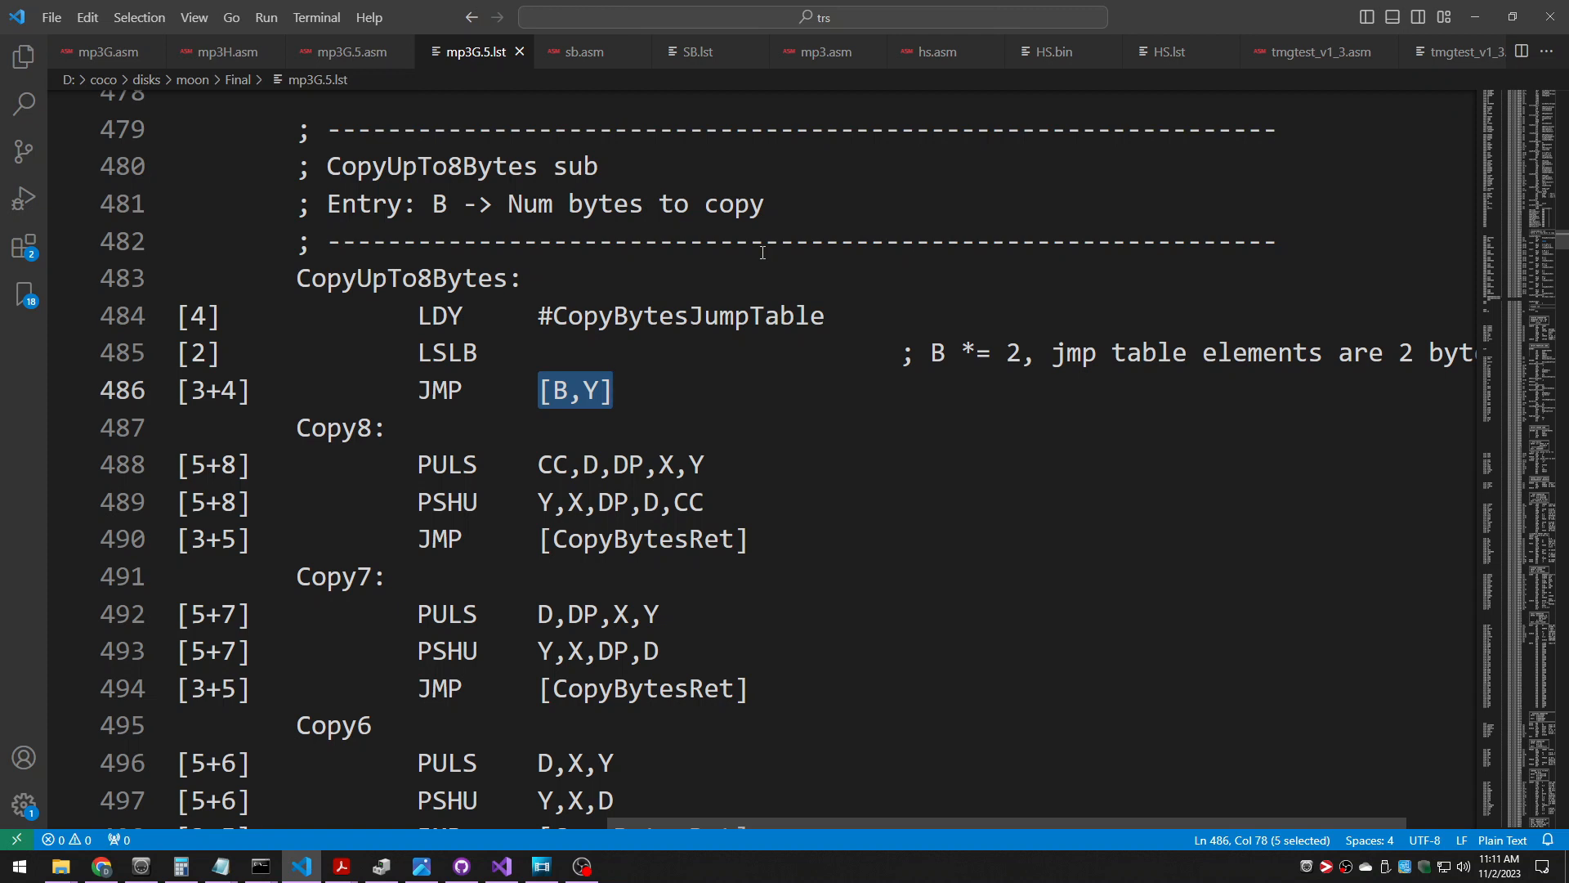
mouse_move(601, 269)
text(CopyUpTo8Bytes)
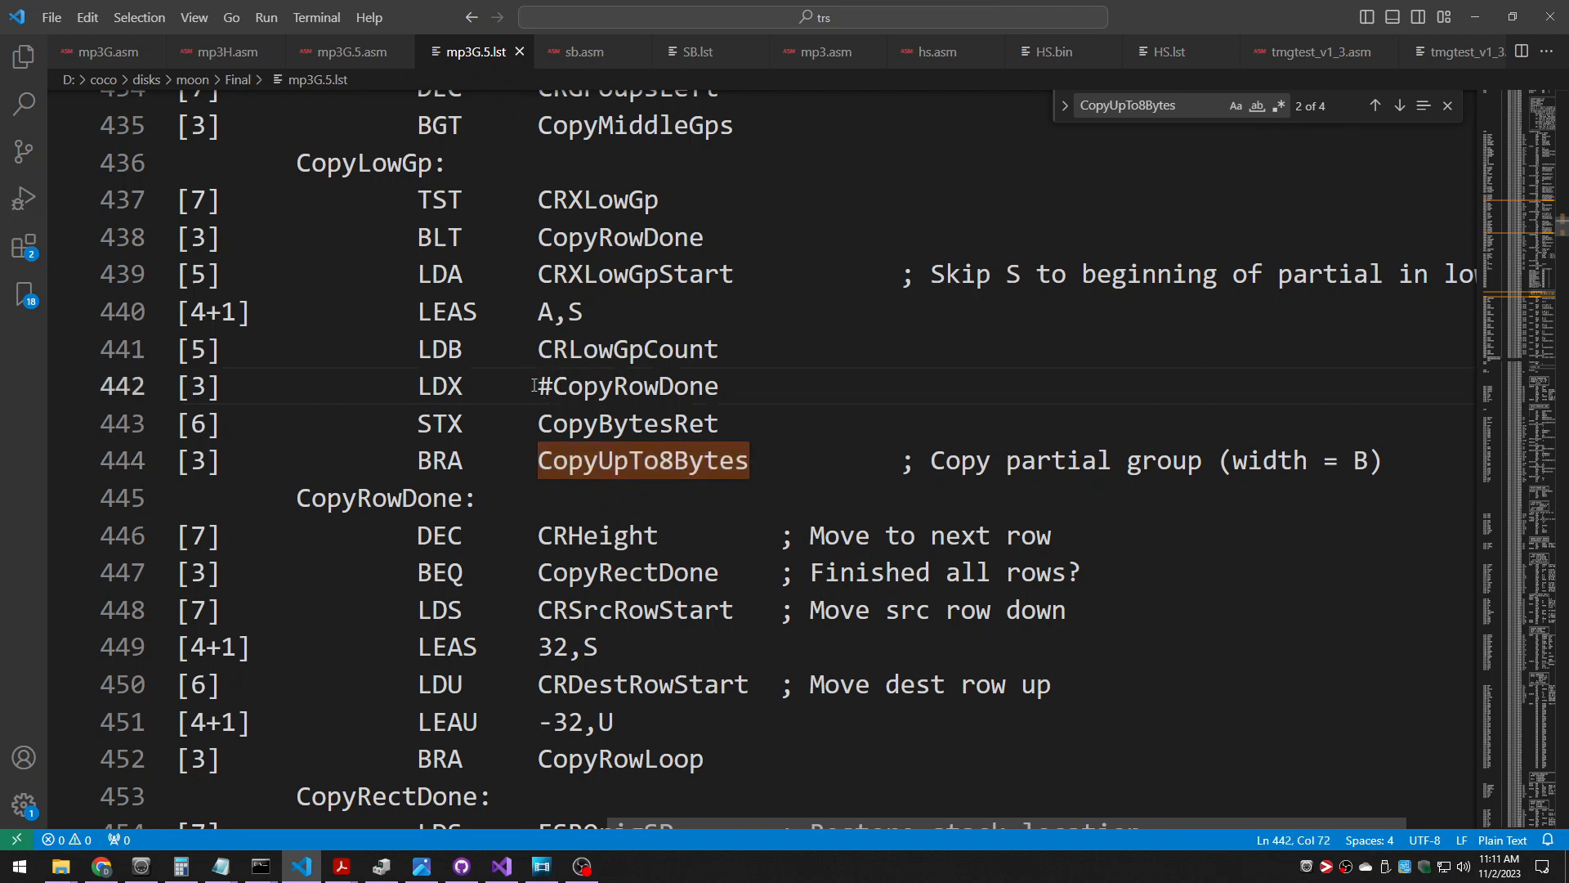
- Highlight the STX CopyBytesRet instruction and its [6] cycle count, then move to mp3G.asm
drag(536, 386, 719, 386)
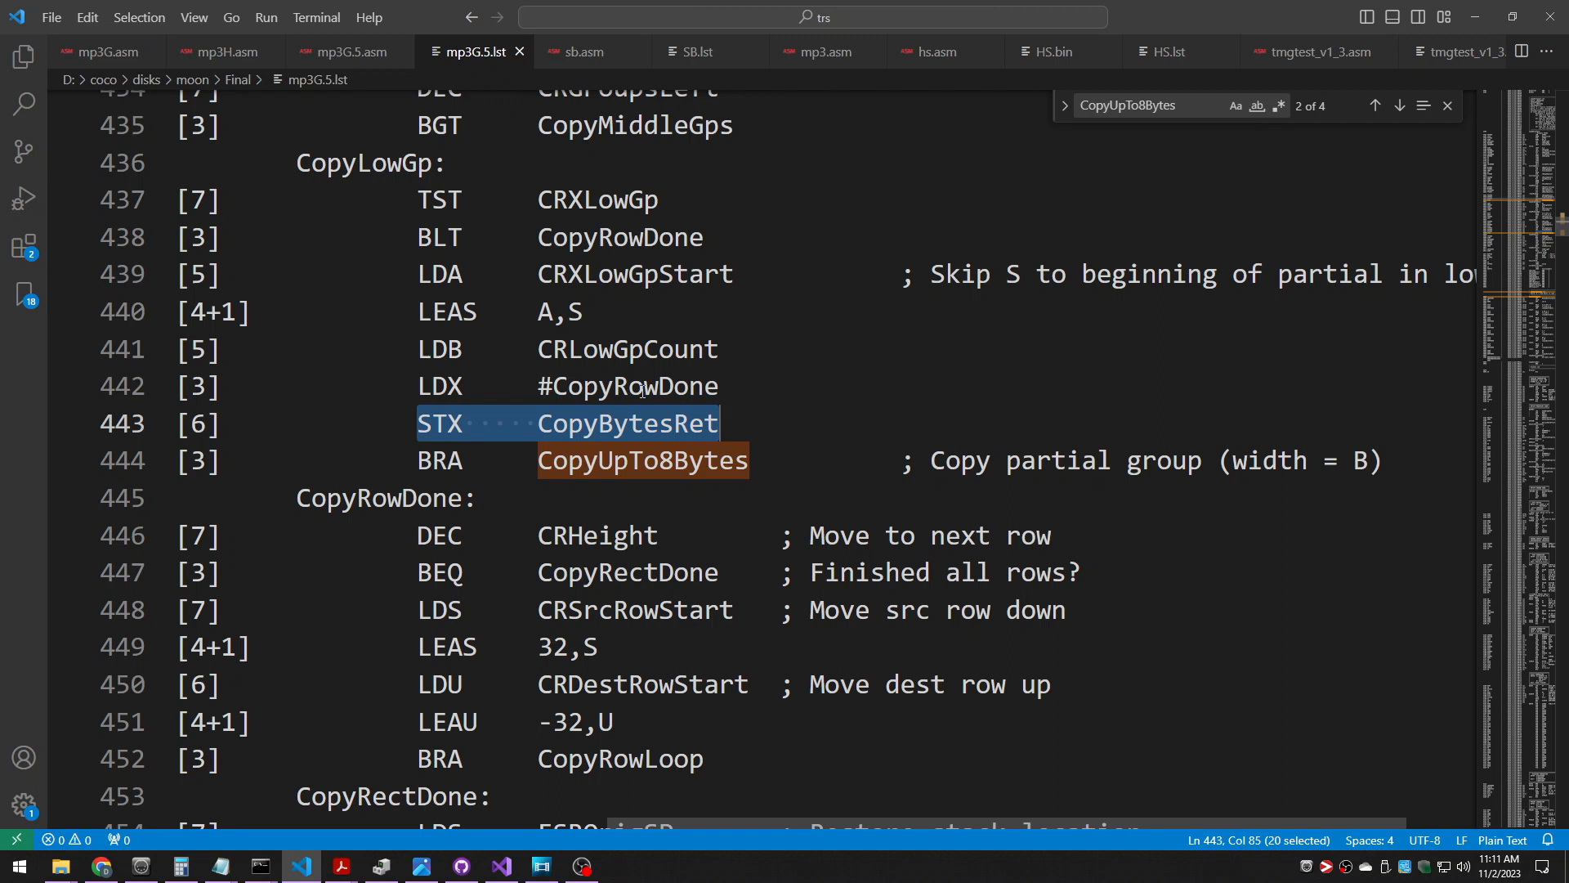
click(311, 422)
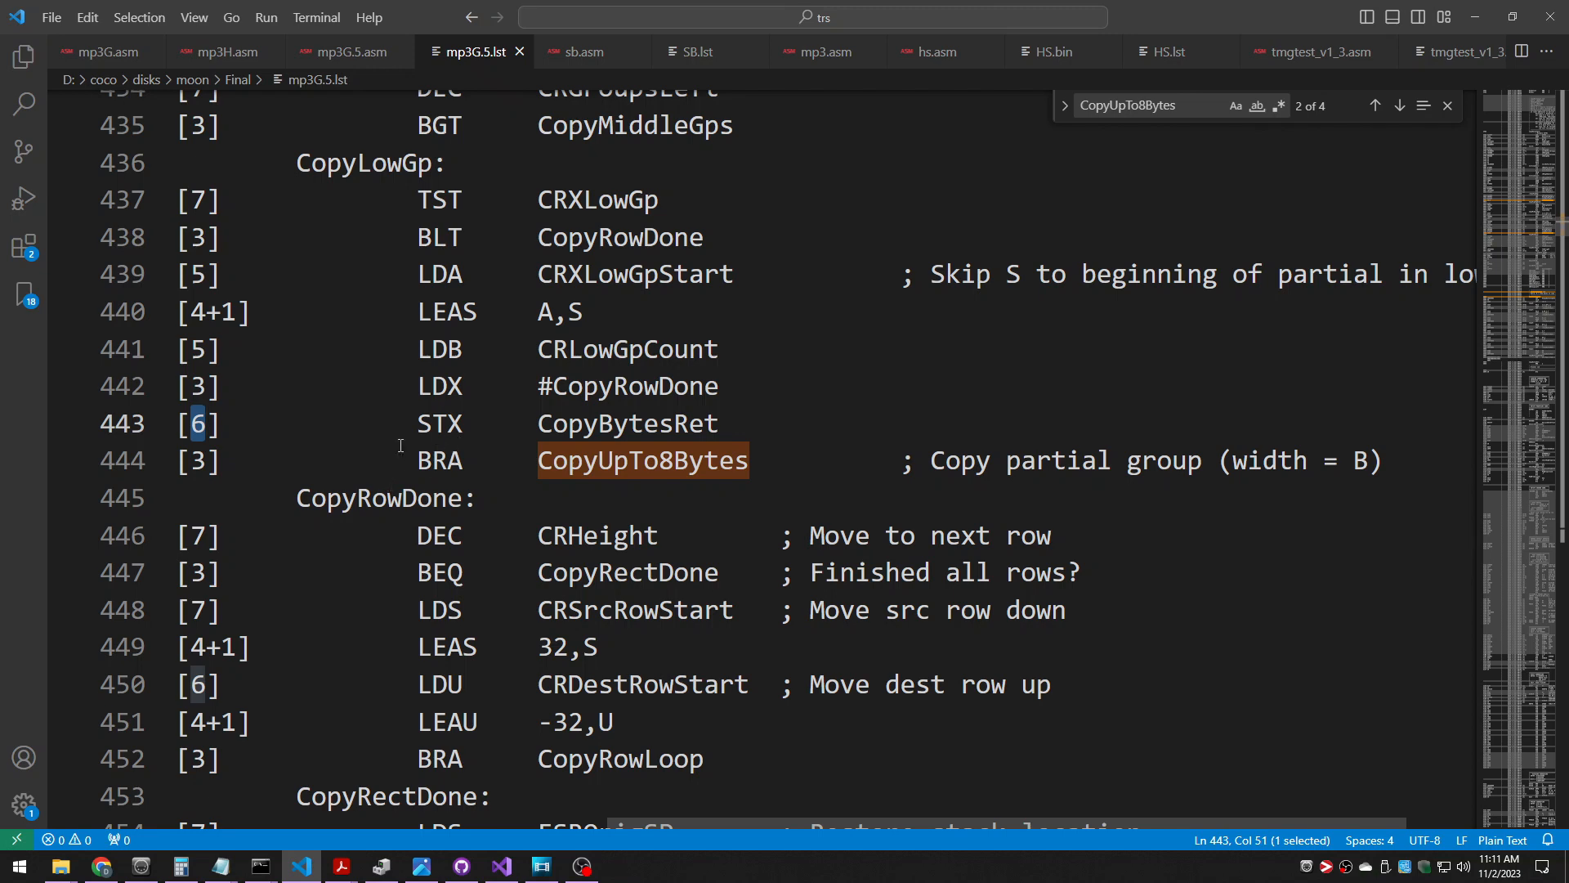
click(101, 50)
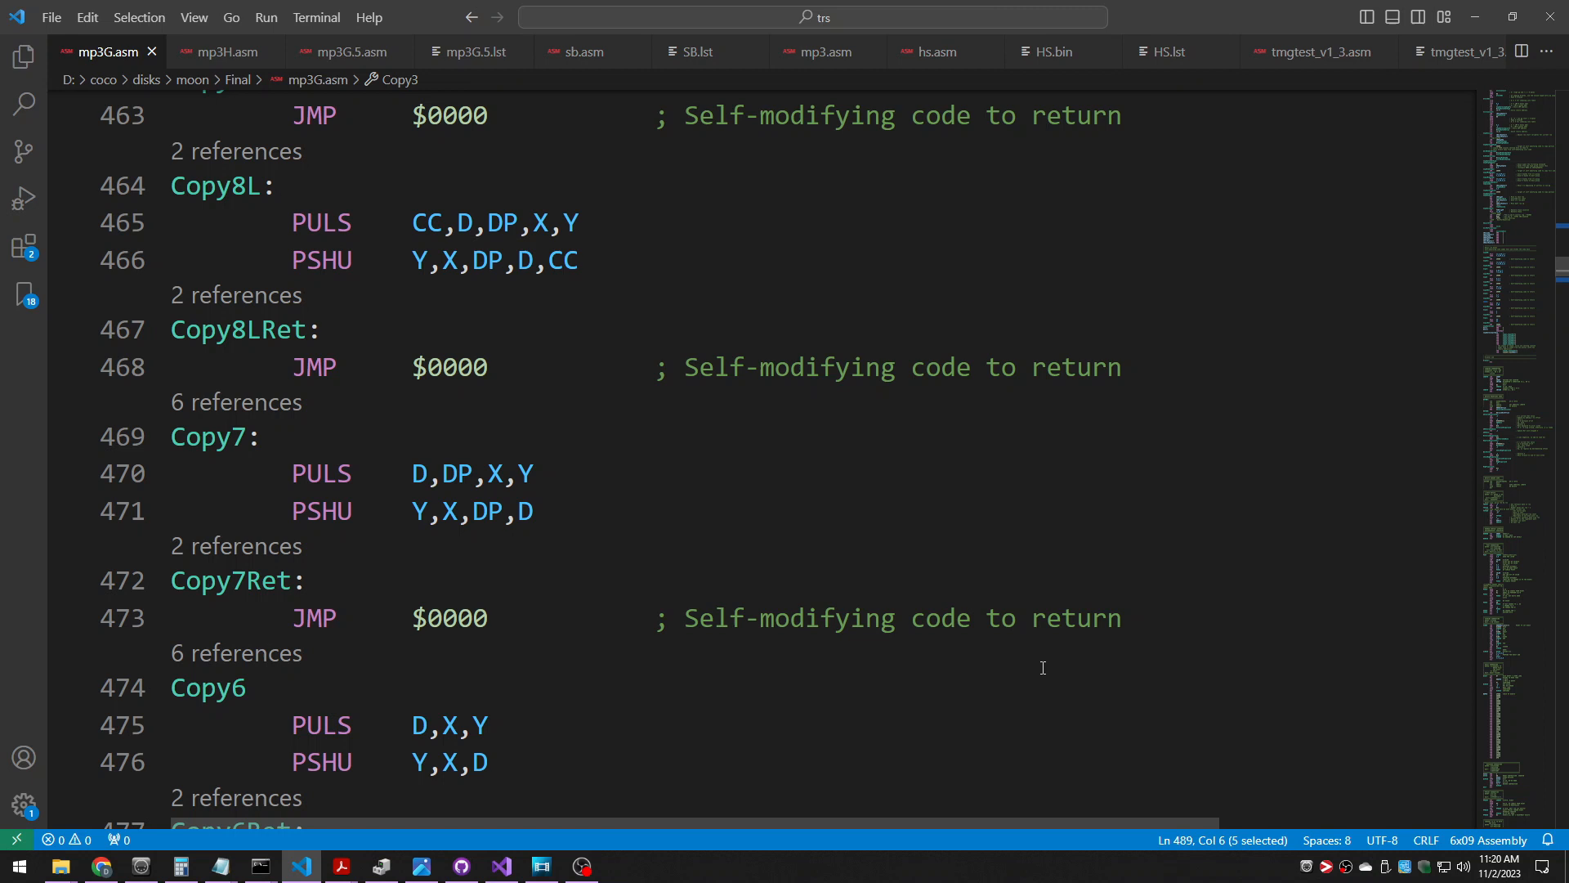
mouse_move(1041, 670)
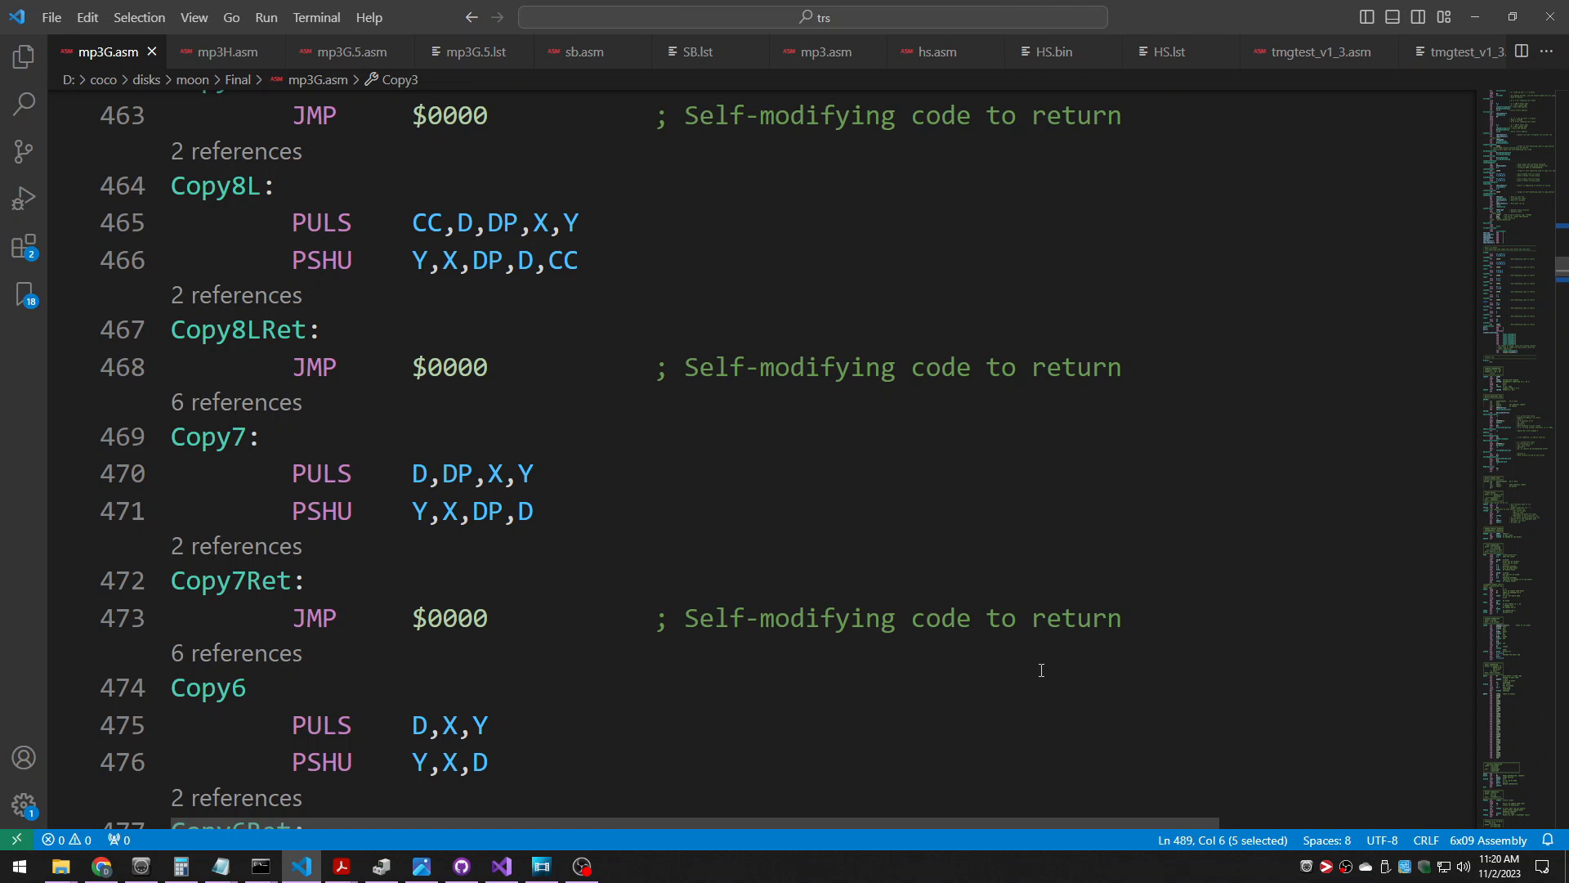
mouse_move(301, 211)
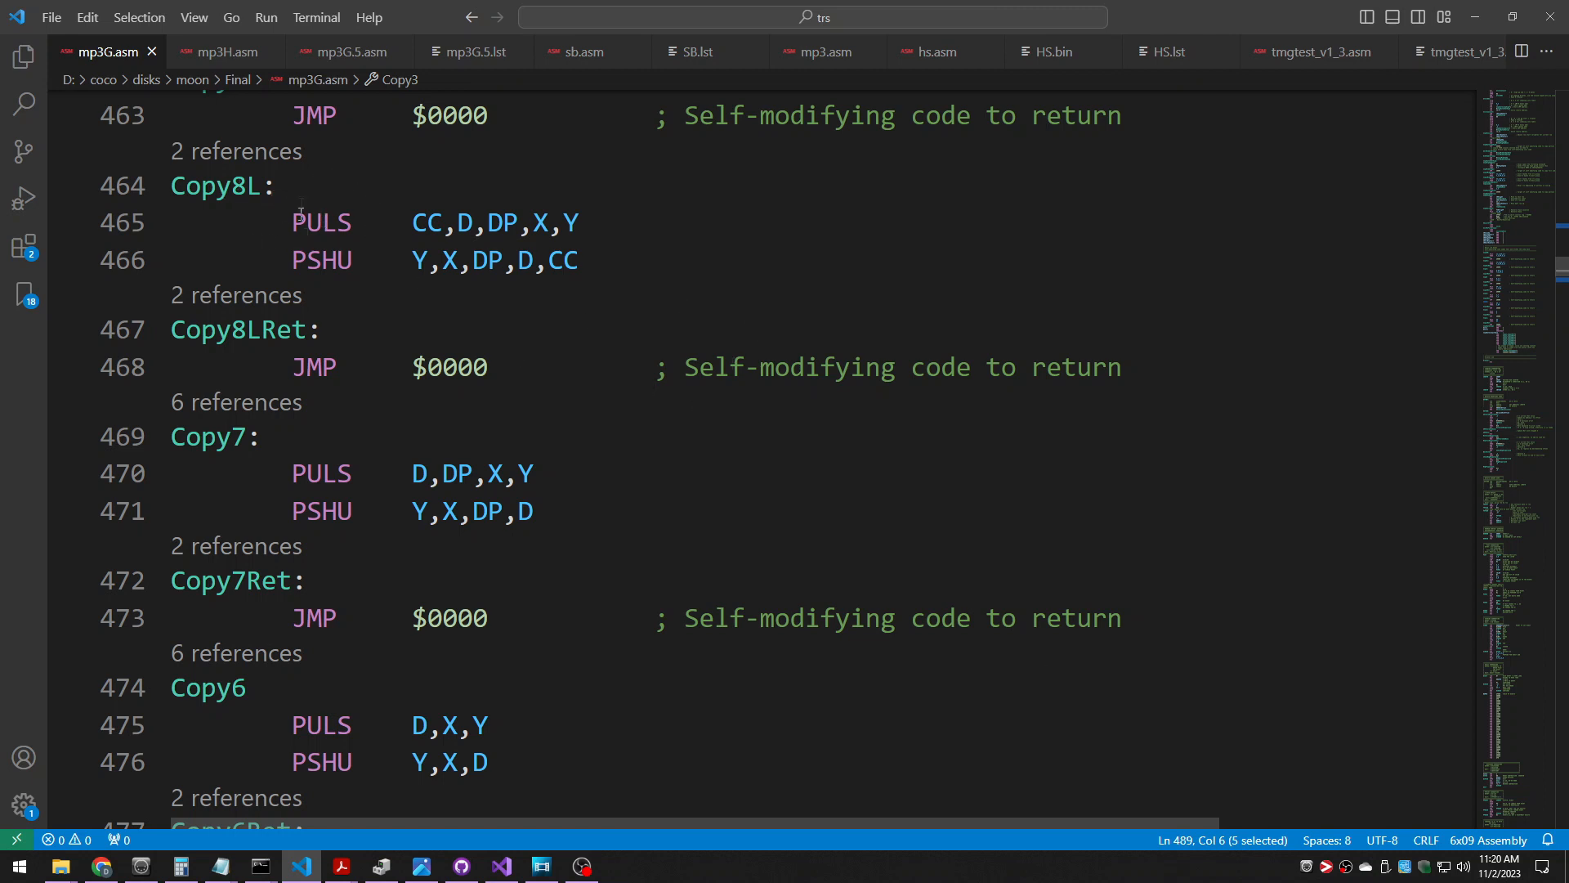
double_click(216, 185)
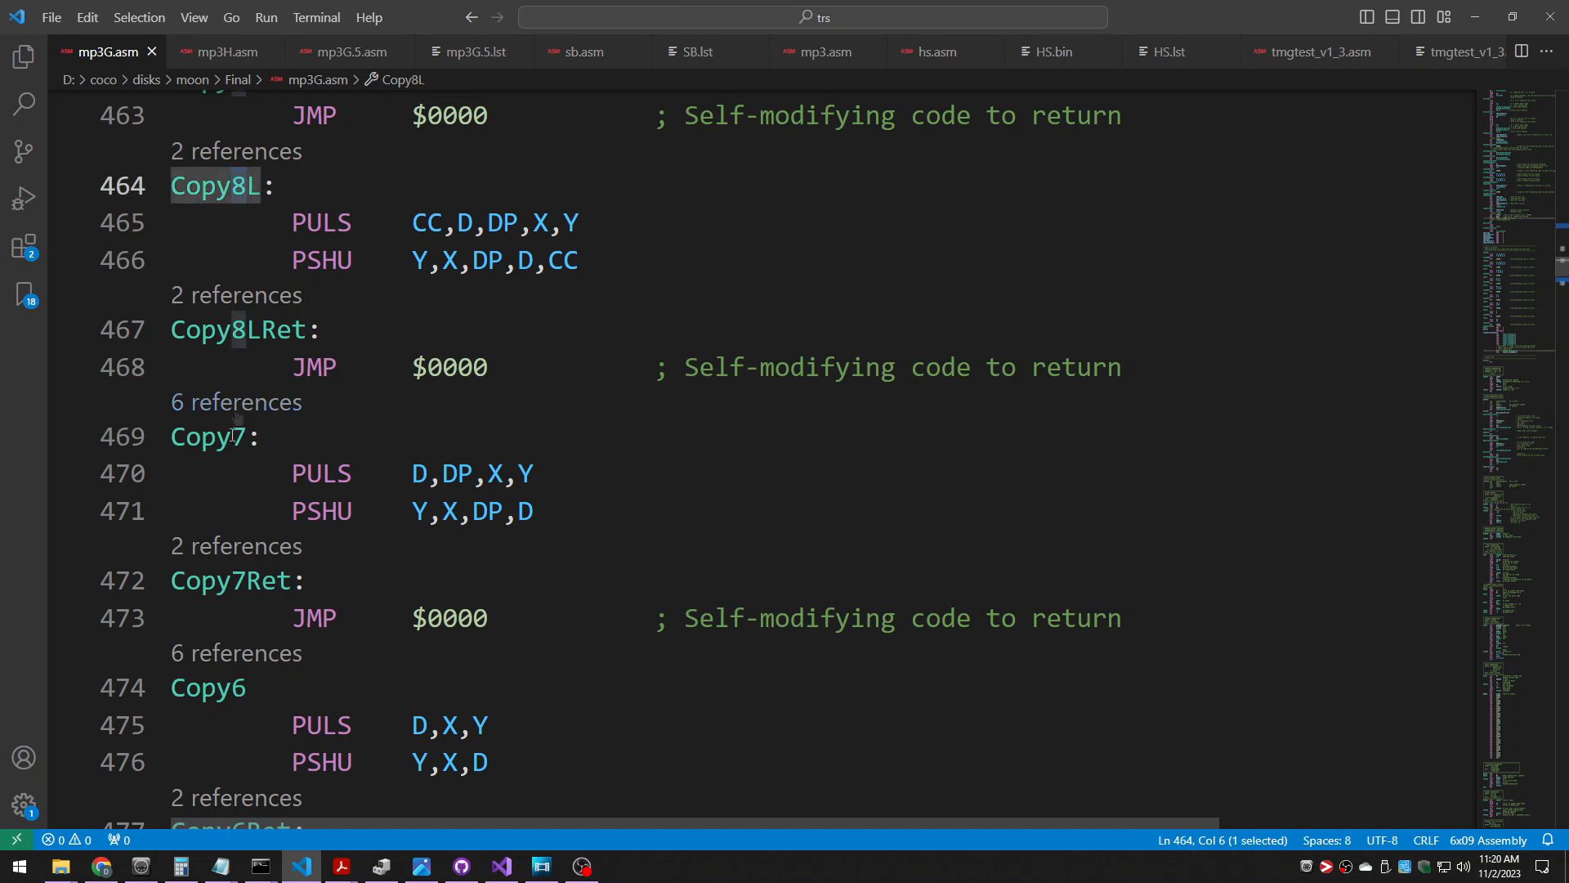
click(254, 687)
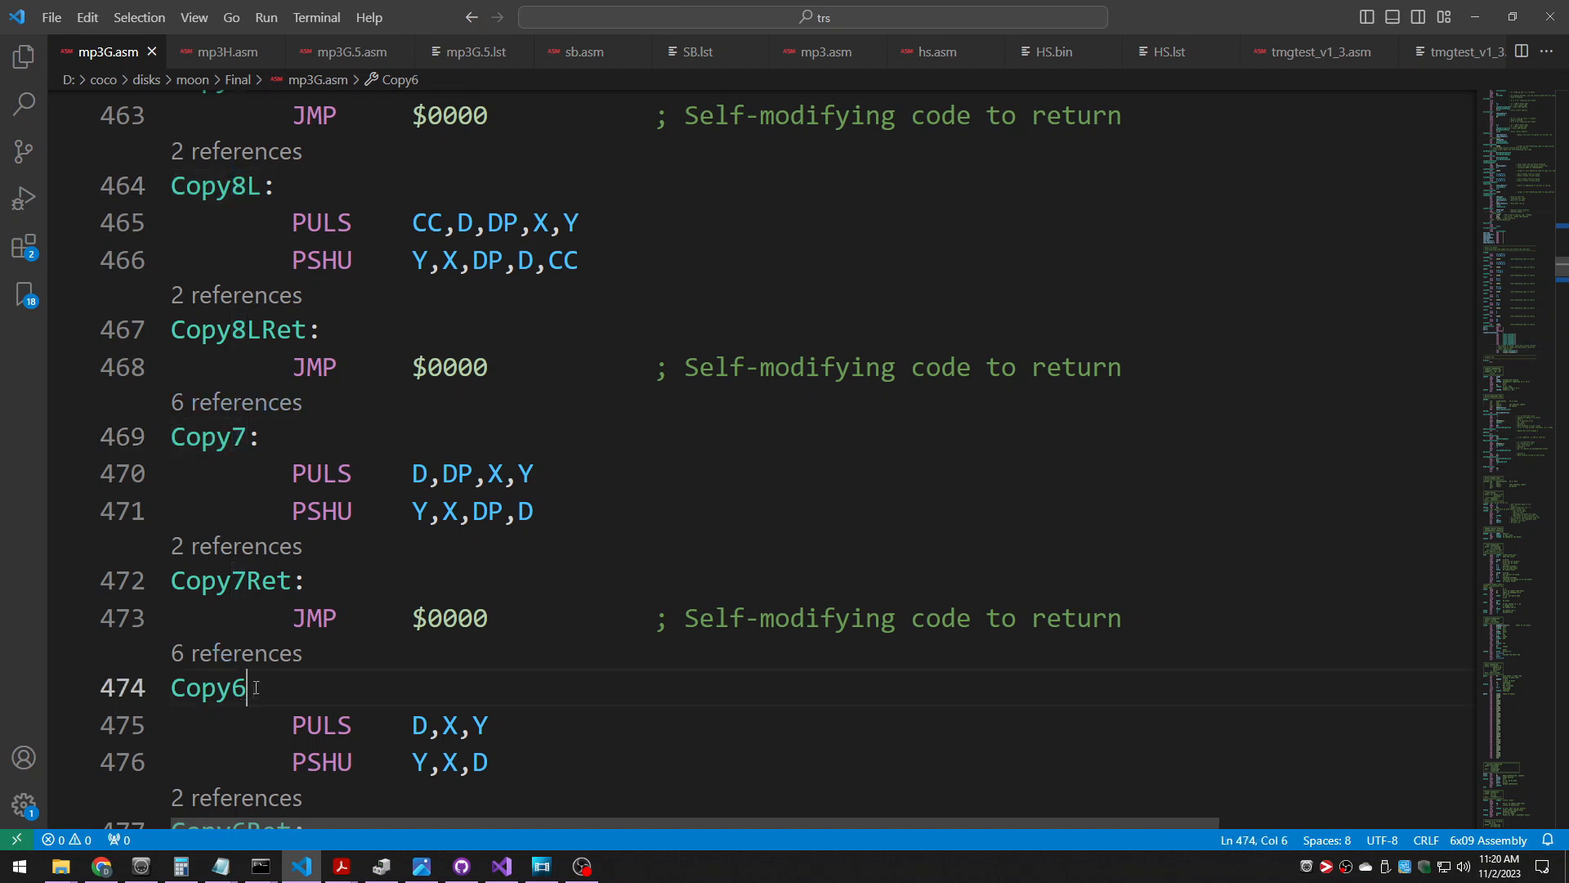
drag(291, 223, 577, 260)
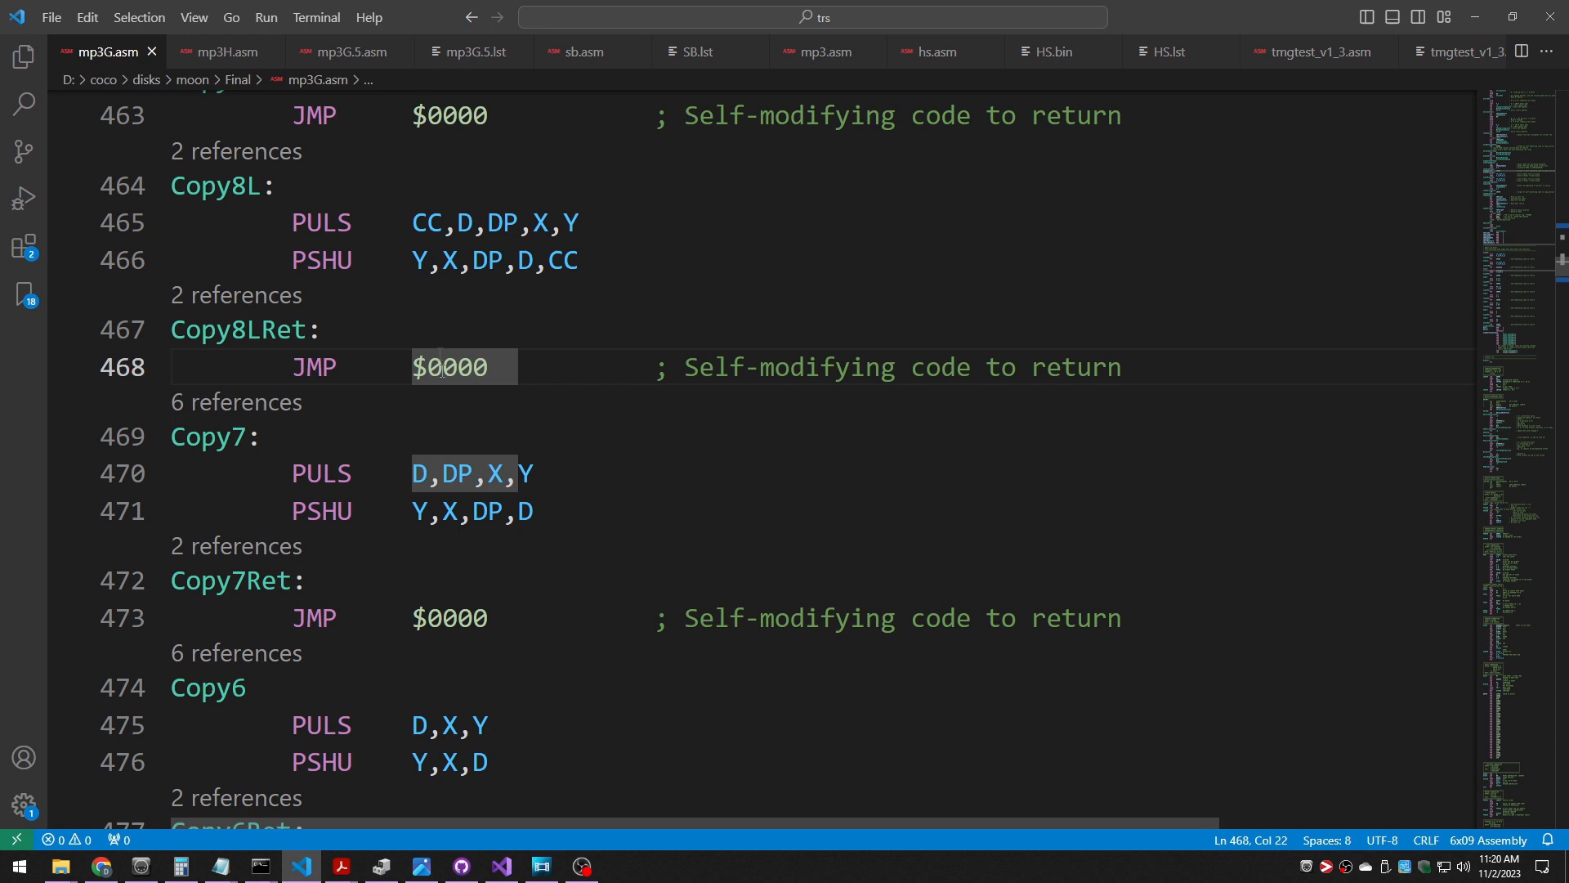
mouse_move(397, 370)
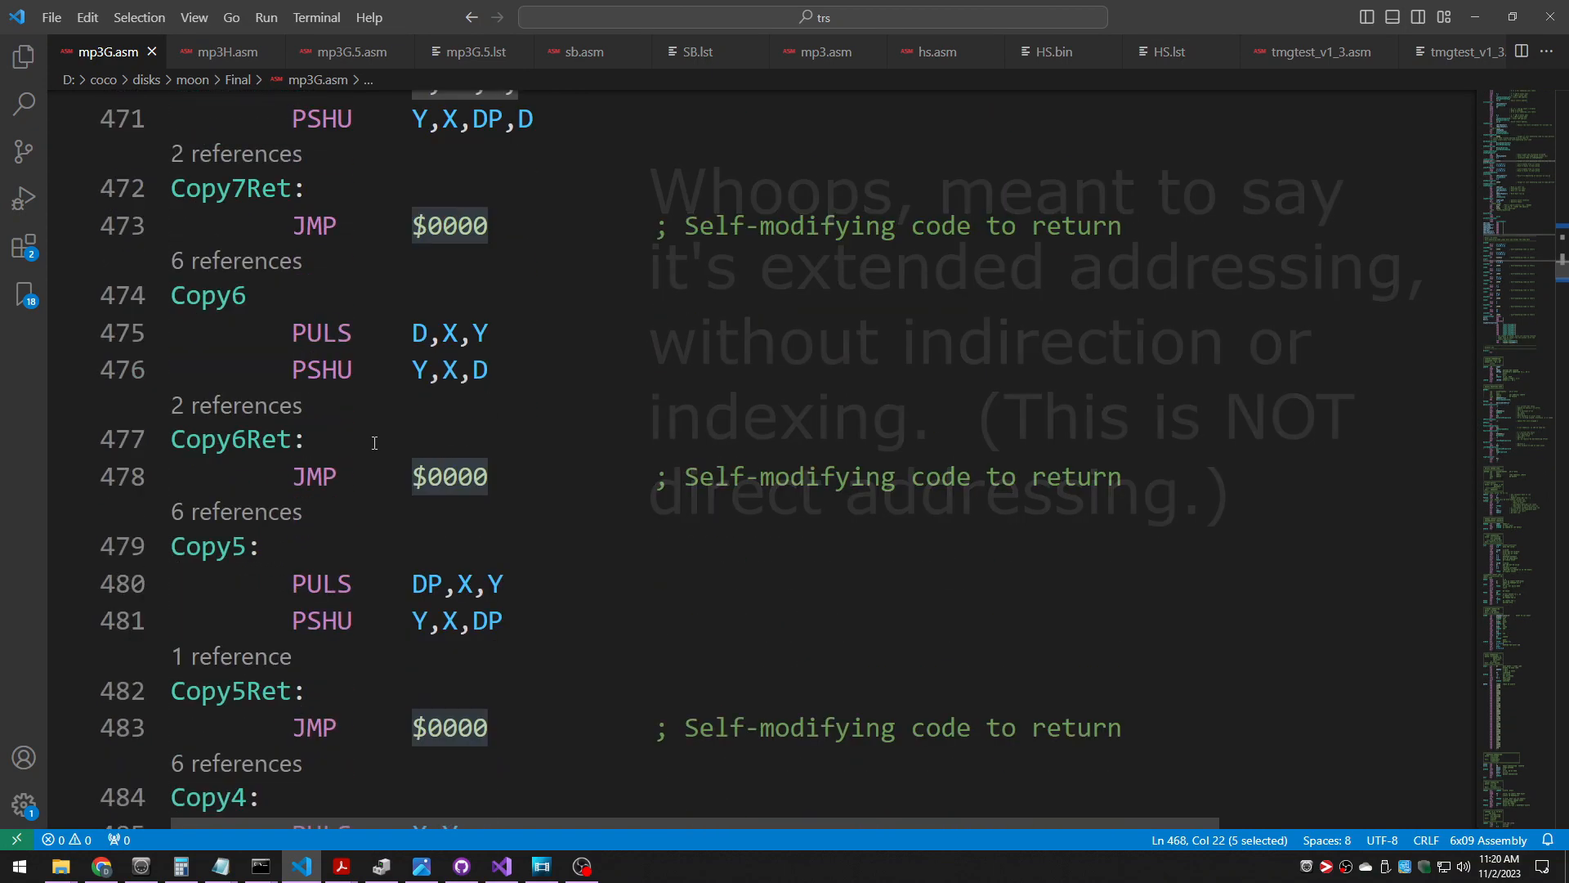
scroll(down, 3)
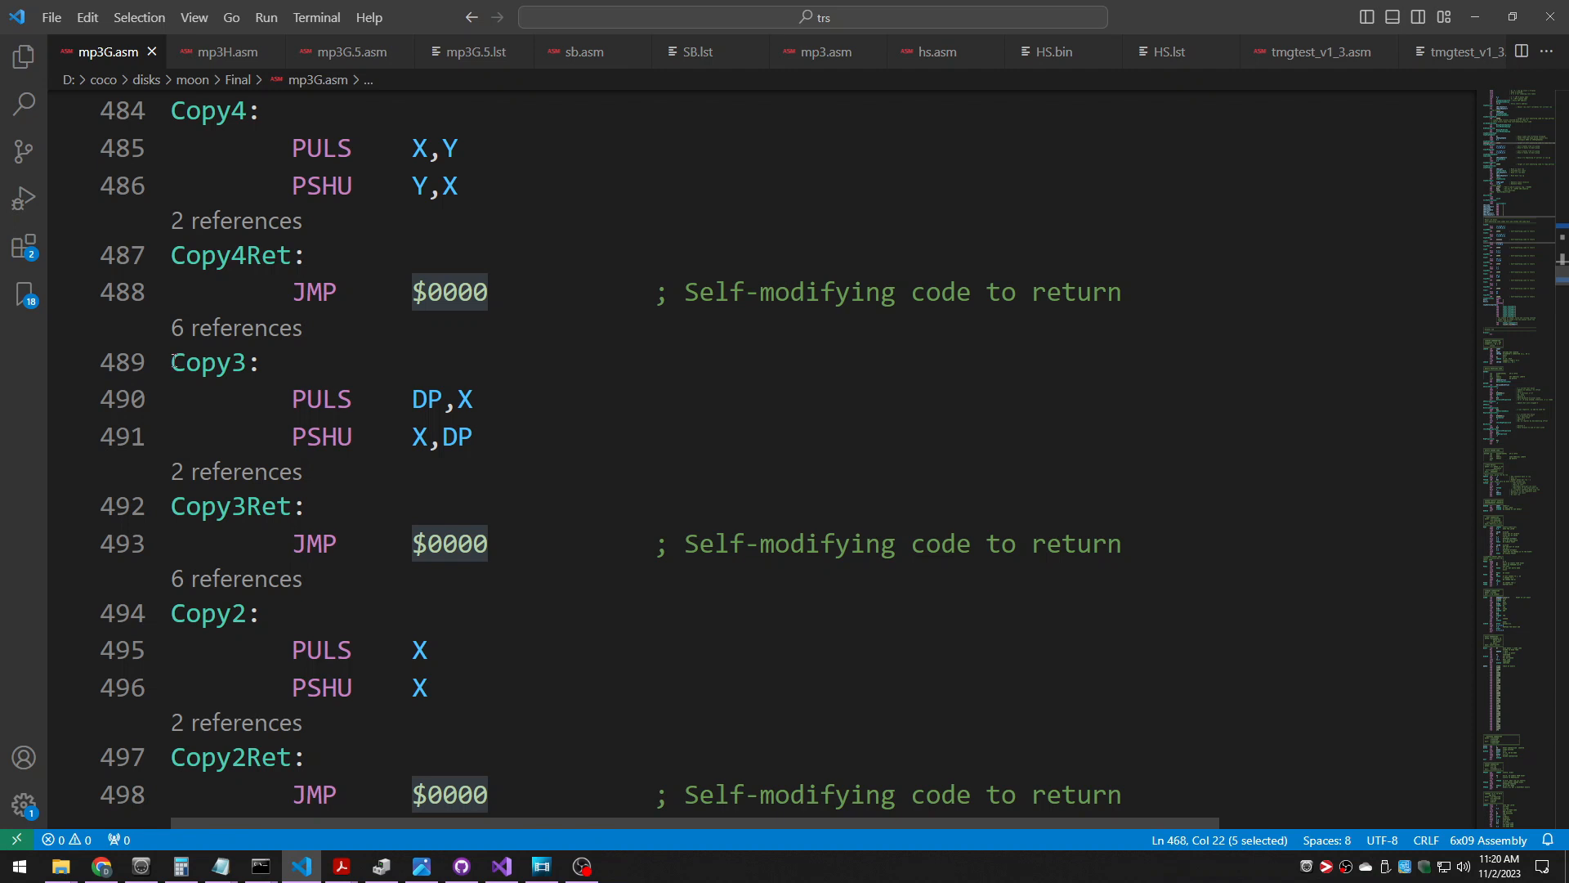
drag(170, 361, 474, 437)
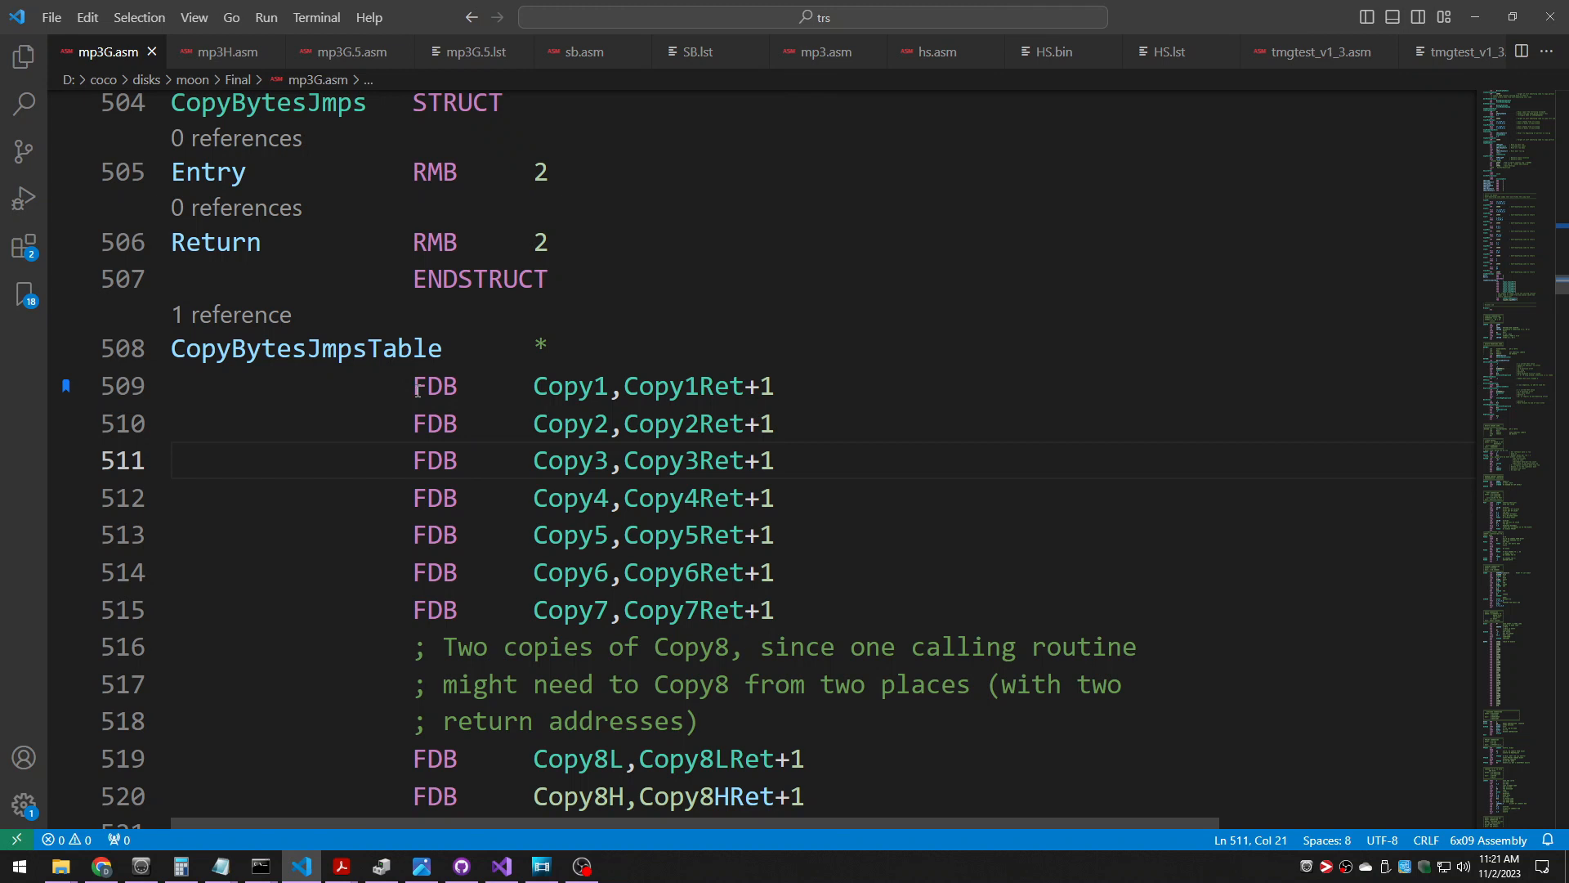
- Review the Copy2Ret, Copy1Ret and Copy3Ret entries in CopyBytesJmpsTable
click(697, 423)
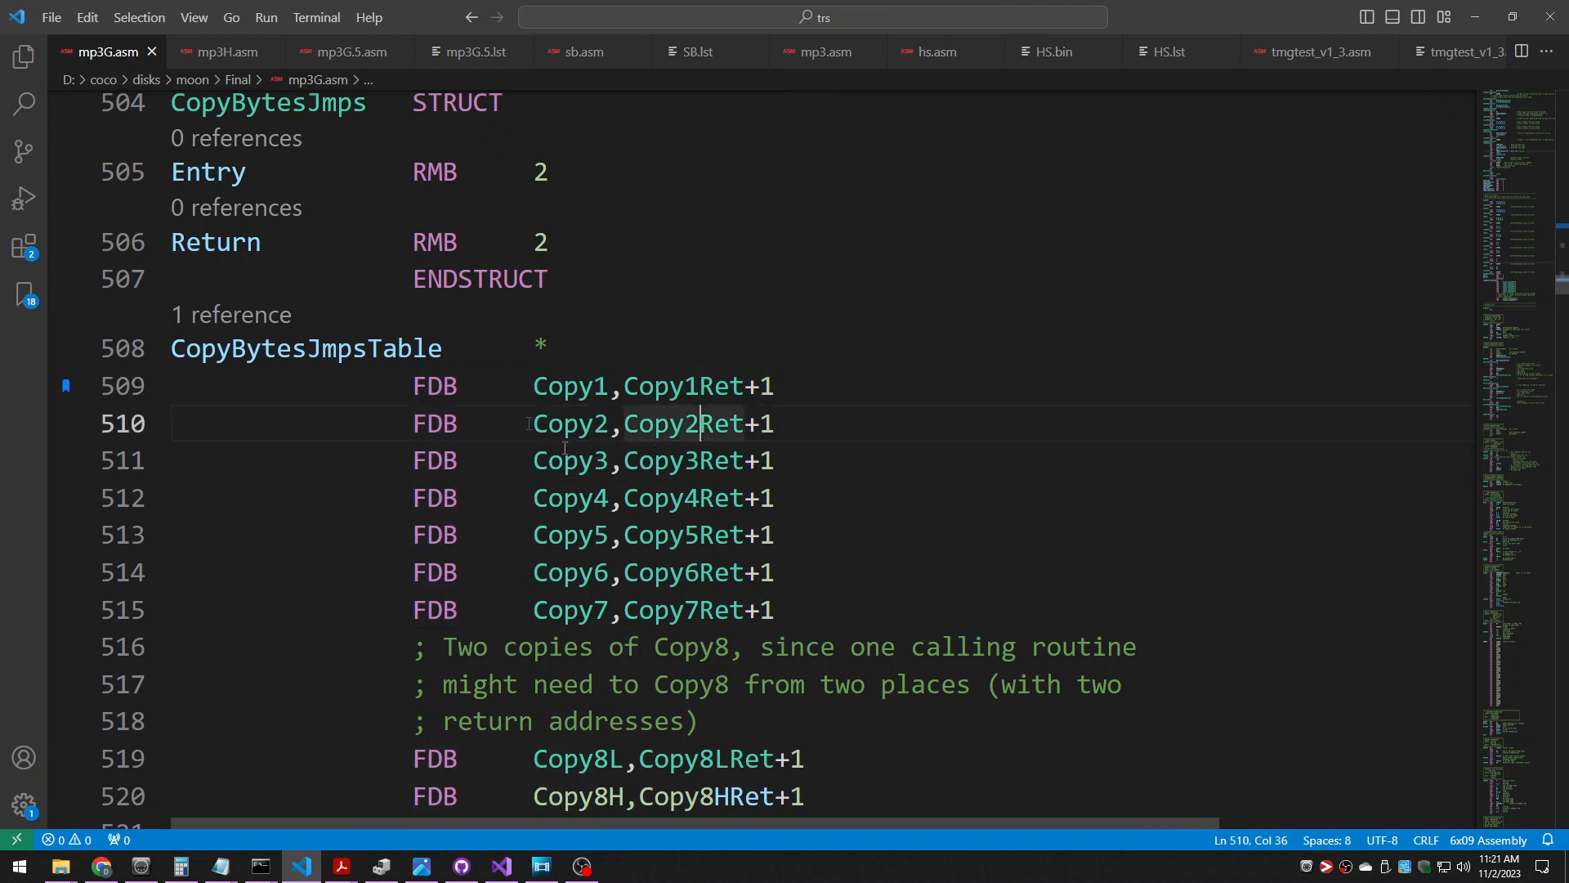
double_click(683, 424)
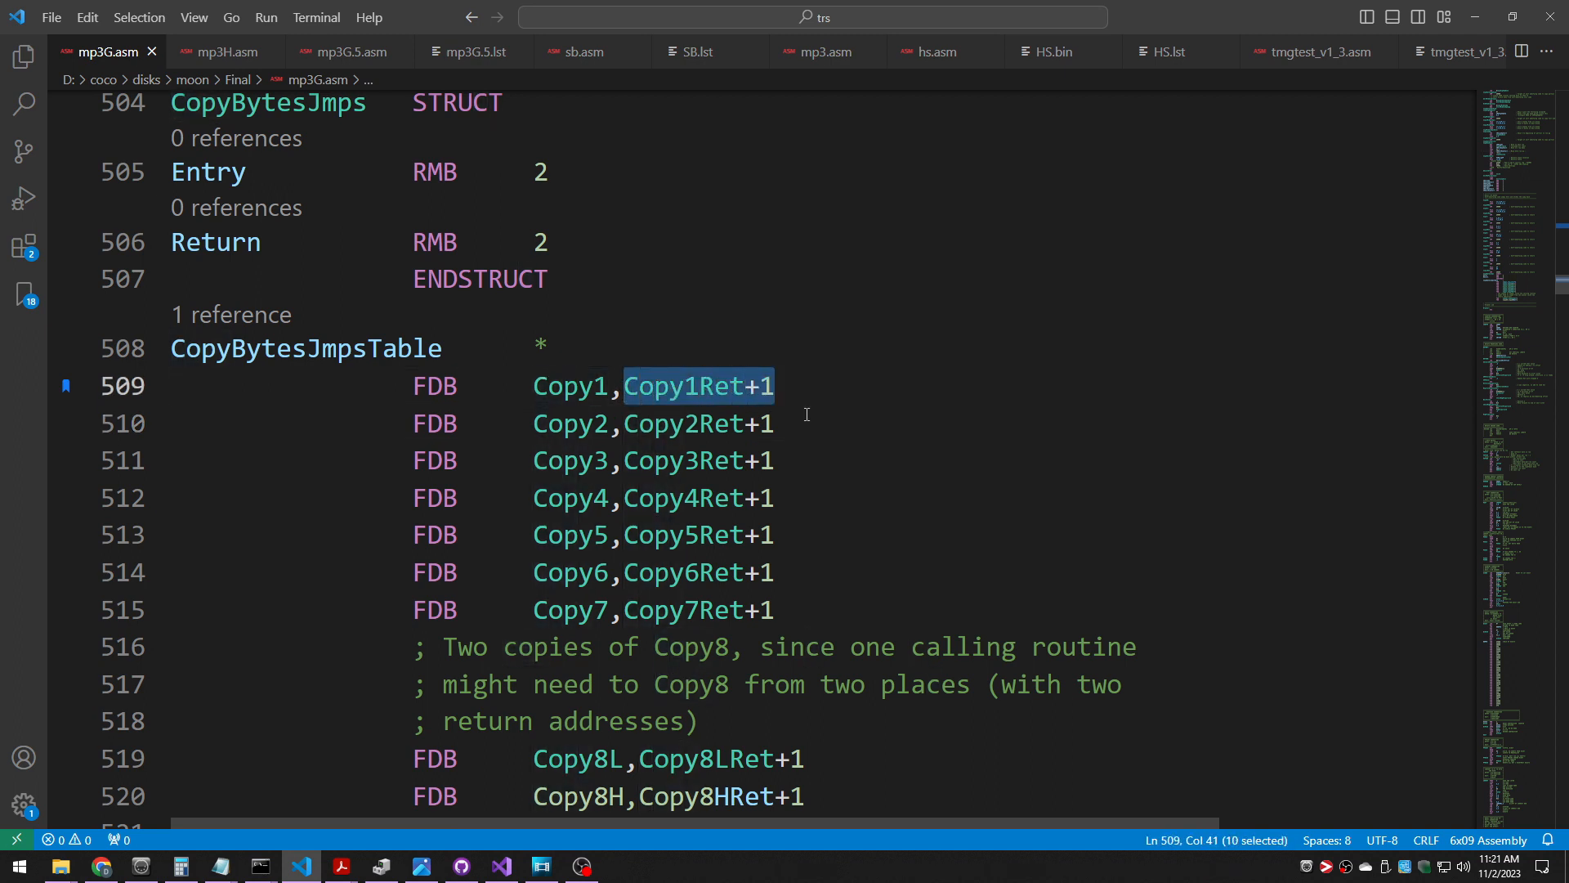
mouse_move(808, 425)
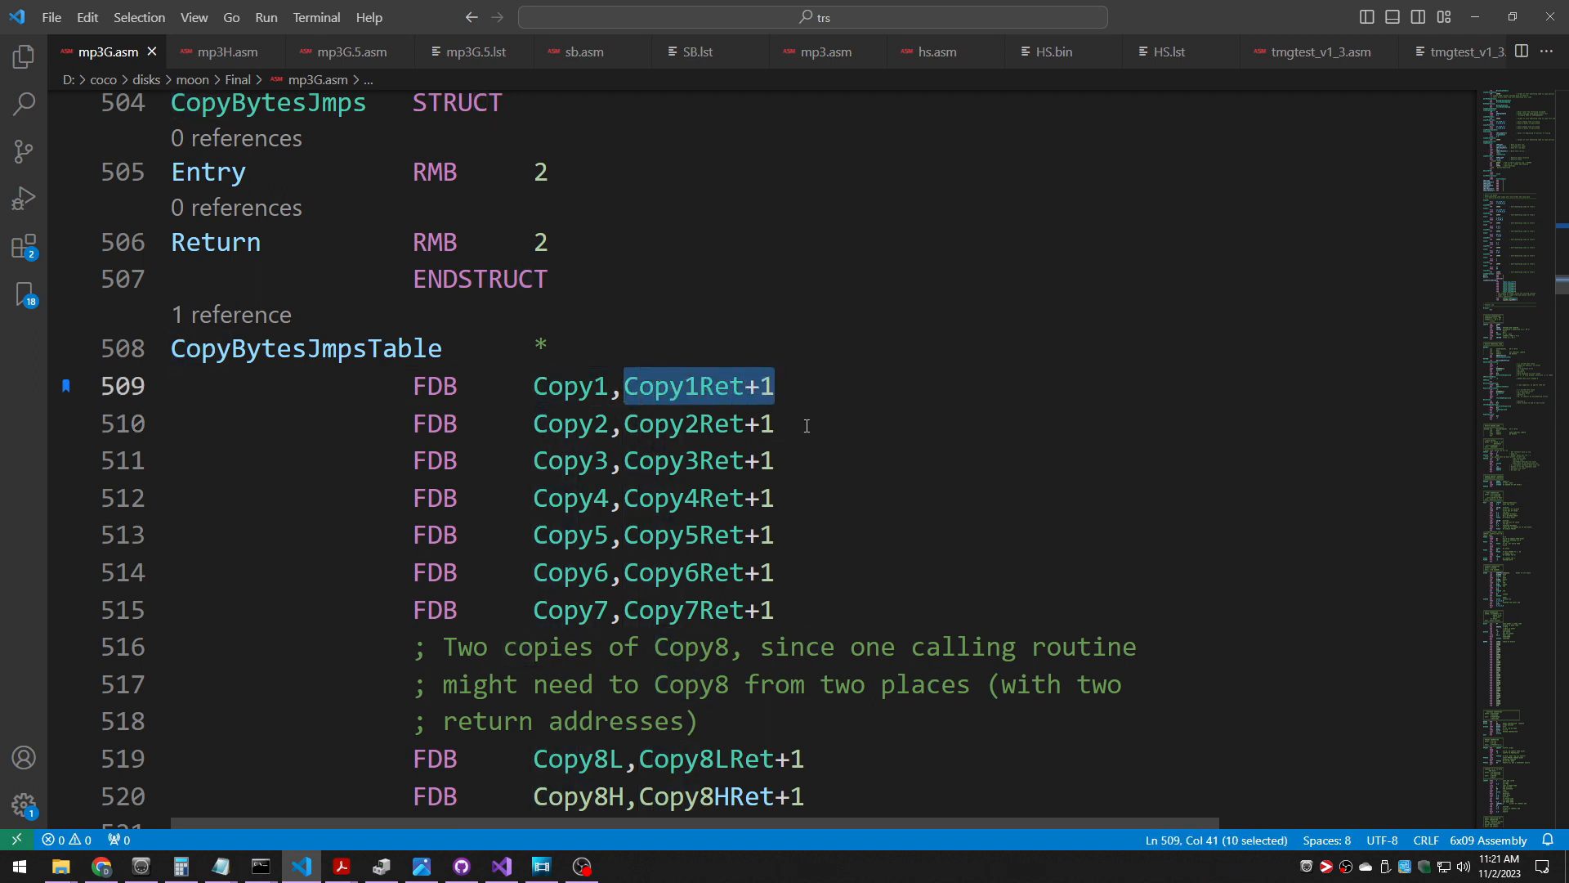
double_click(684, 461)
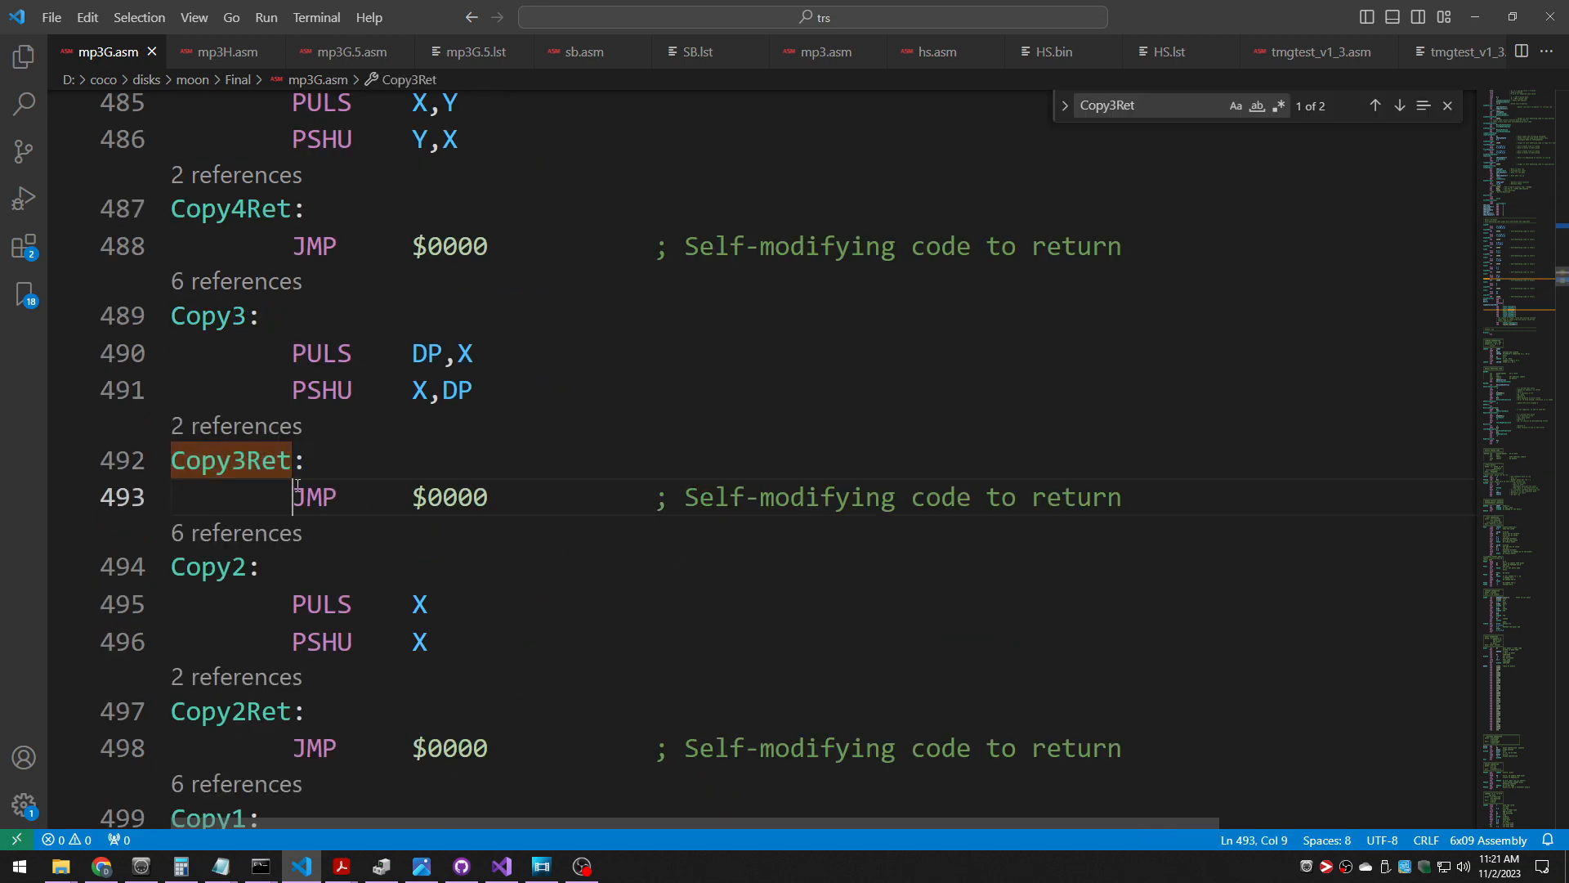
- Inspect the self-modifying JMP $0000 return under Copy3Ret and search for the table's use
double_click(314, 497)
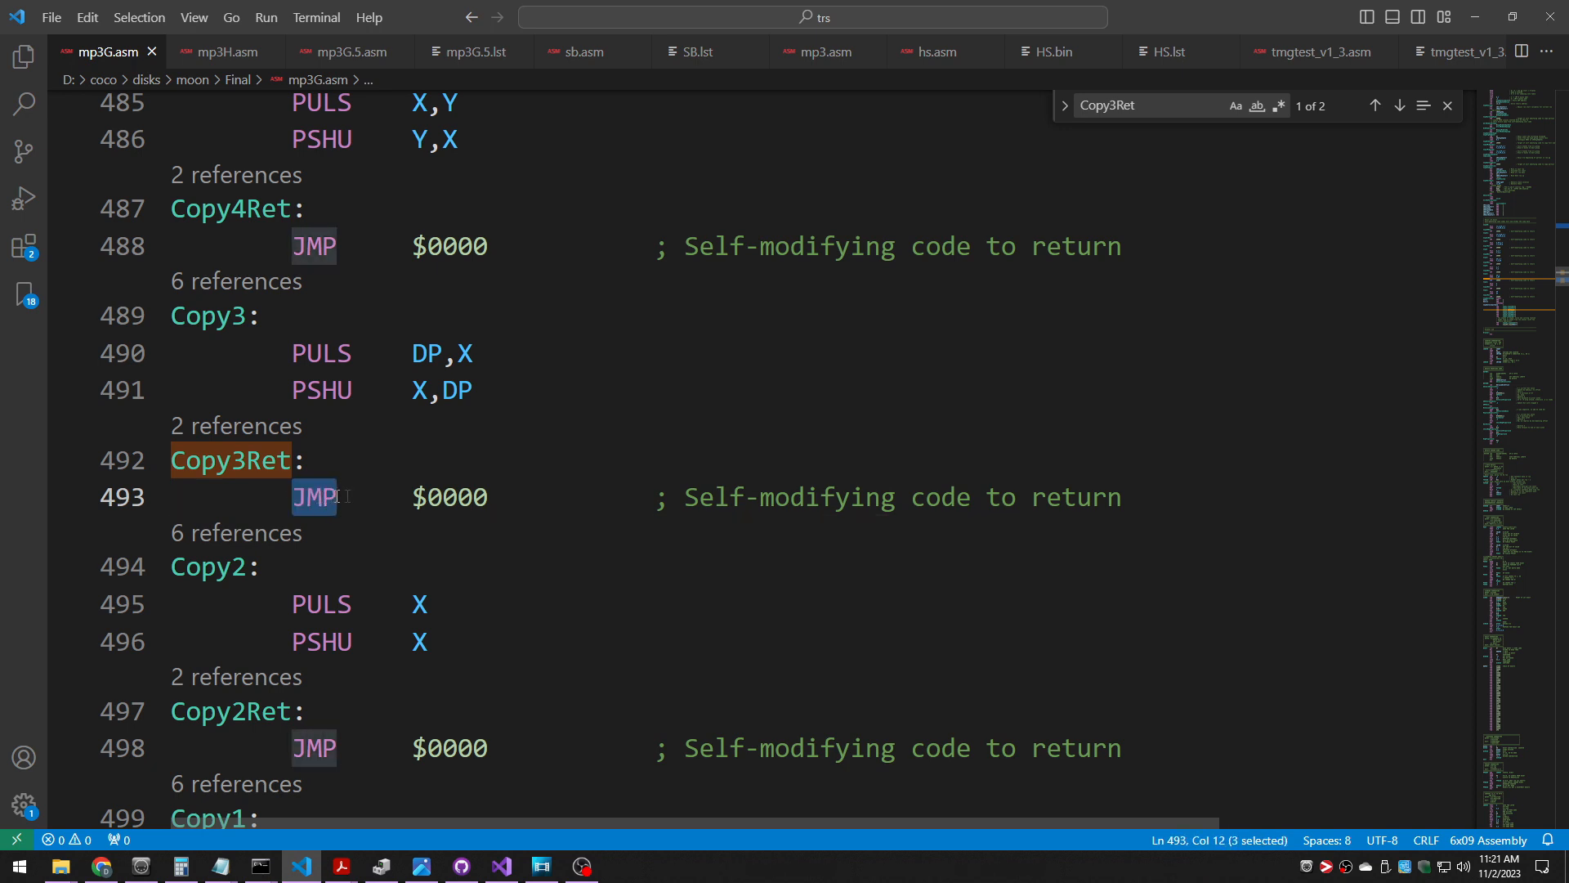
mouse_move(406, 523)
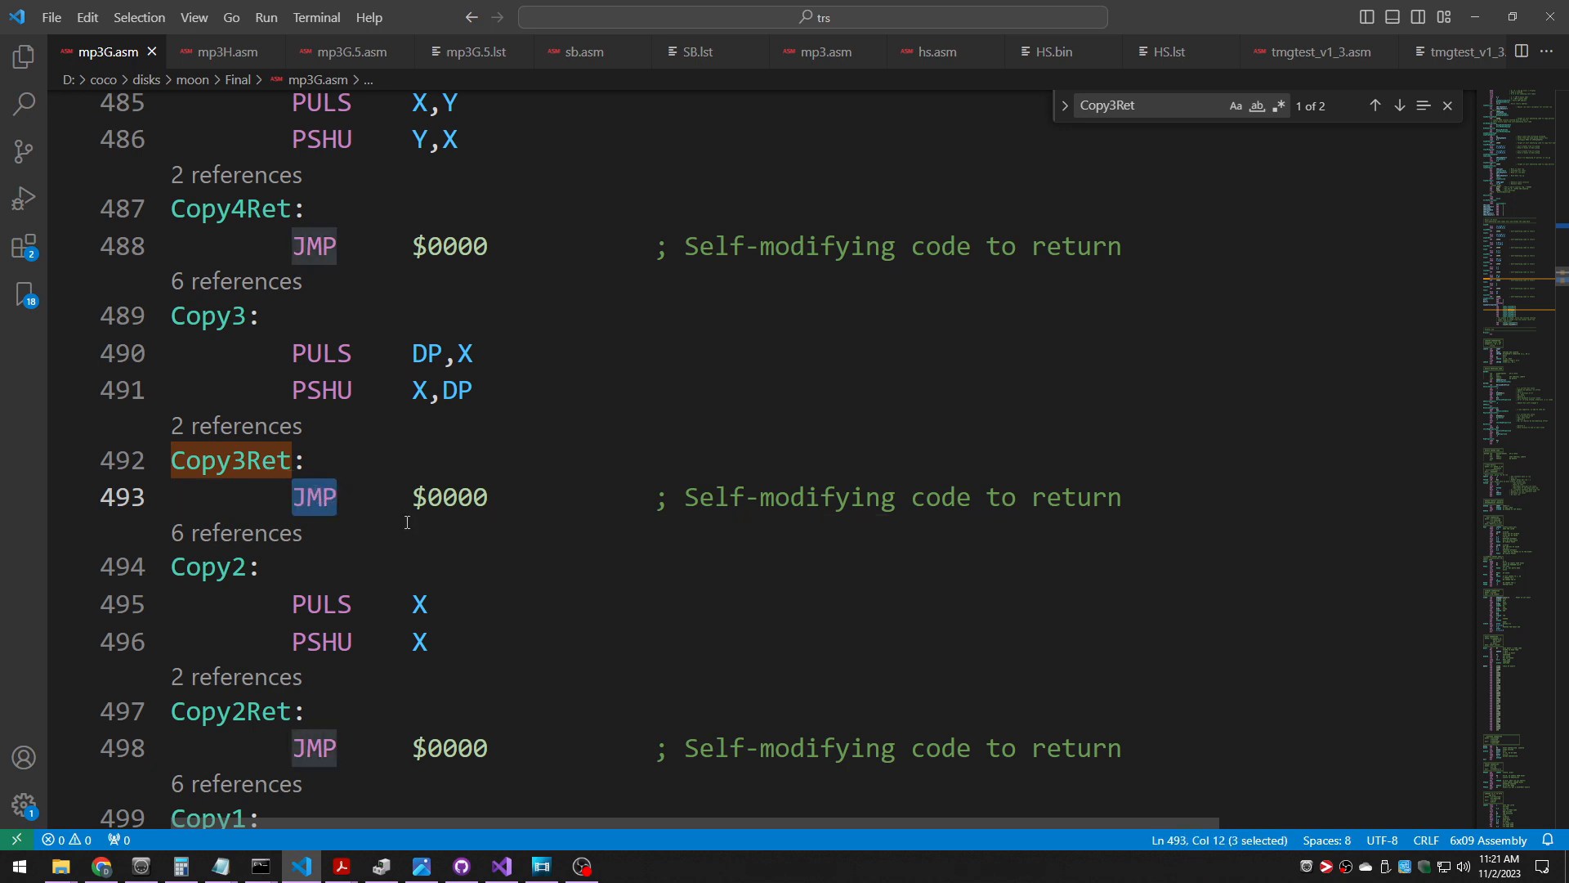
drag(298, 497, 490, 497)
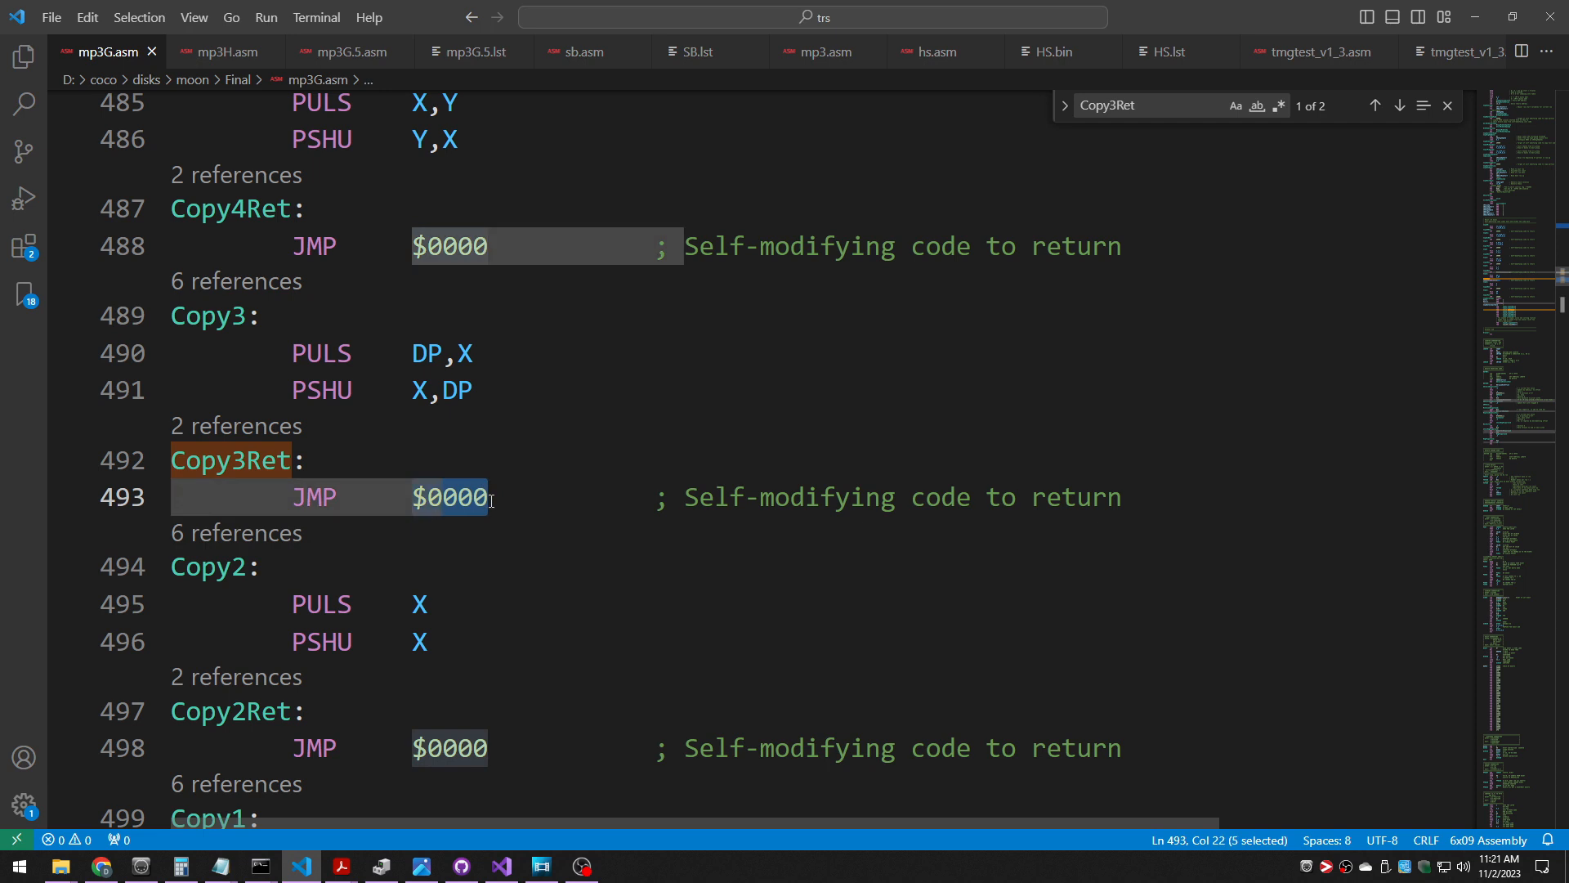
click(237, 461)
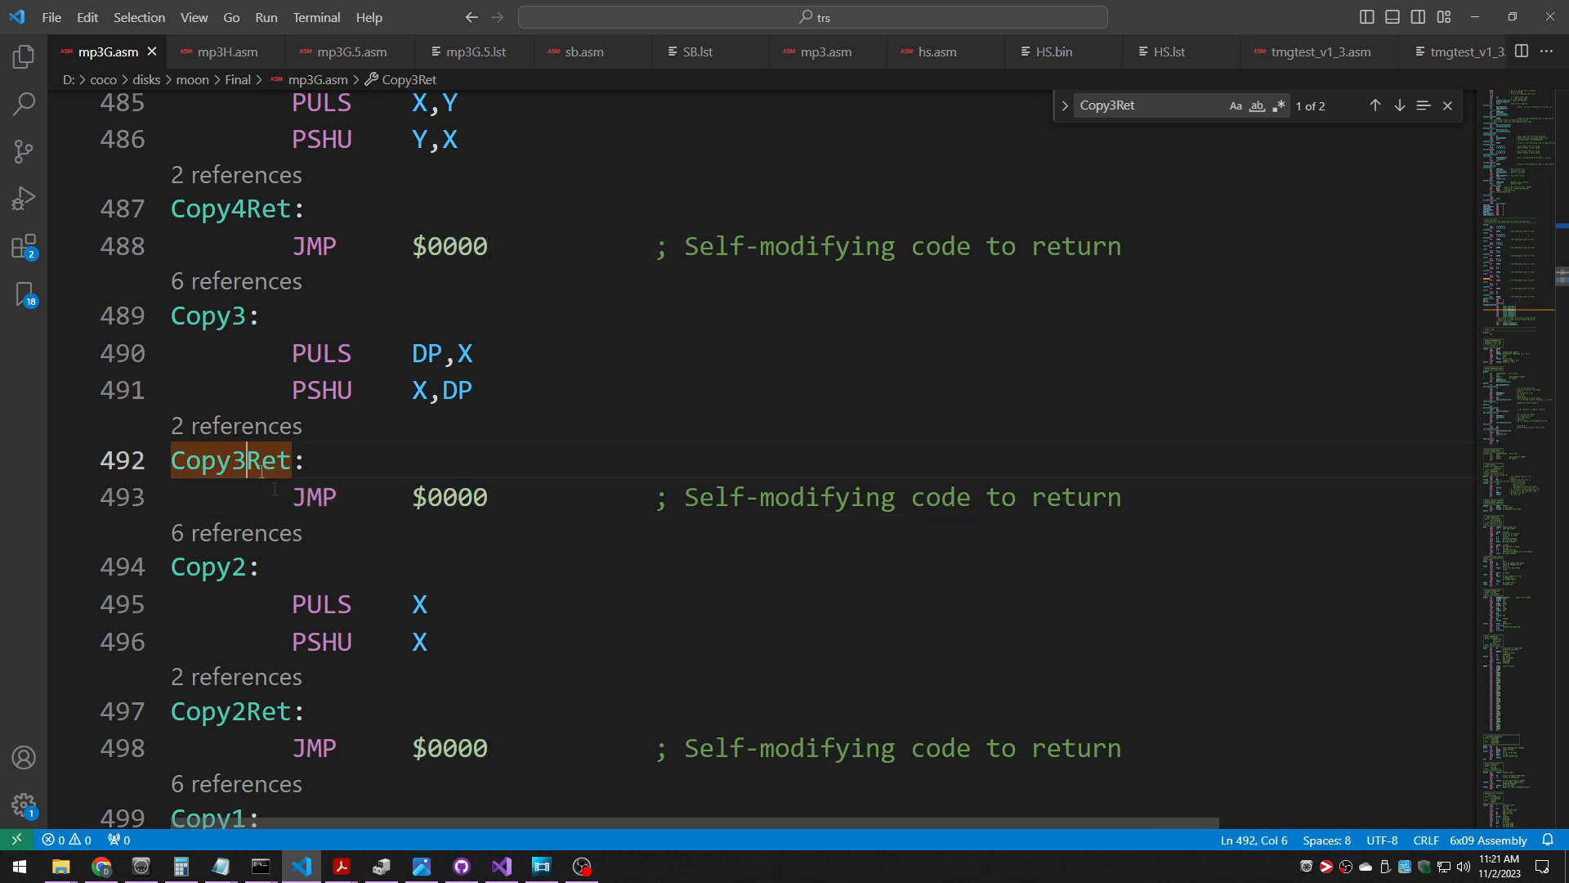
click(1399, 105)
text(BytesImpsTable)
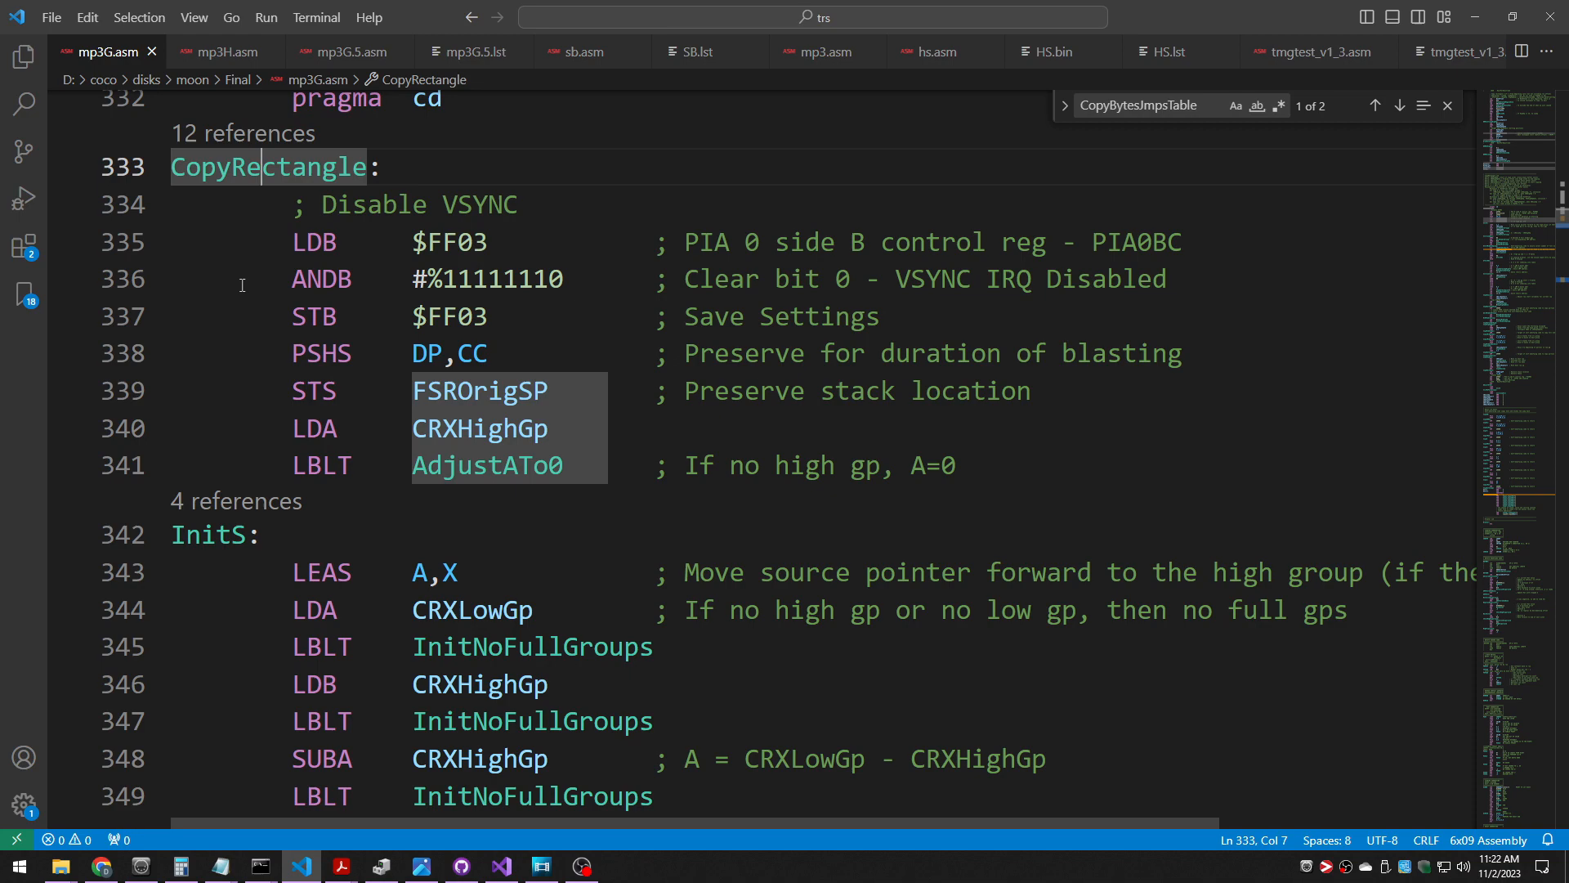
mouse_move(245, 285)
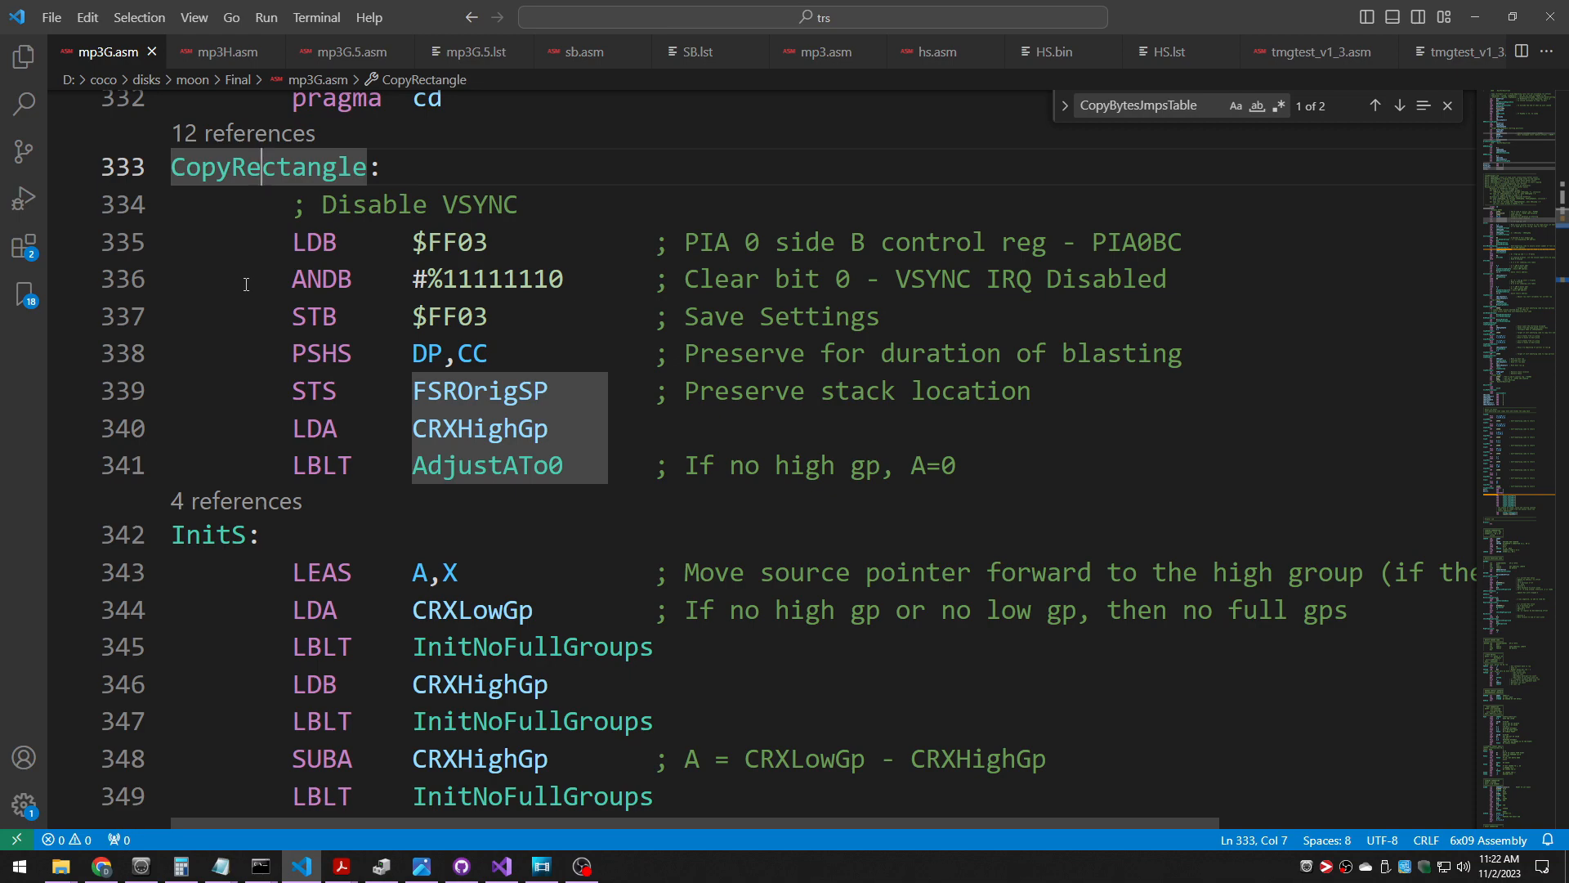
- Locate the STD storing the jump address into CopyBytesJmpHigh and search for that name
scroll(down, 3)
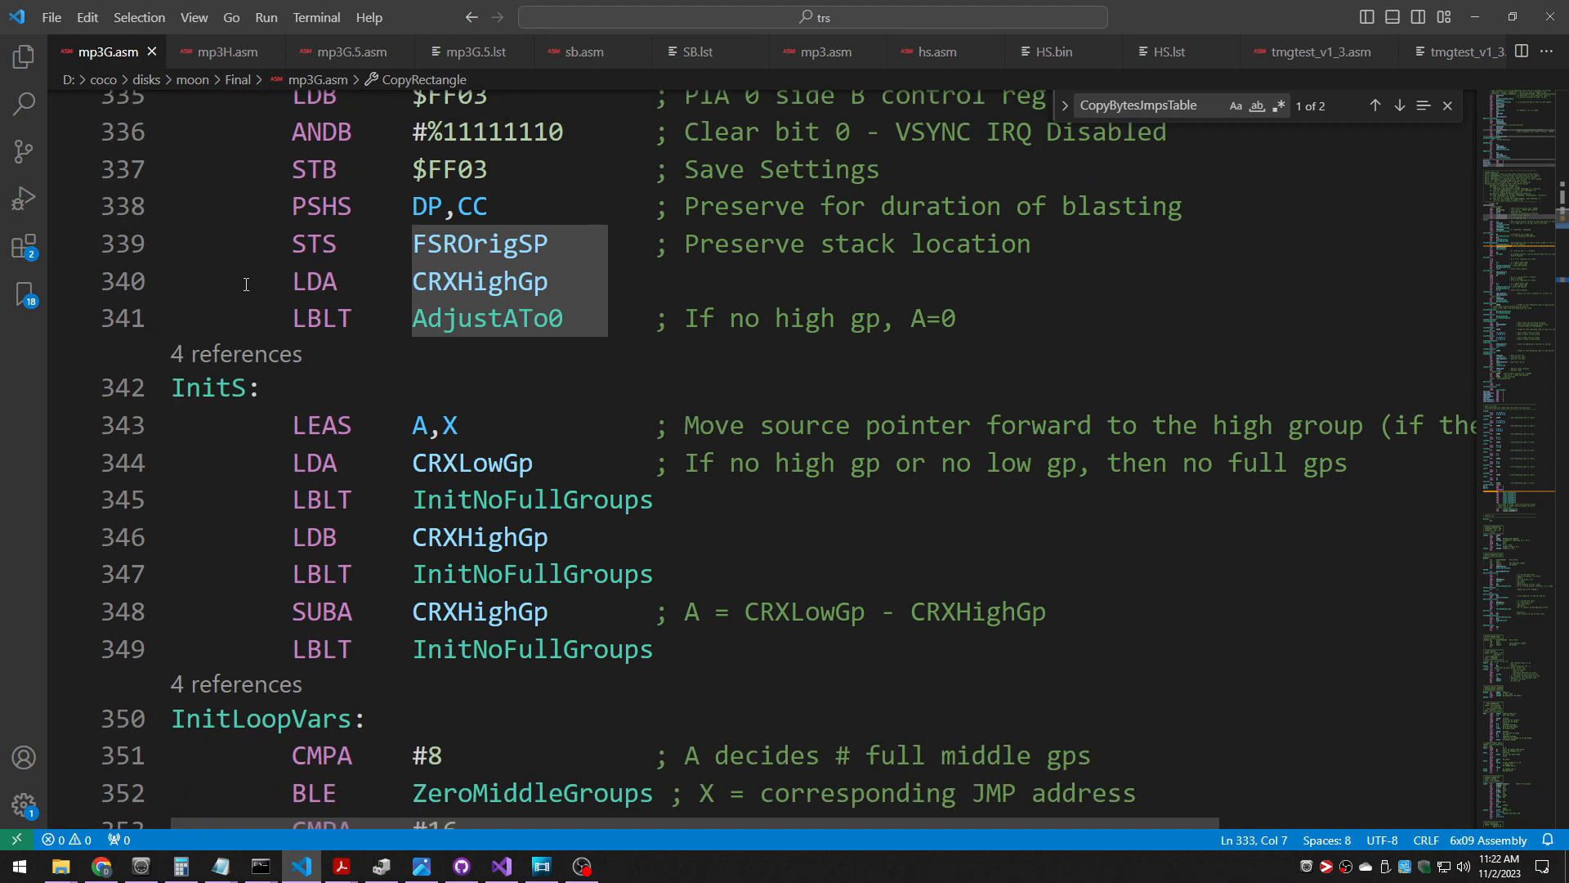
scroll(down, 3)
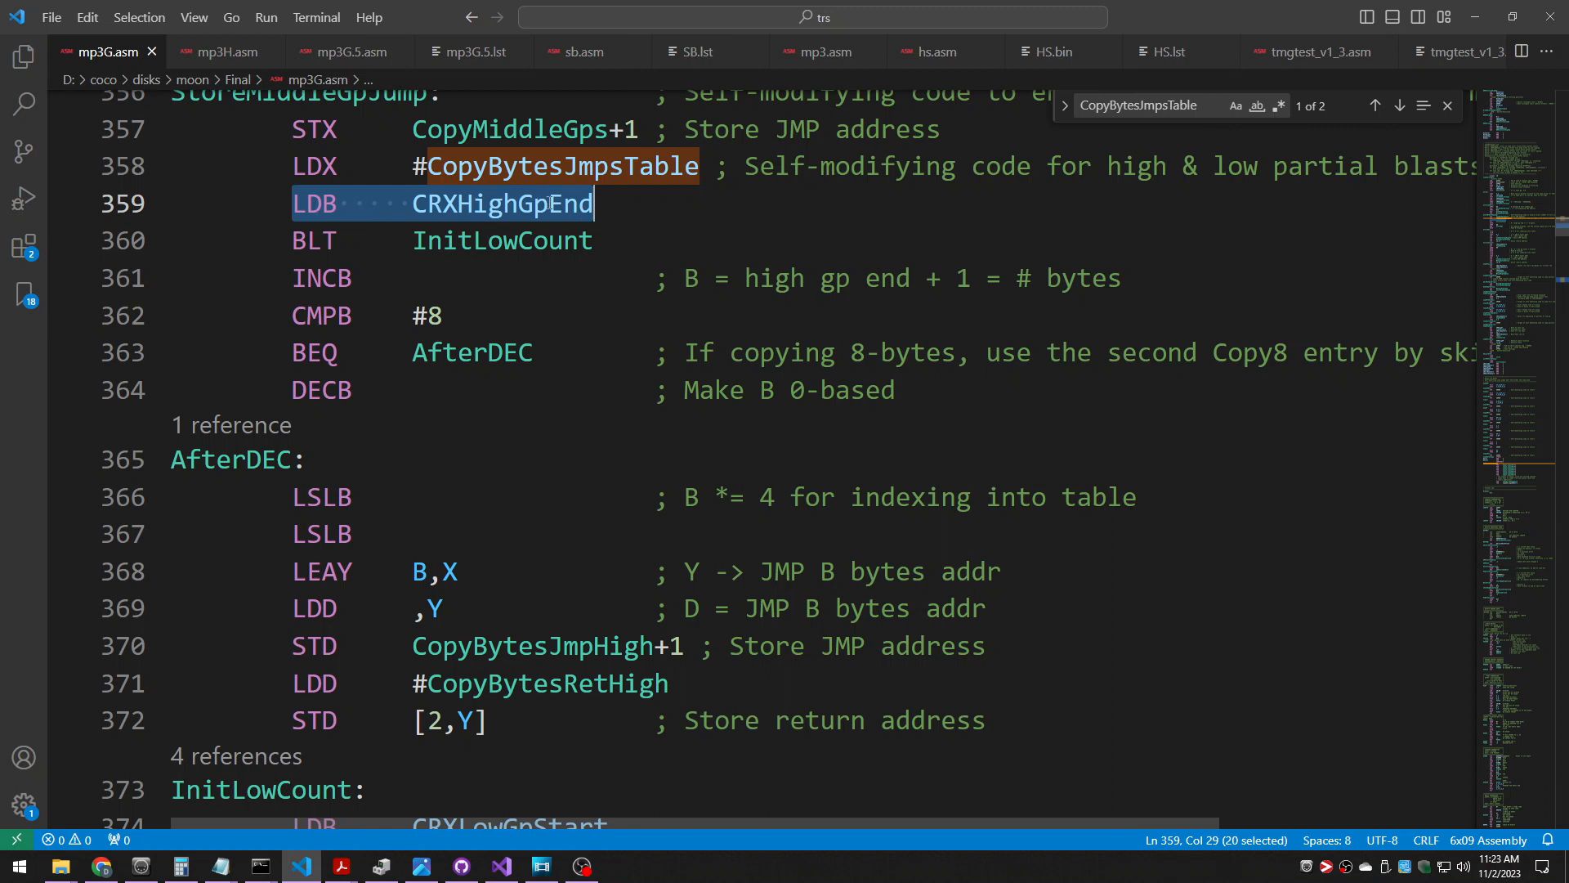
click(336, 645)
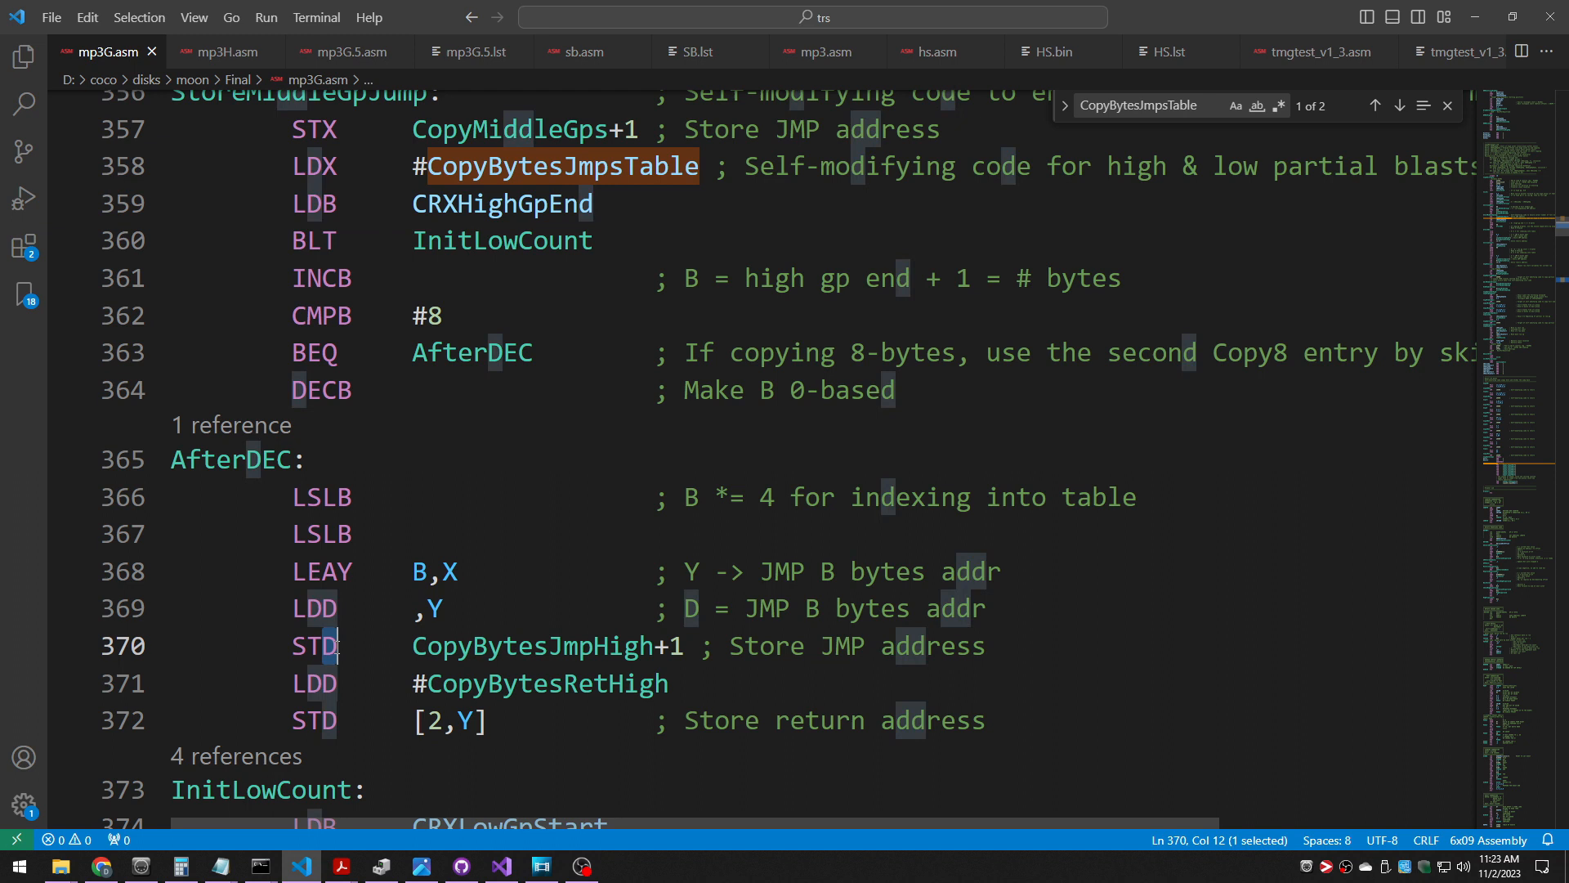
click(412, 646)
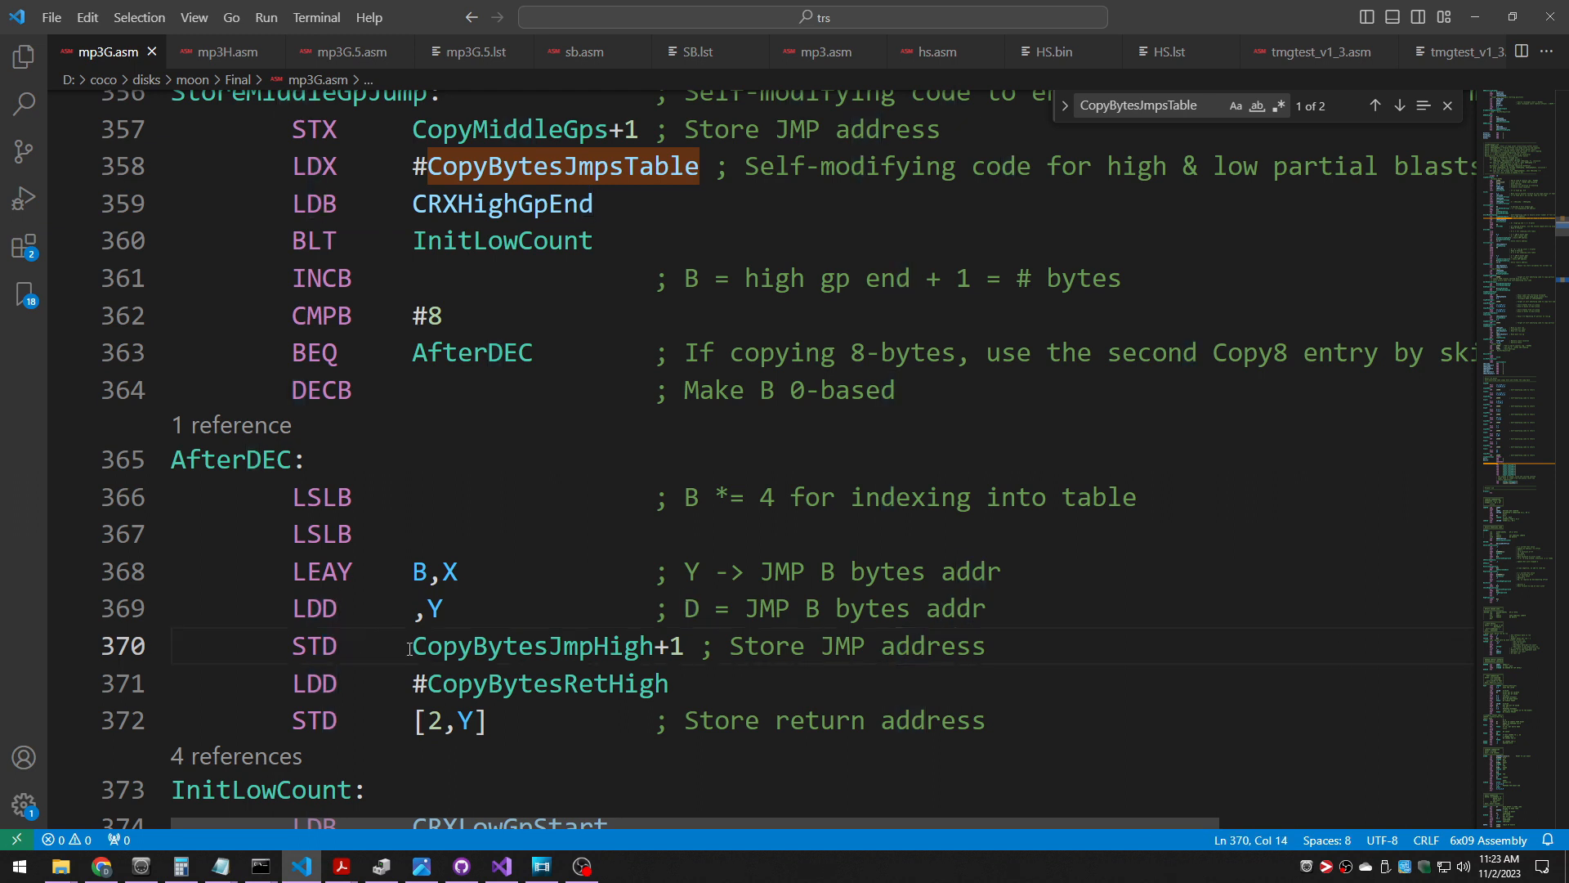
double_click(529, 646)
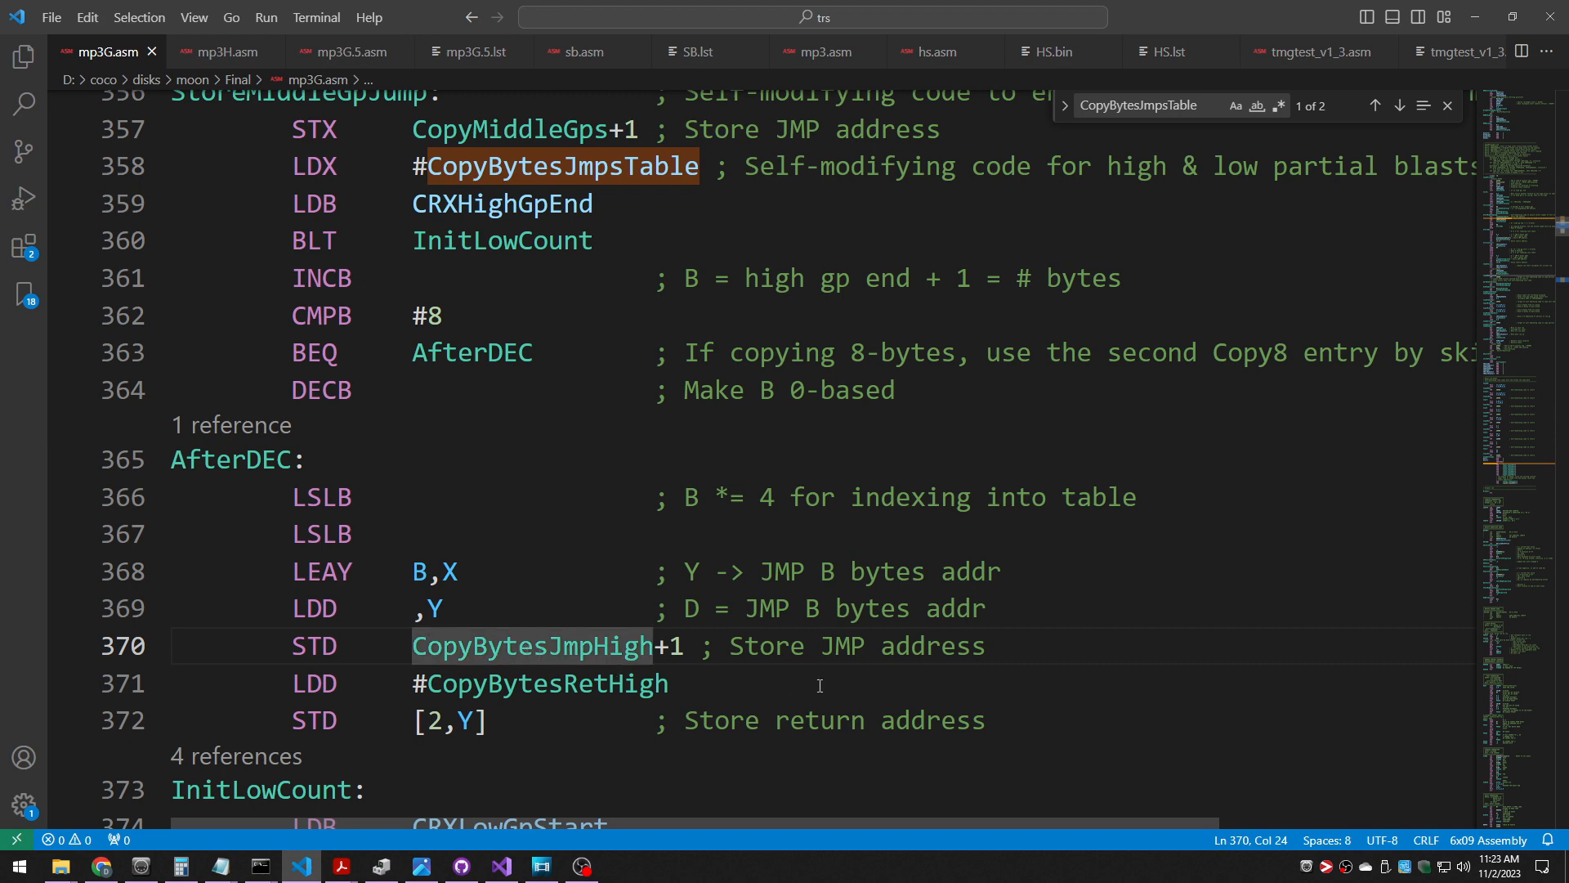
click(1400, 105)
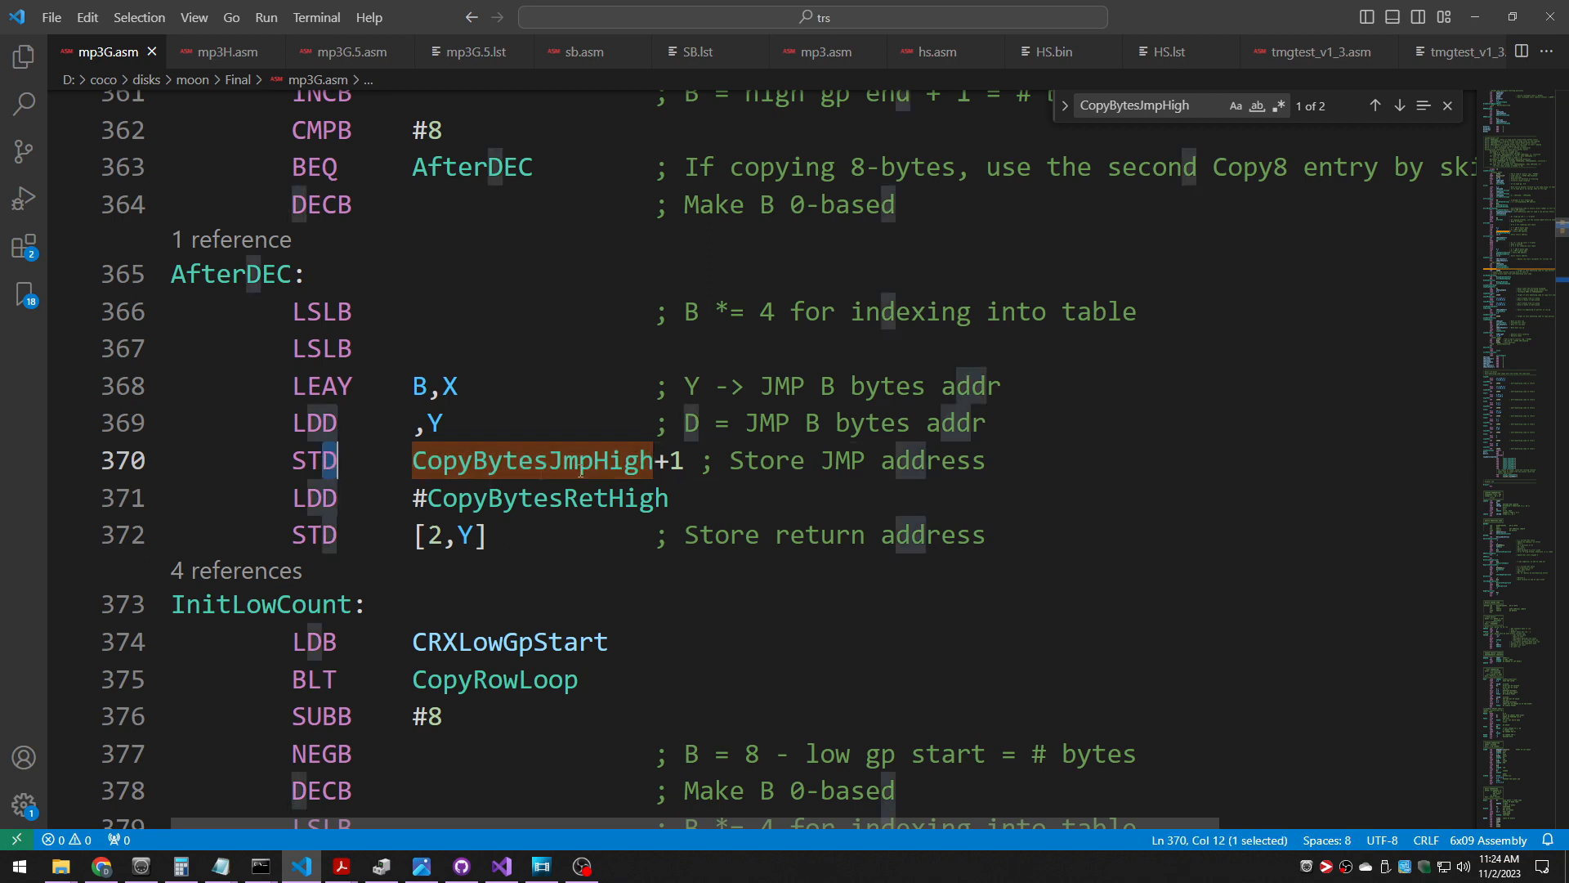
click(1399, 105)
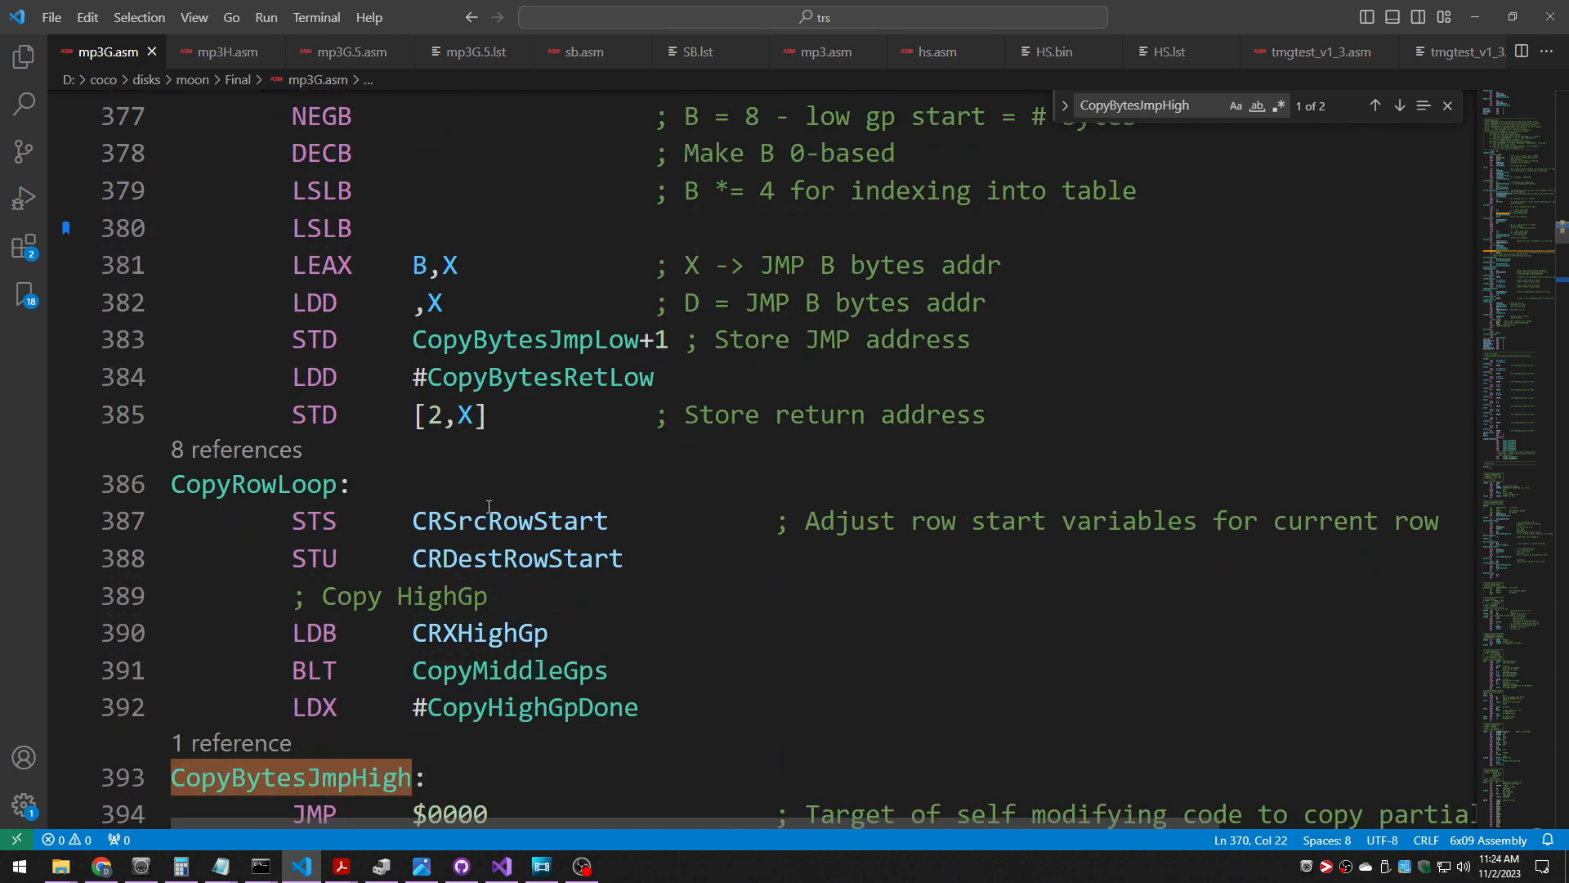
scroll(down, 3)
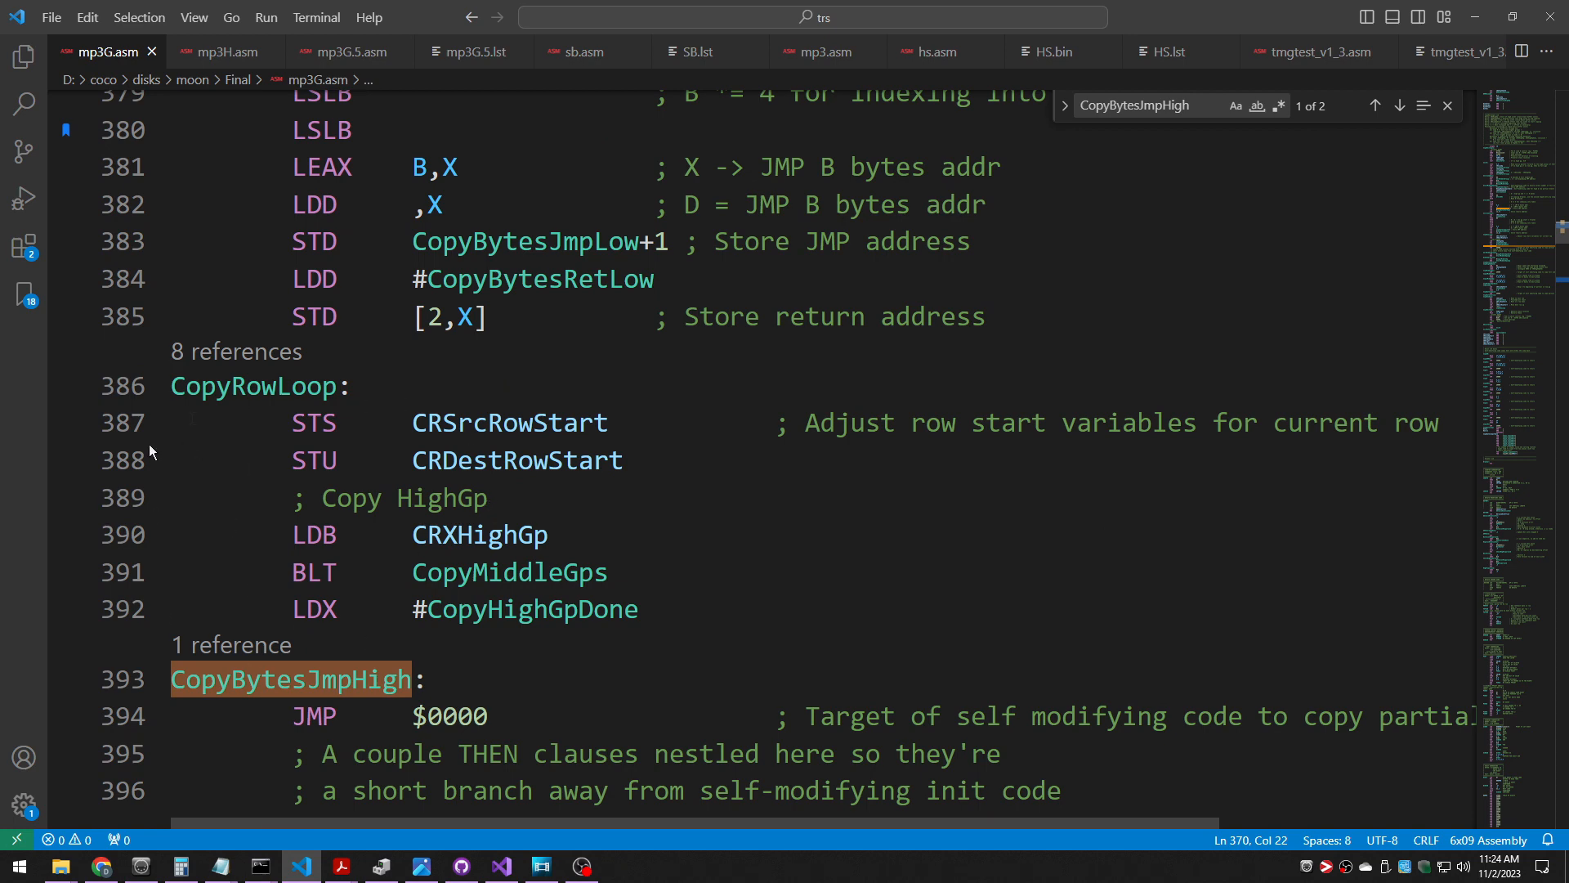
scroll(down, 3)
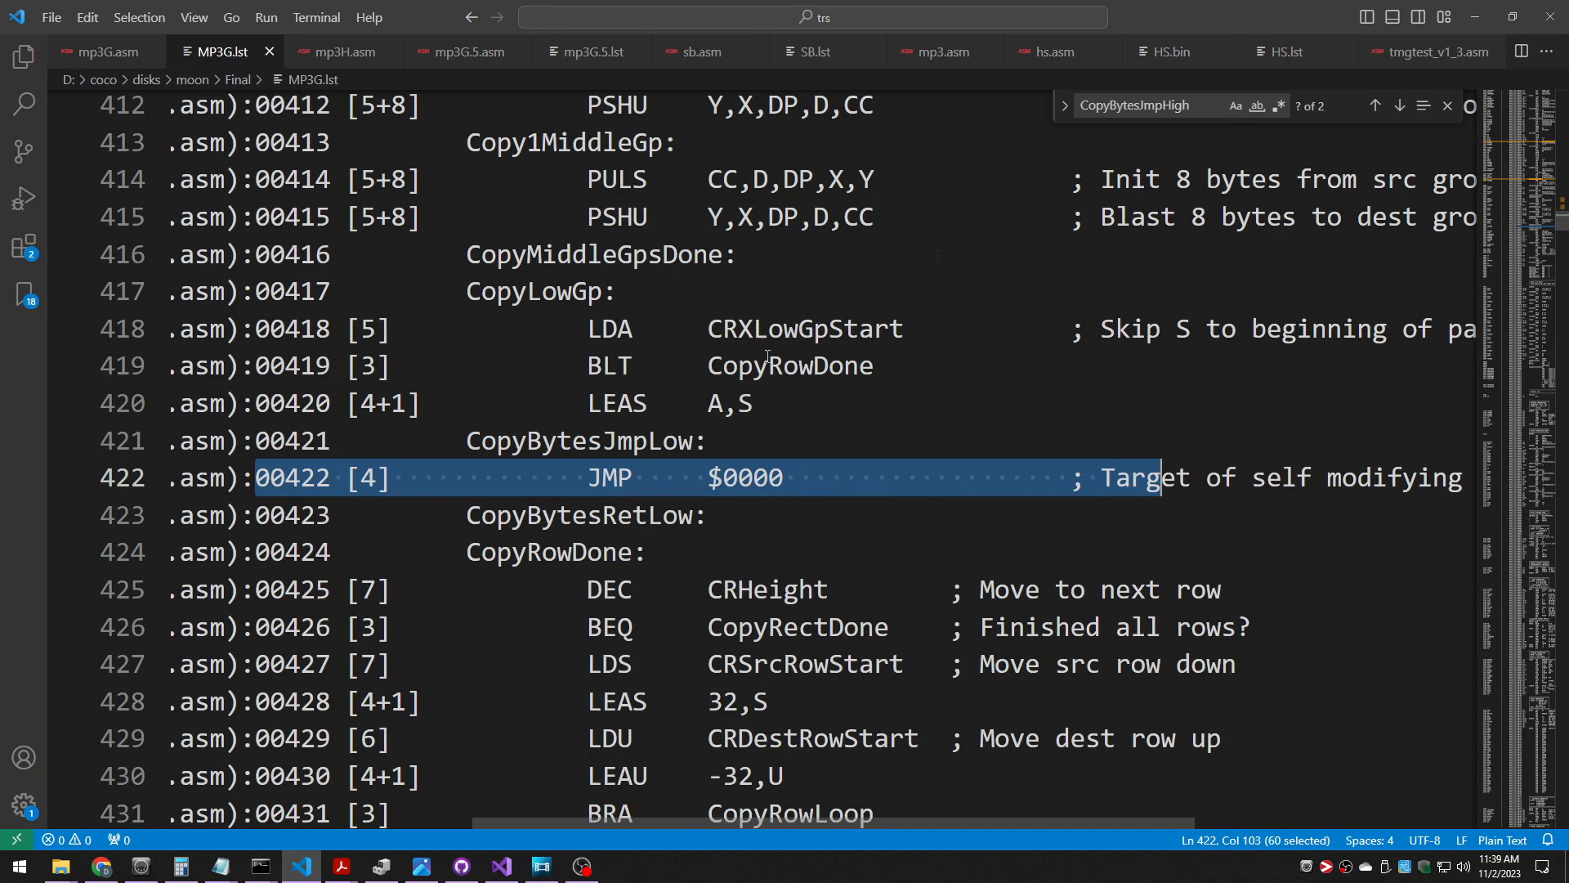
mouse_move(389, 487)
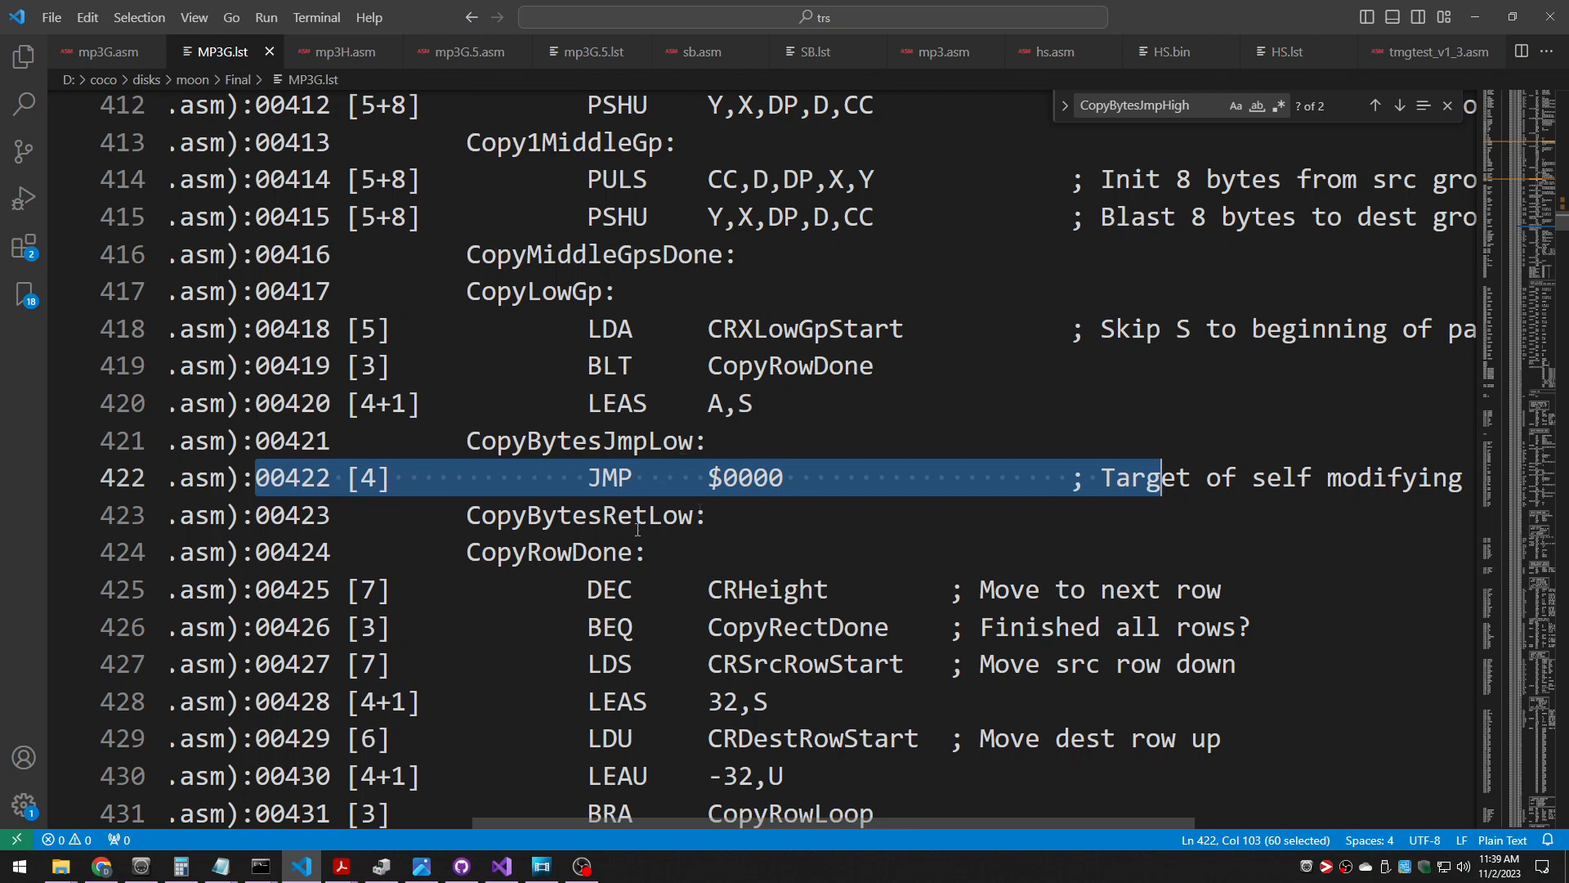
mouse_move(784, 496)
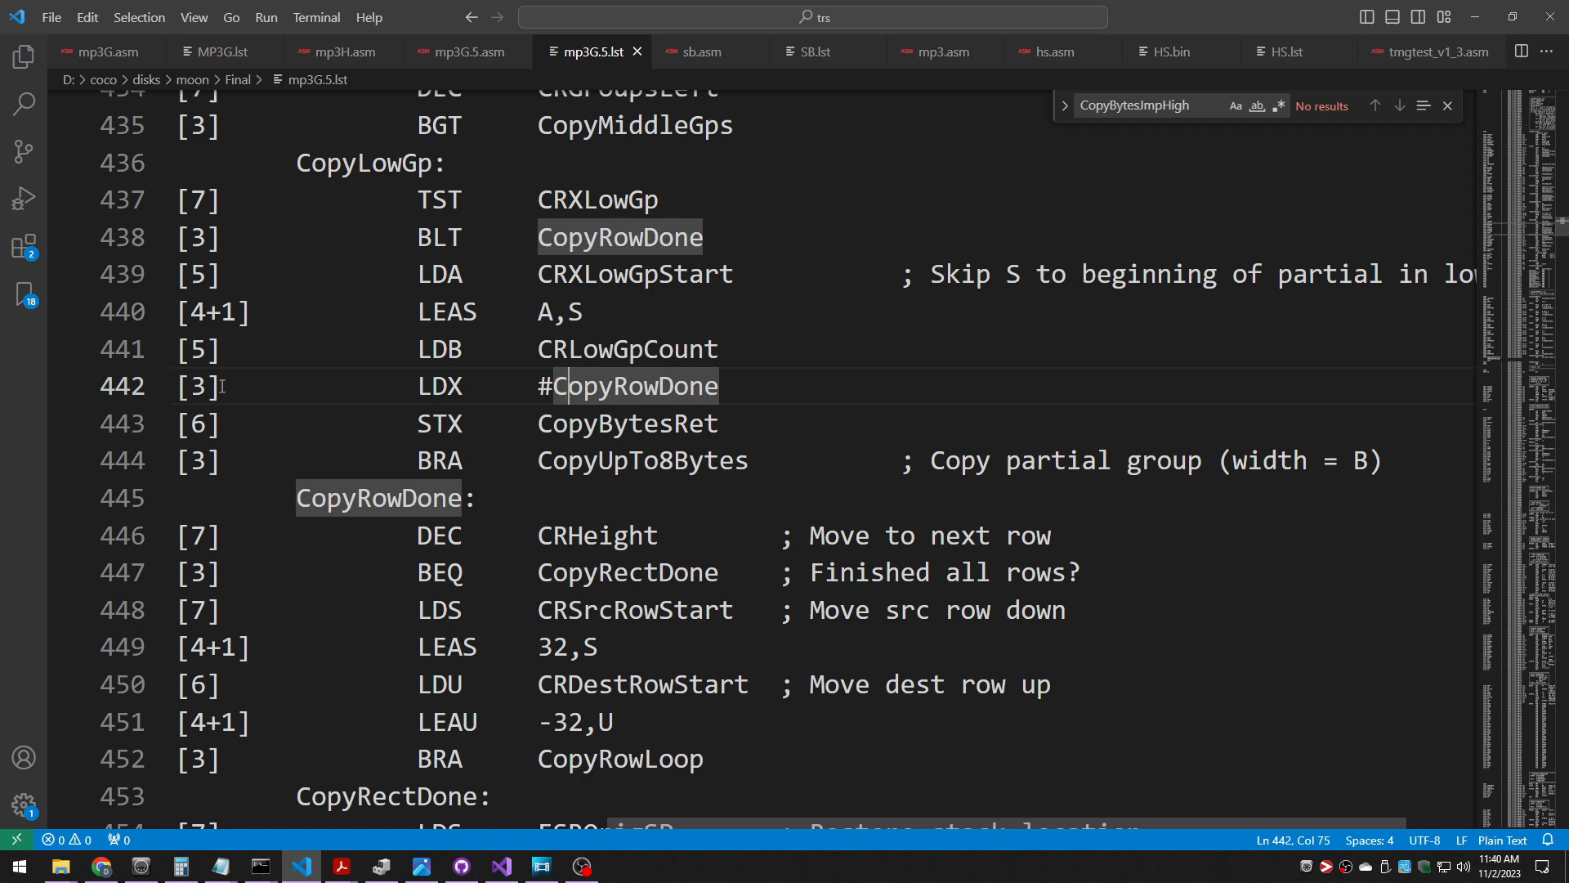
- Look up CopyUpTo8Bytes in the mp3G.5 listing, then return to the MP3G listing
double_click(196, 424)
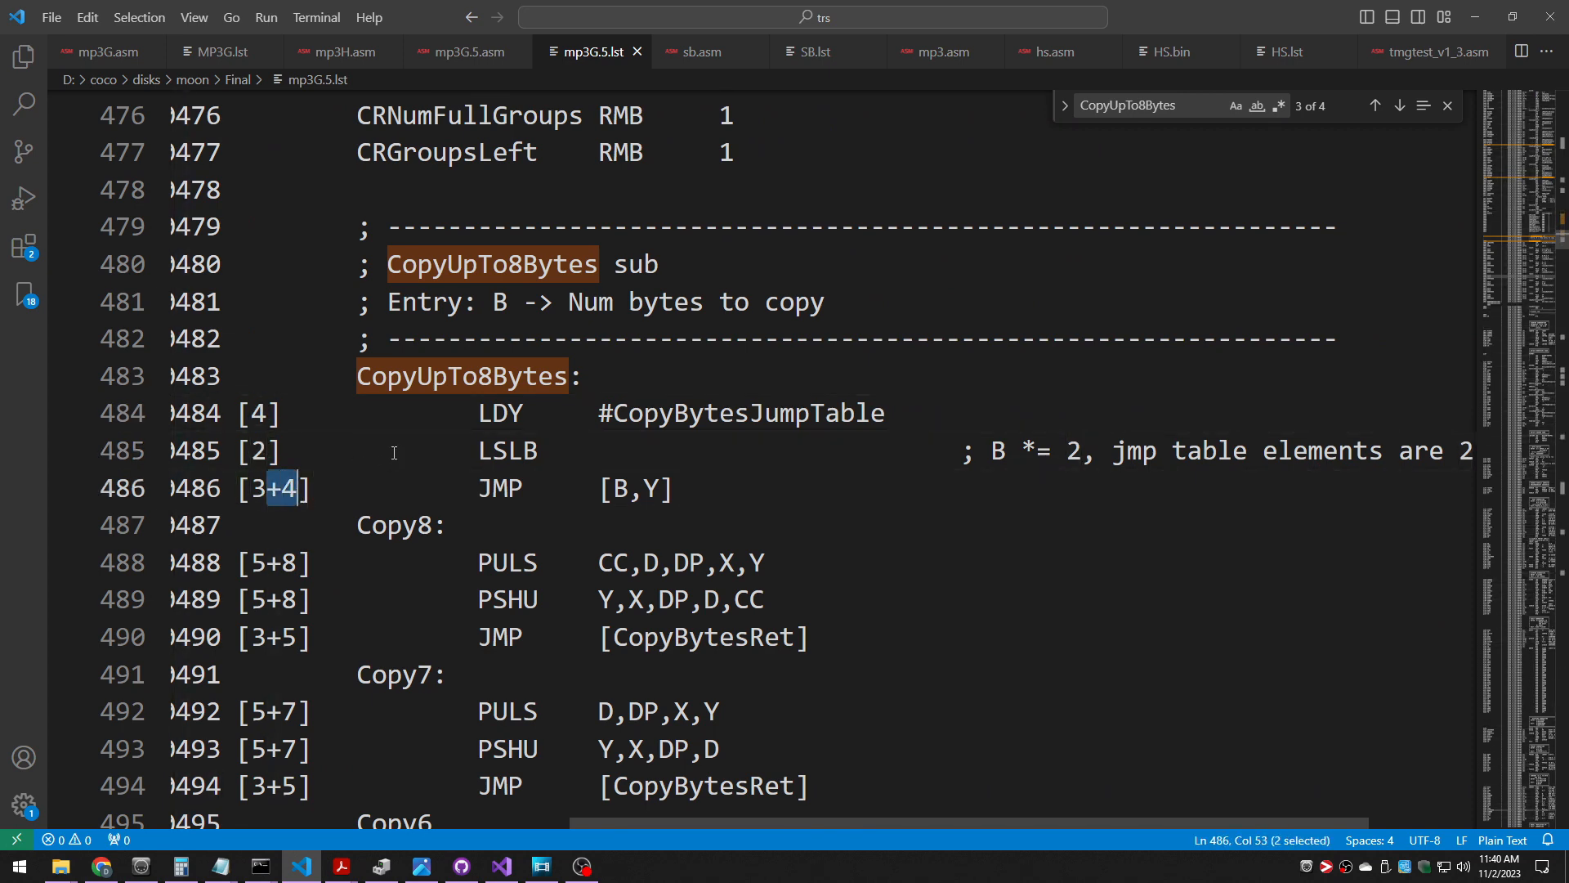
mouse_move(455, 575)
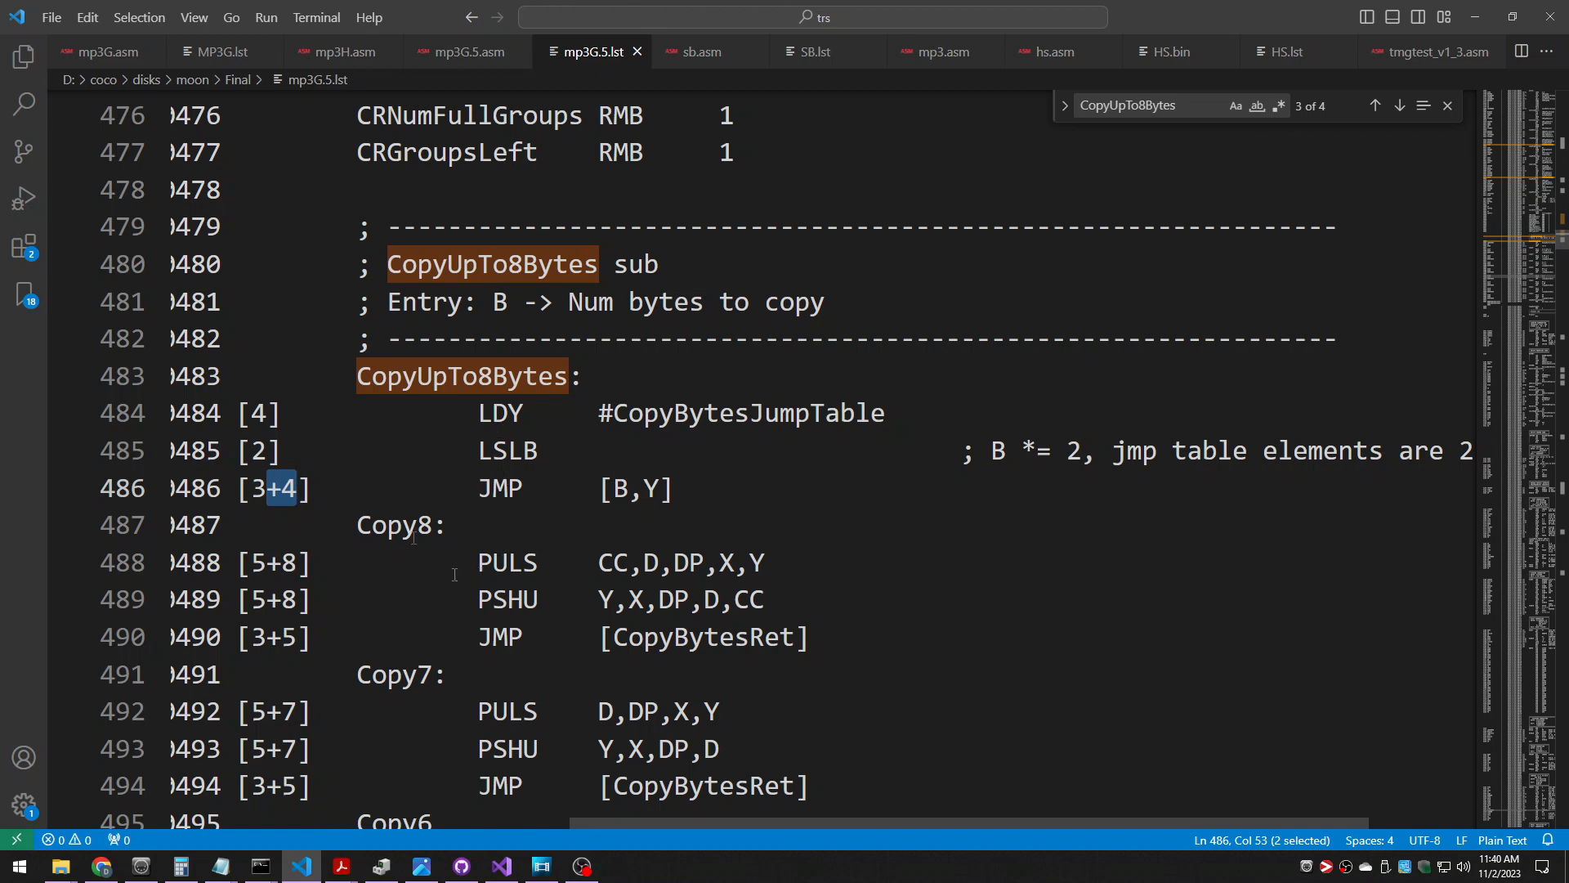
click(220, 51)
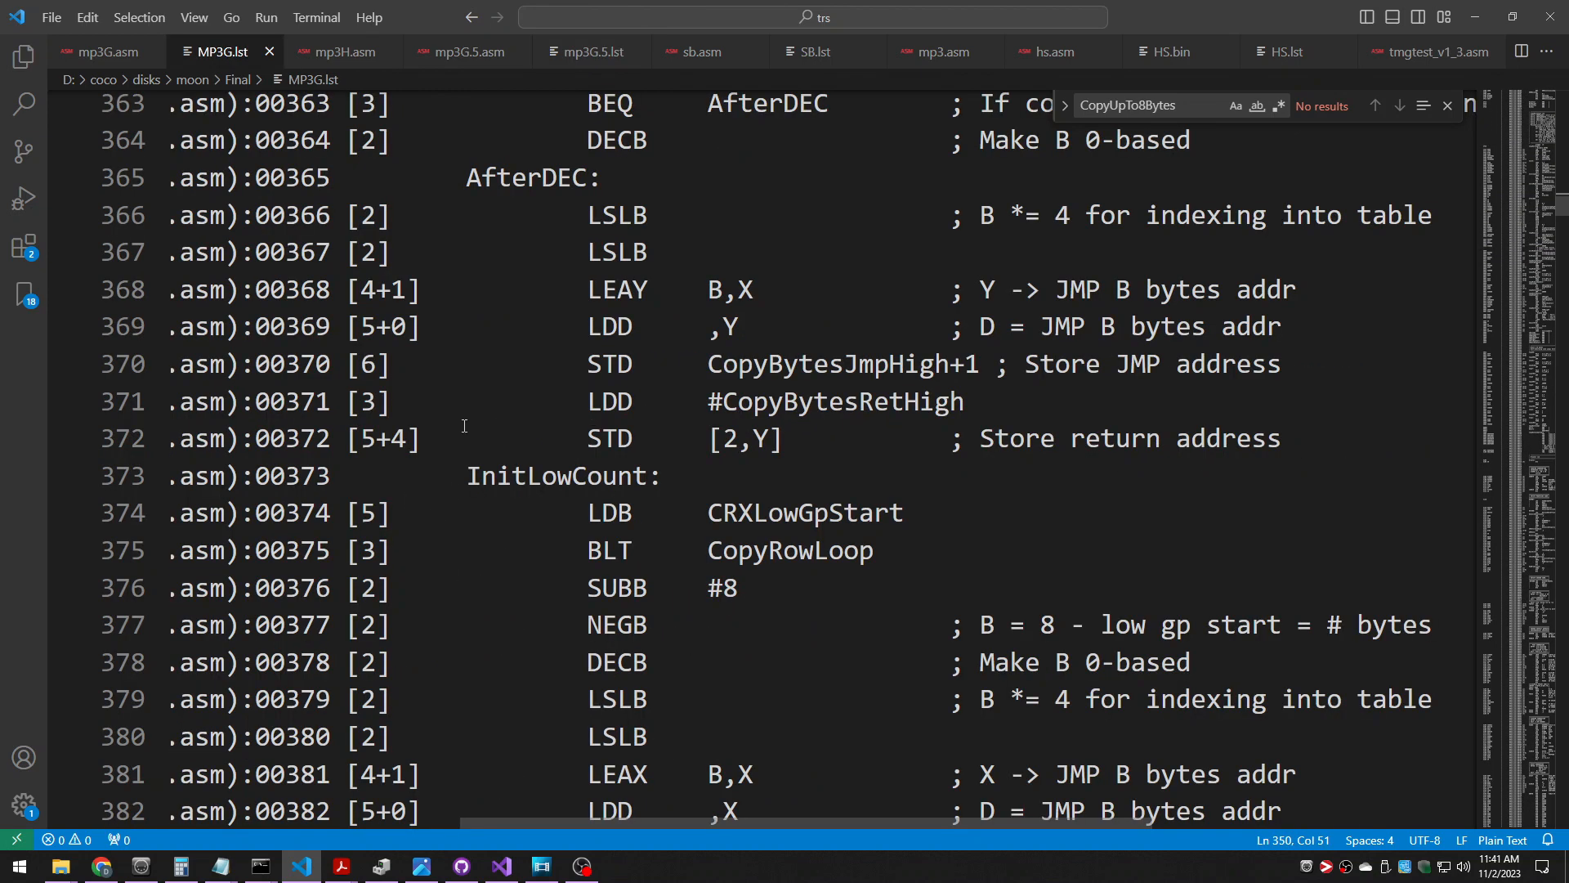
mouse_move(353, 399)
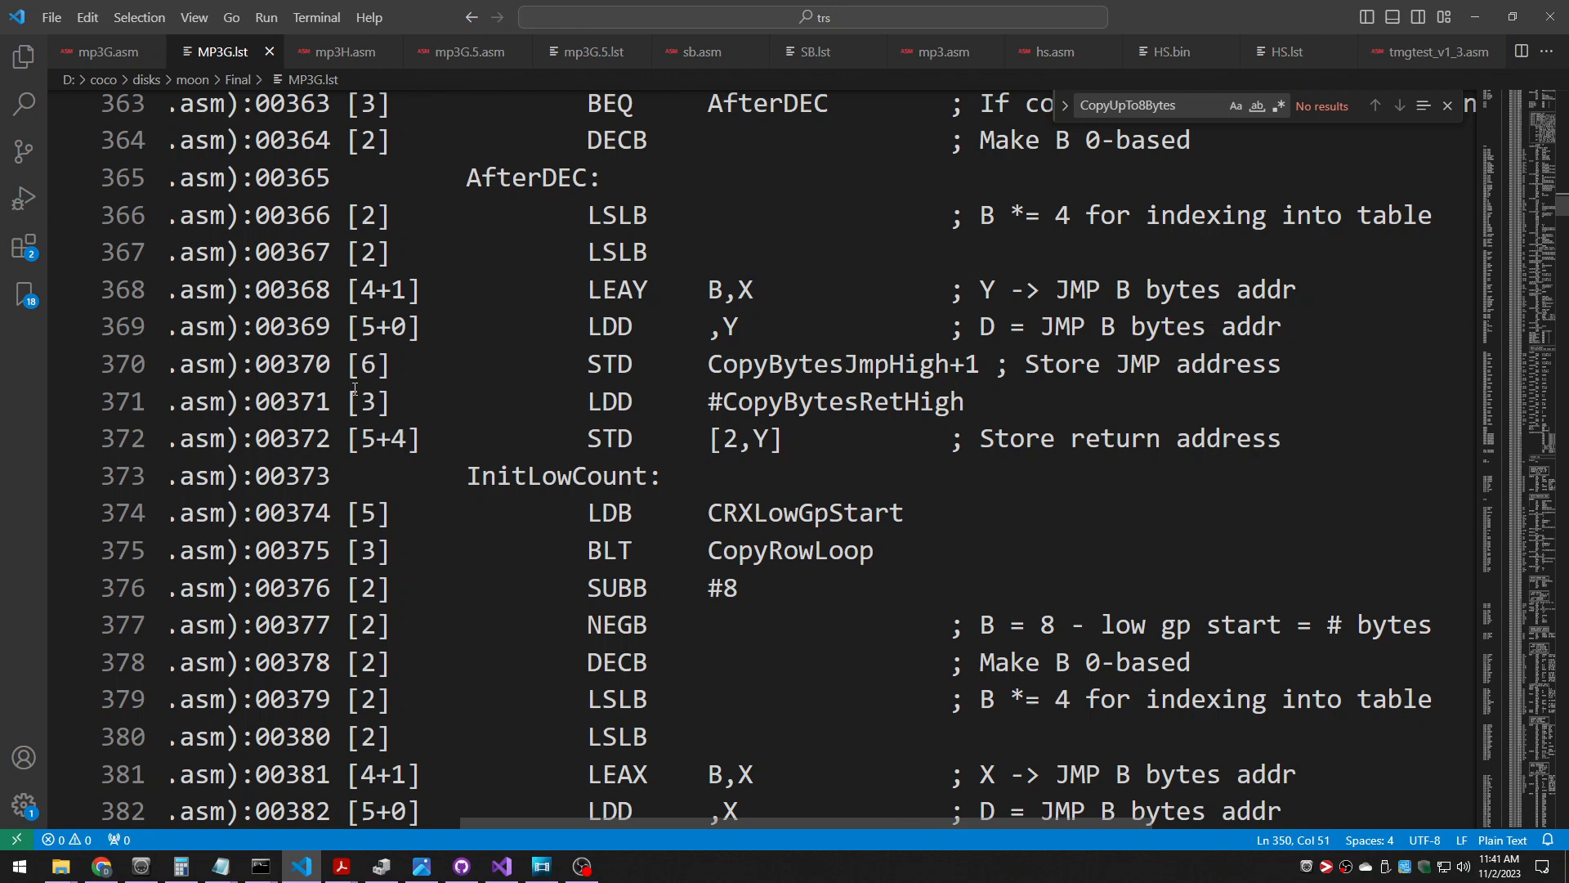
drag(355, 216, 746, 438)
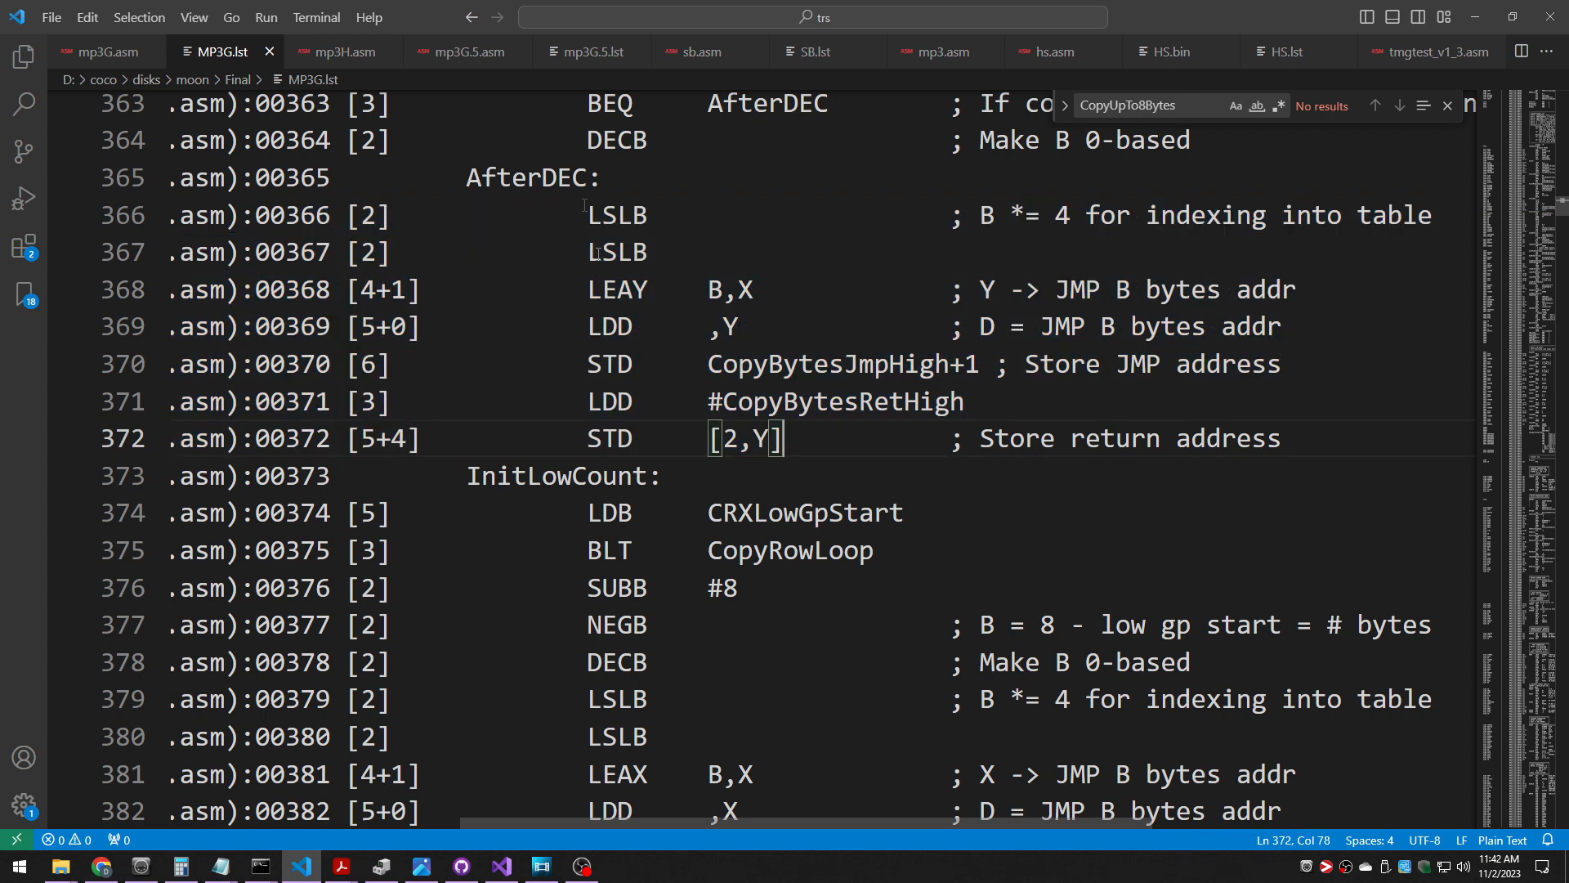
mouse_move(454, 243)
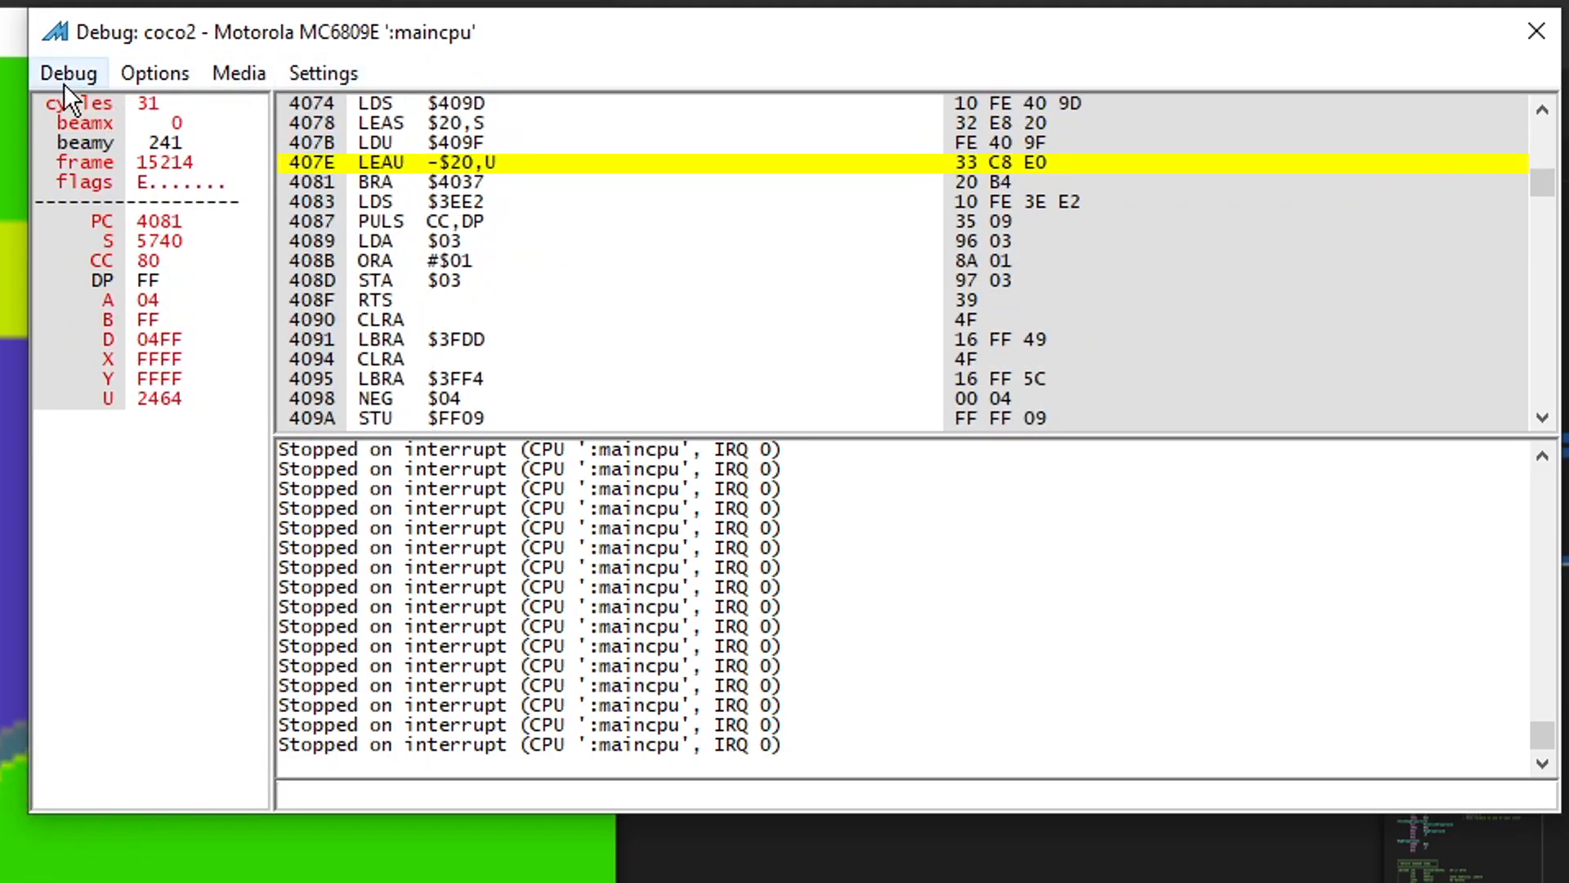
- Run the CoCo CPU until its next interrupt via the Debug menu, stopping at JMP $D8AF at 010C
click(65, 72)
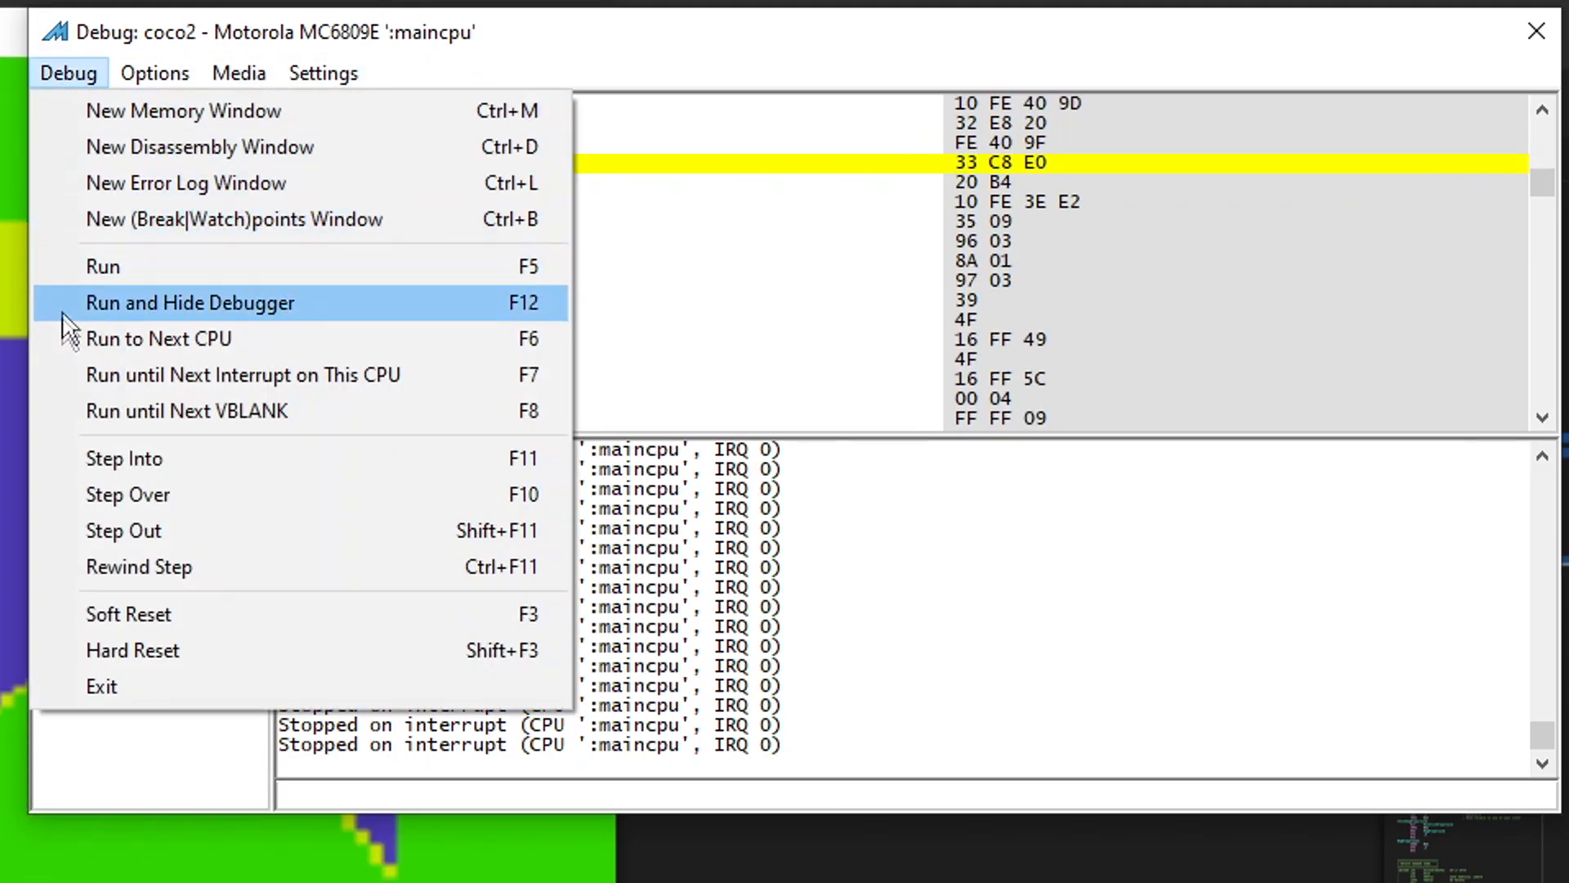
mouse_move(246, 395)
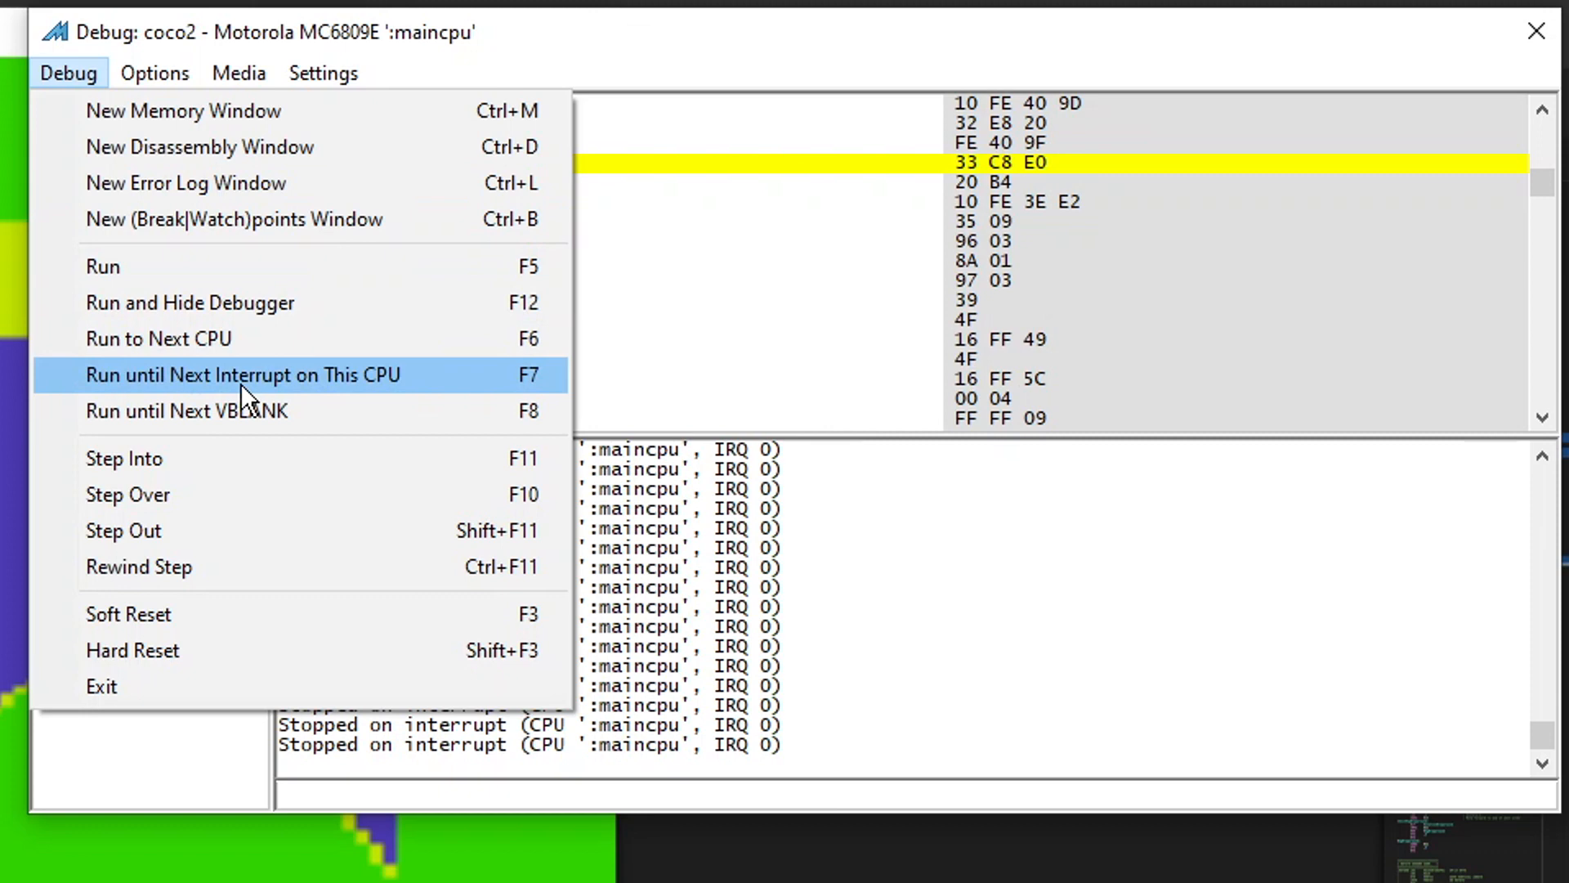
click(242, 374)
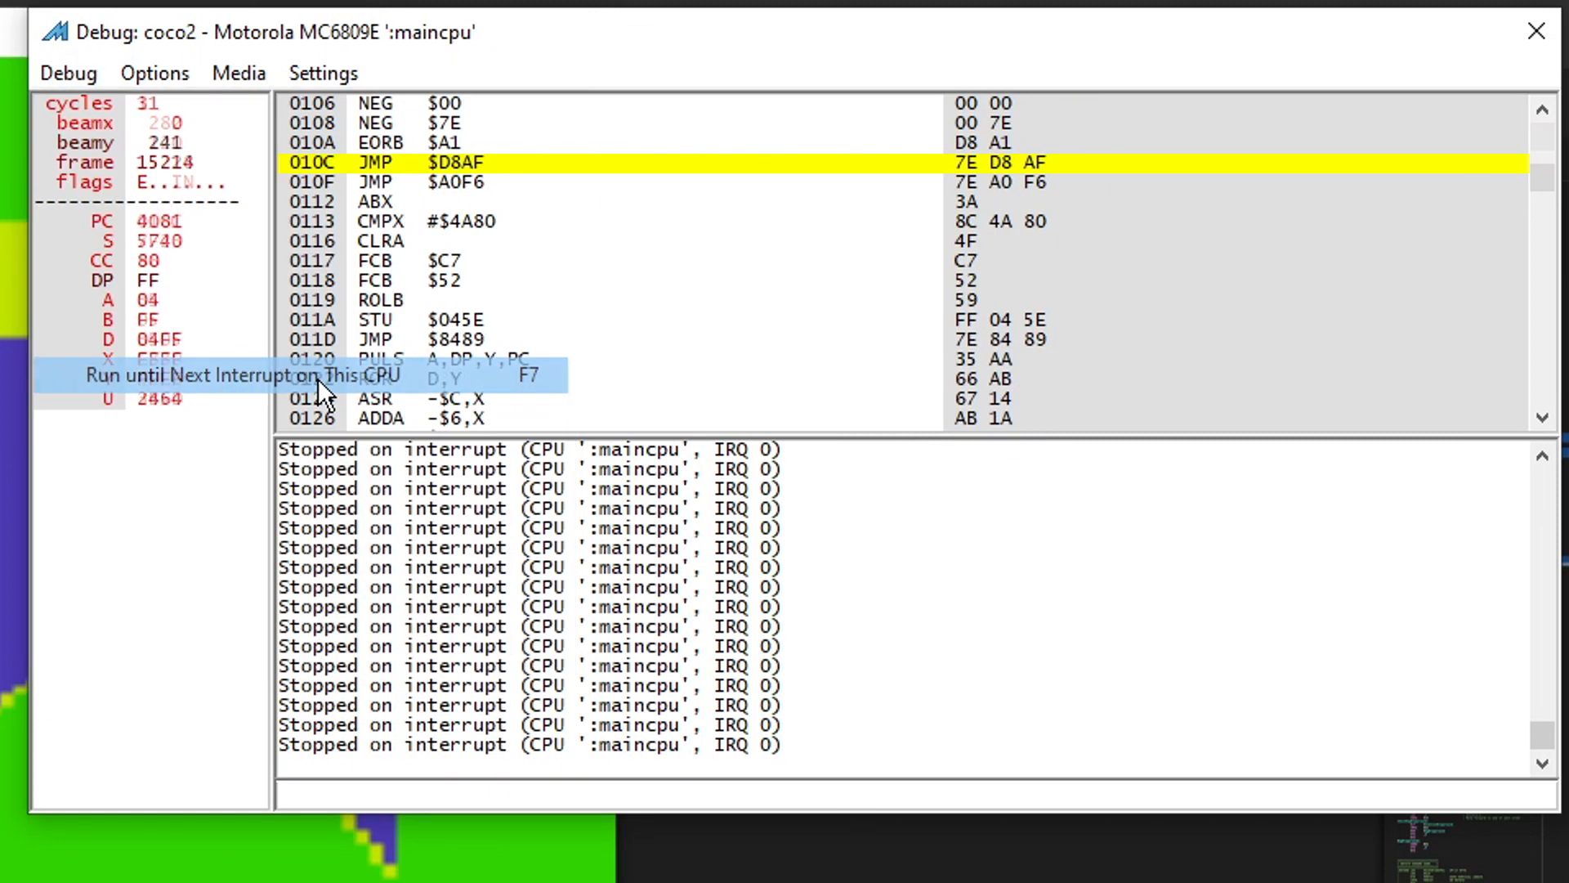
click(245, 376)
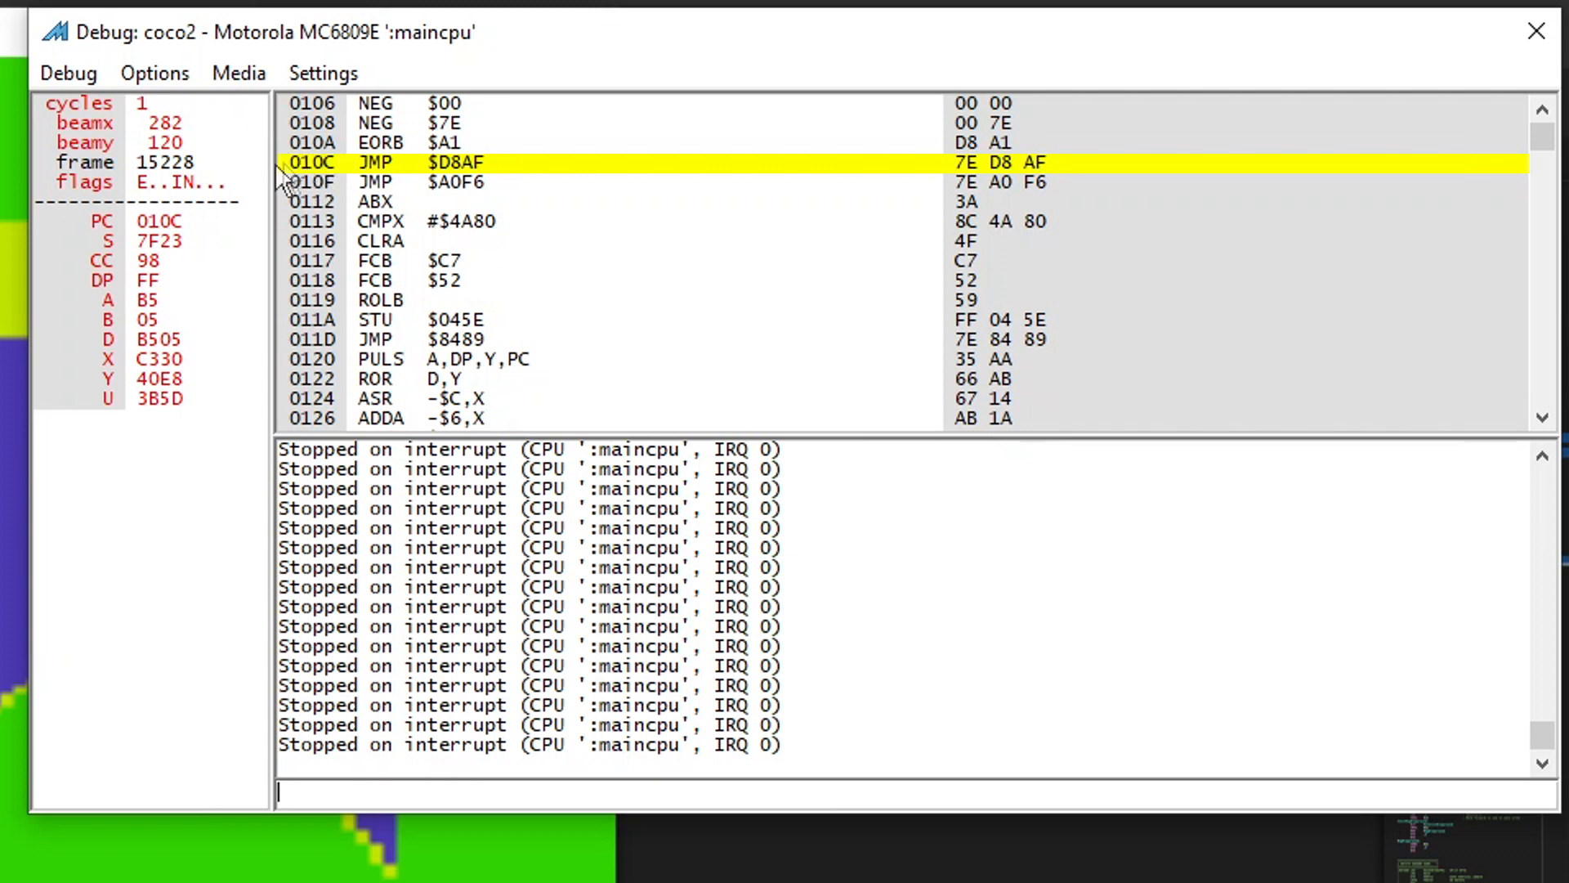
mouse_move(517, 270)
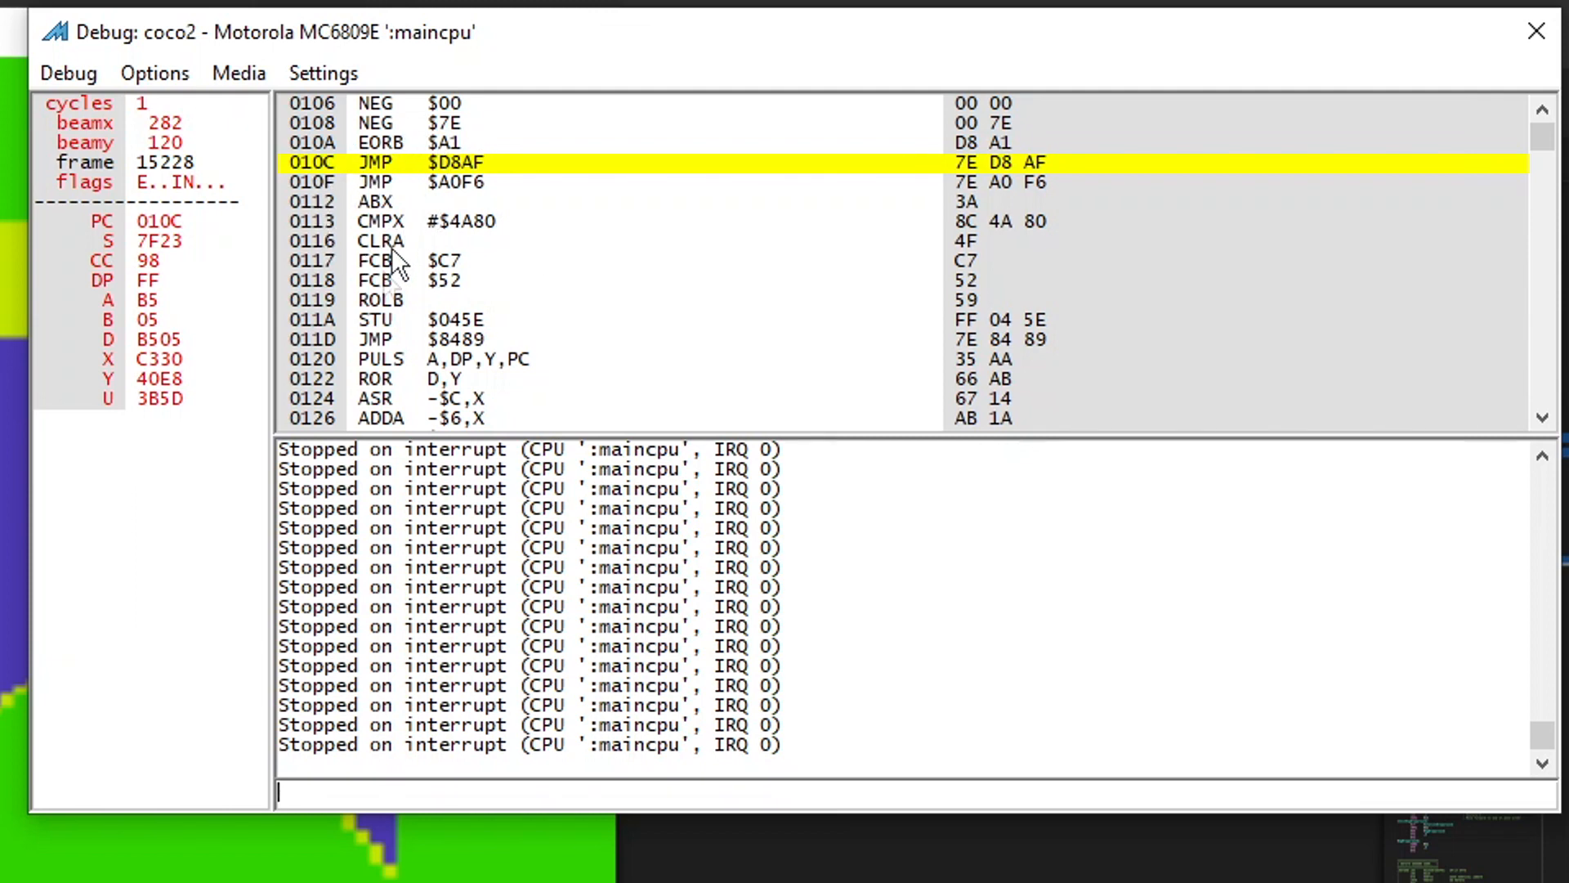
mouse_move(376, 211)
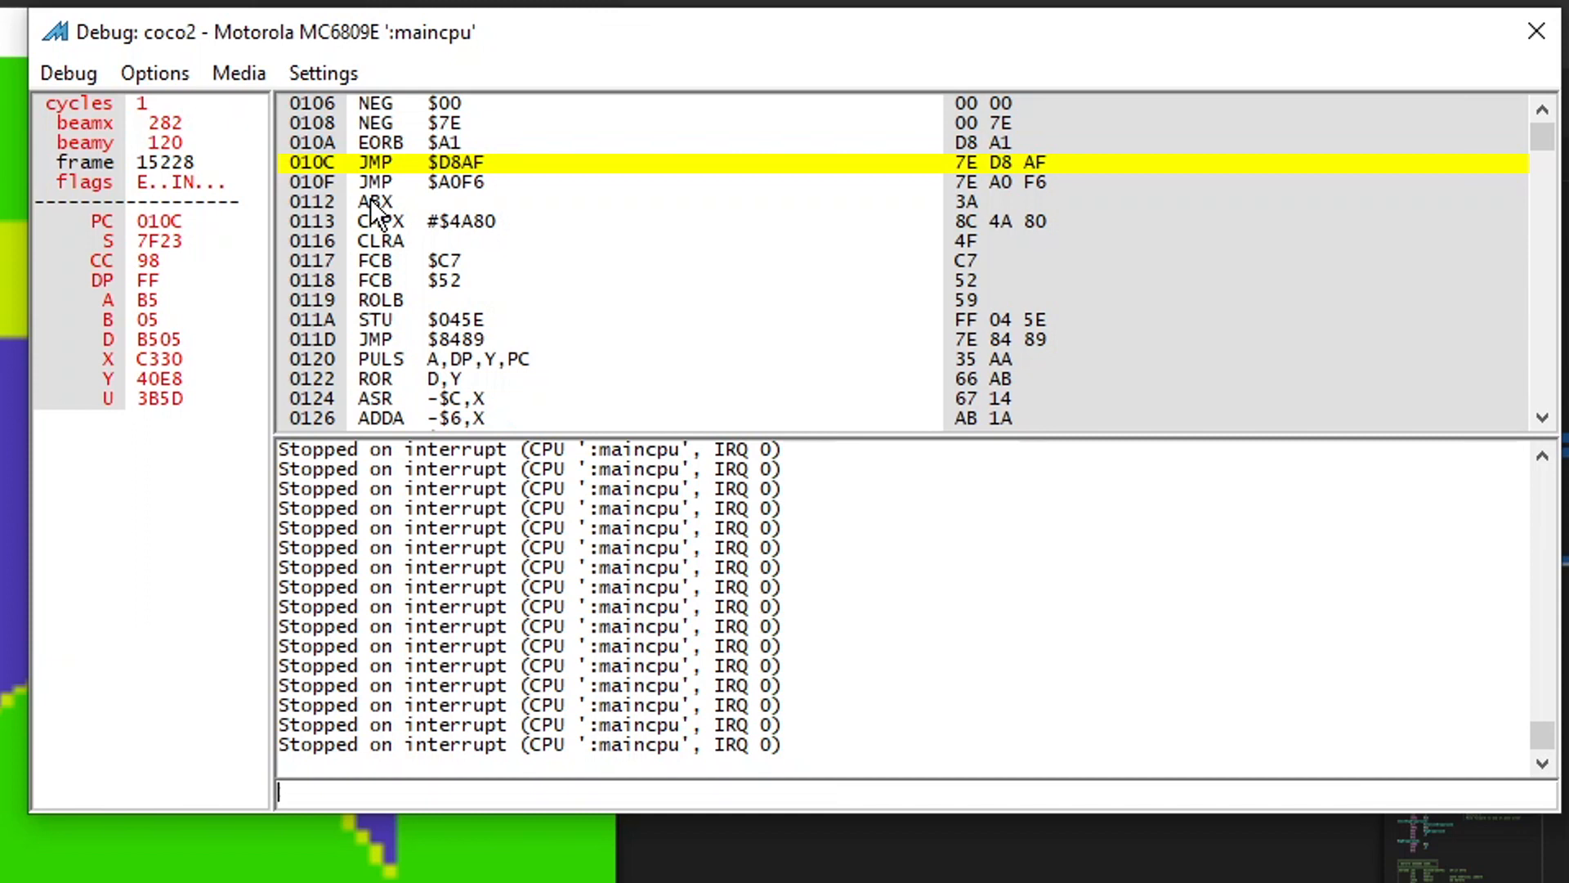
mouse_move(464, 208)
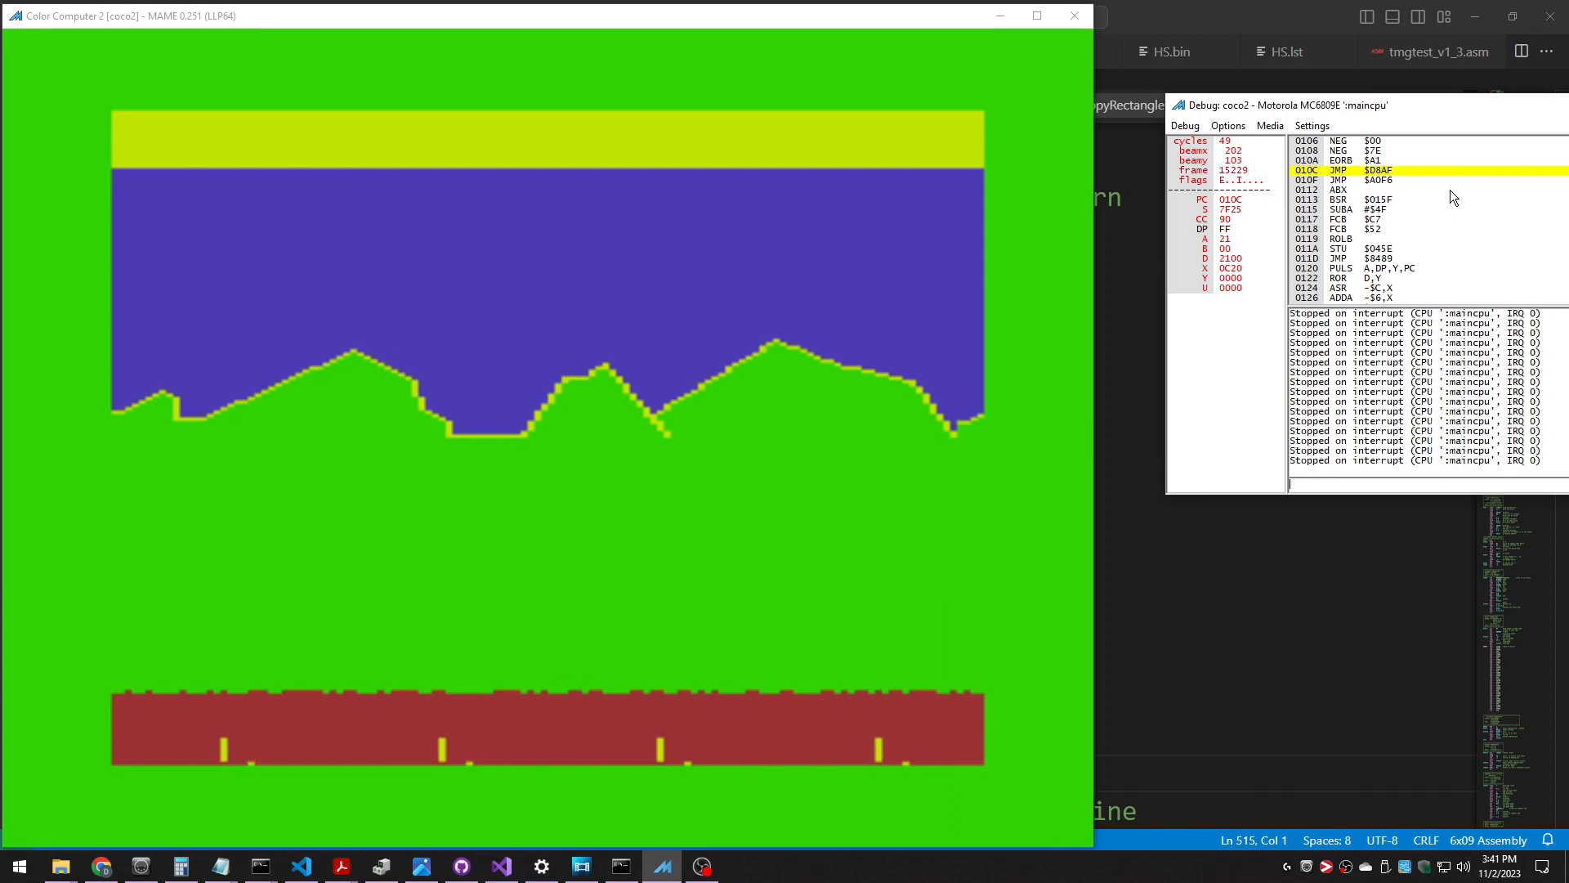
mouse_move(1043, 668)
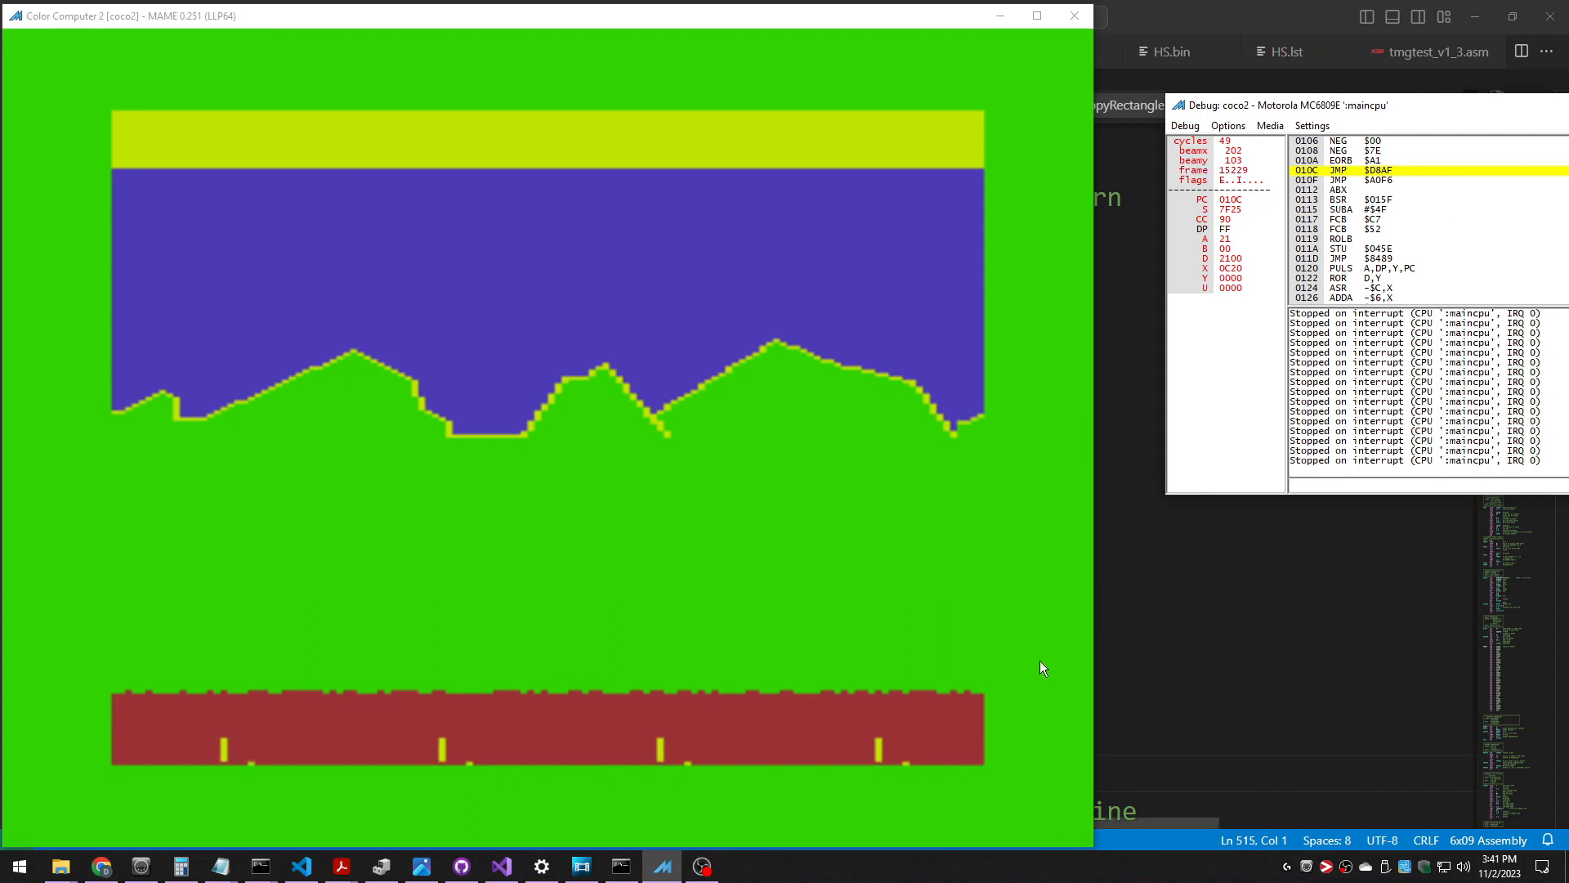
mouse_move(747, 797)
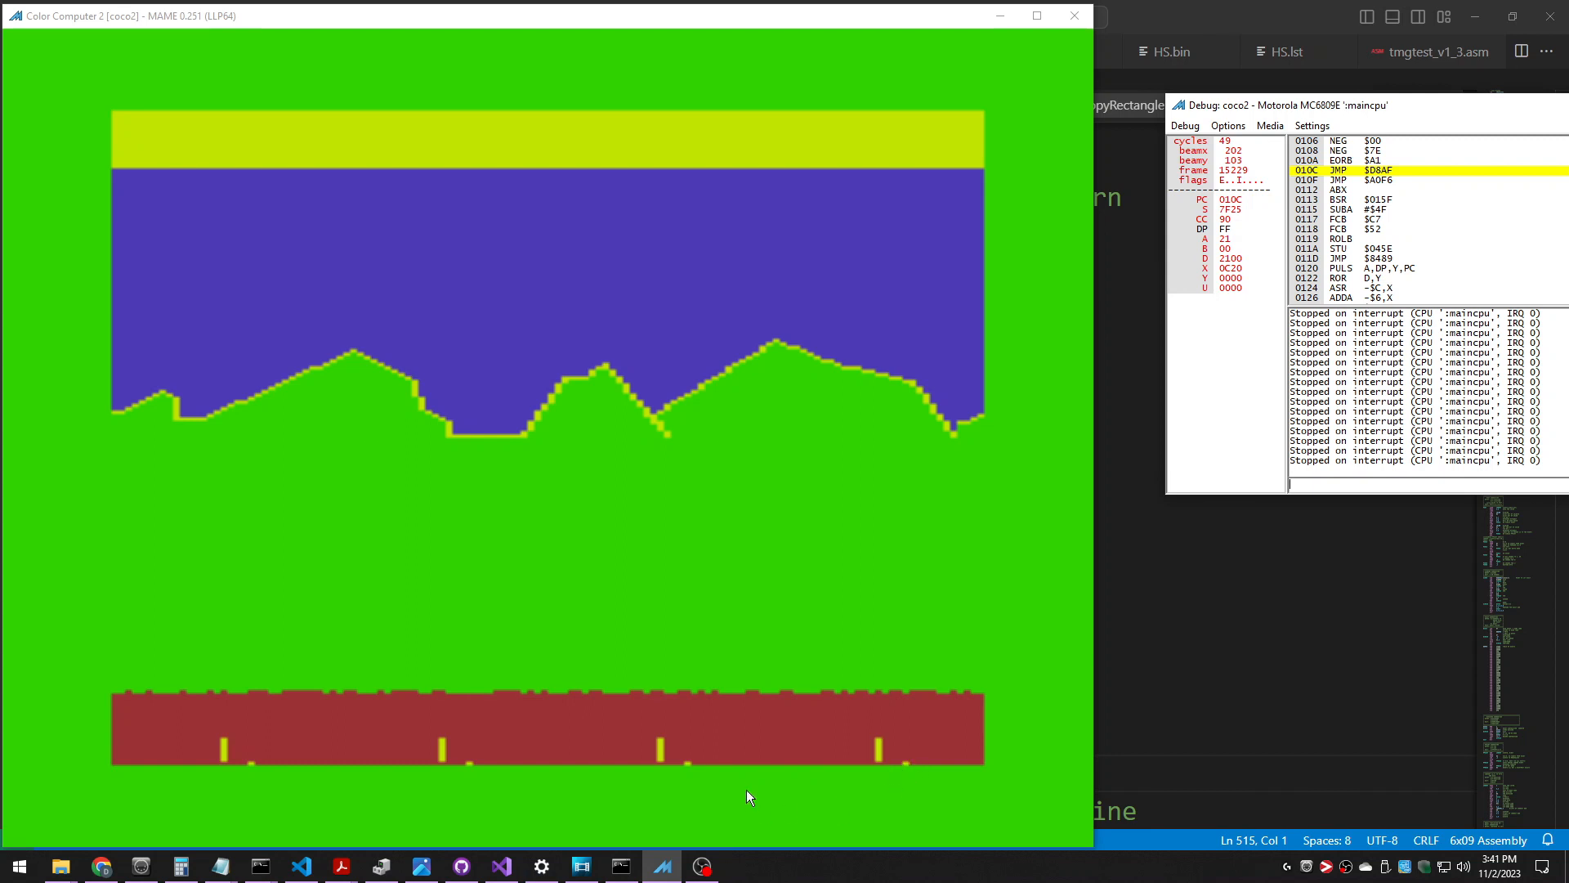
mouse_move(492, 810)
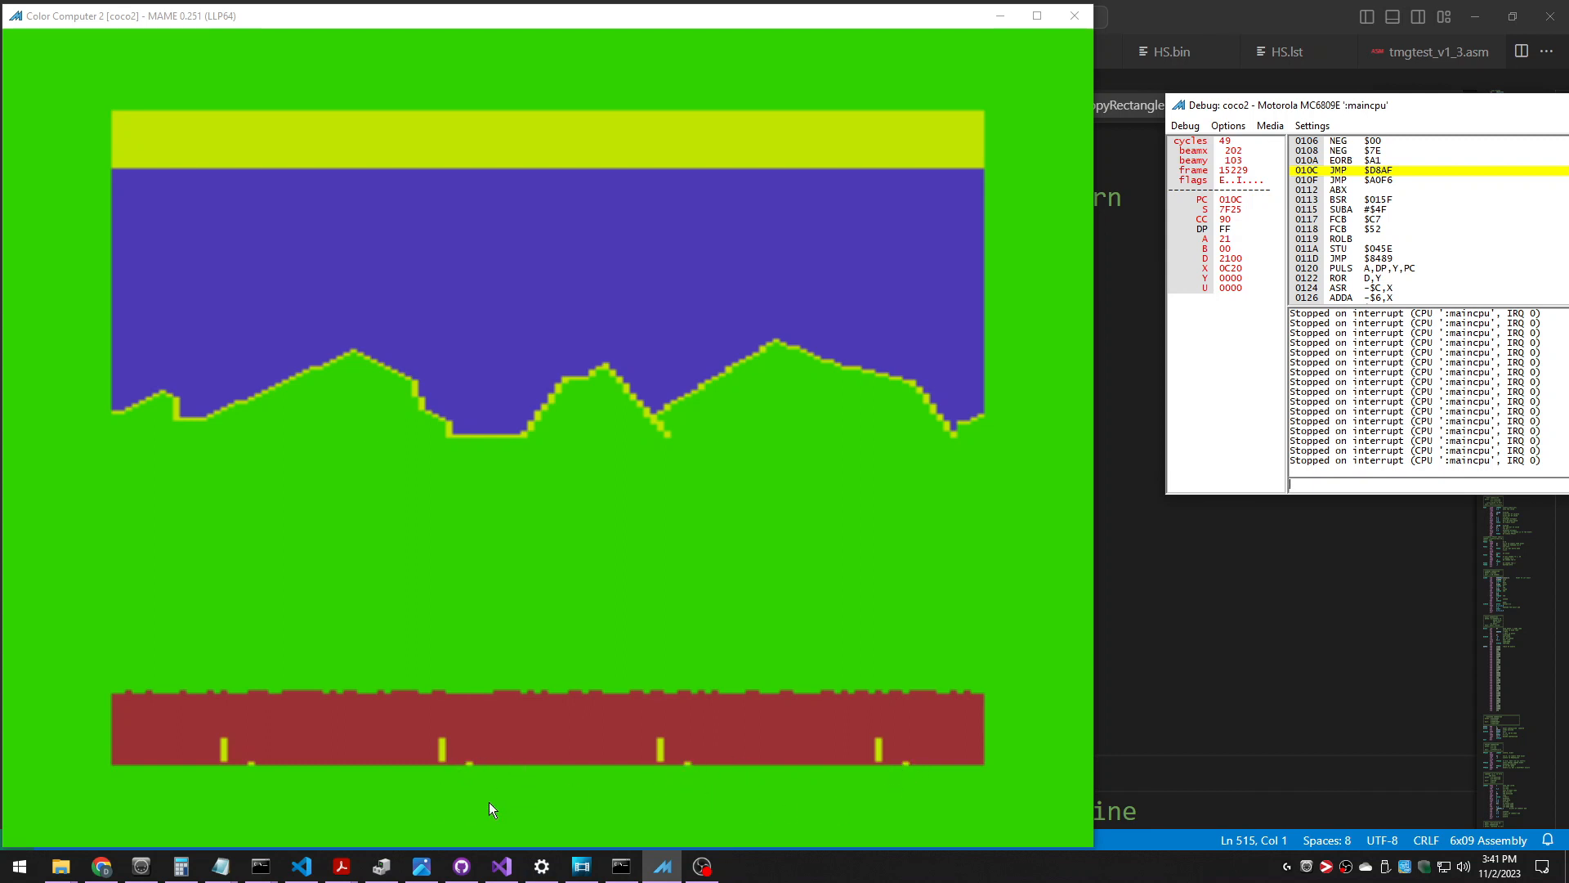
mouse_move(1097, 604)
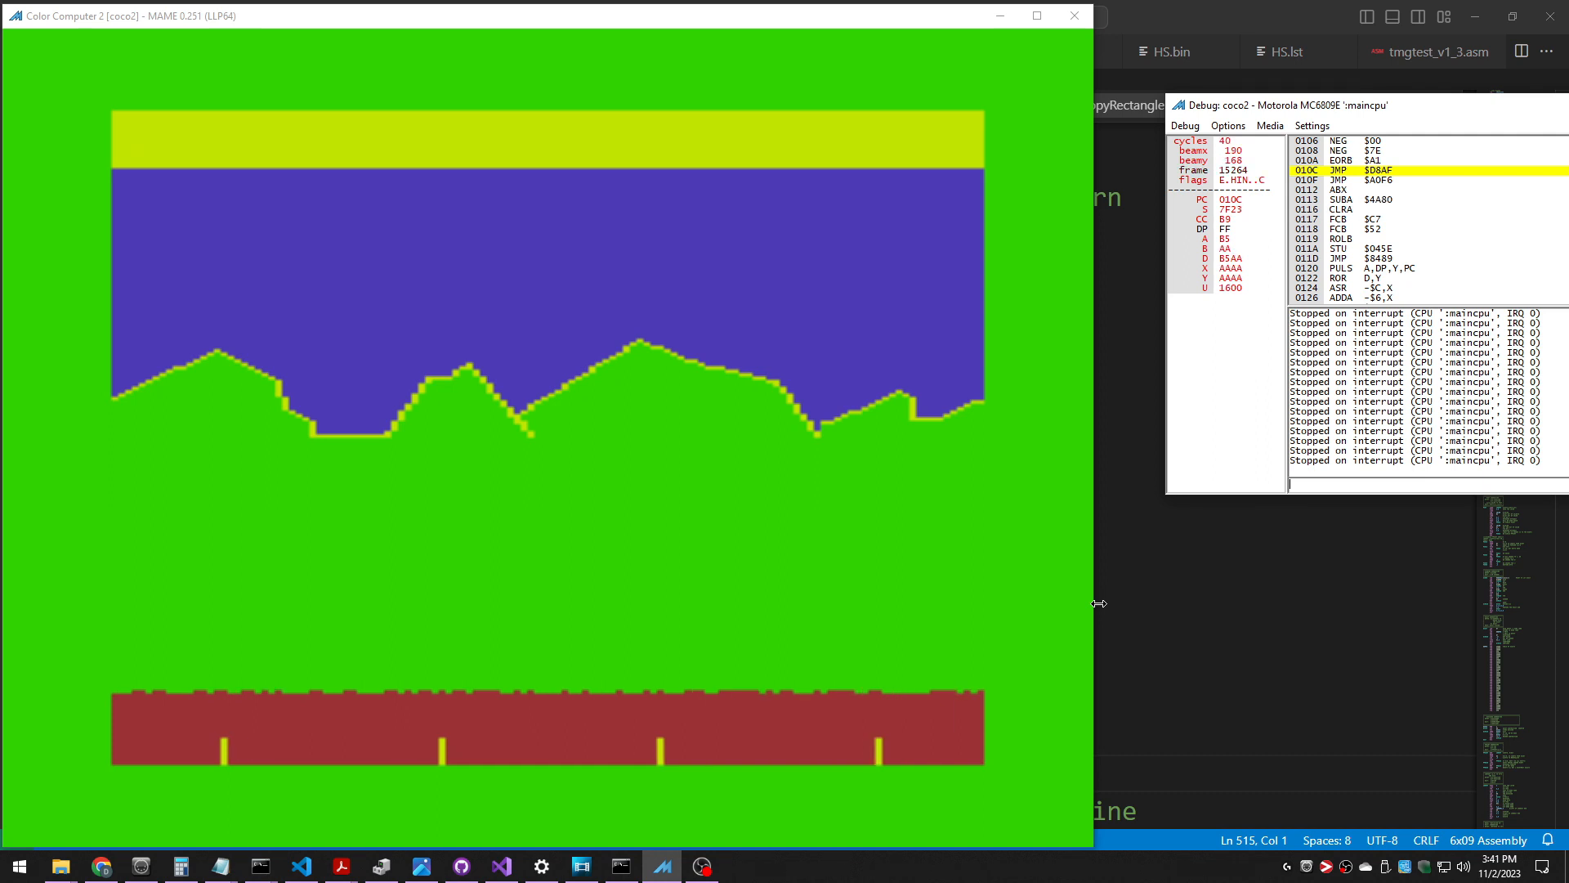
mouse_move(1160, 364)
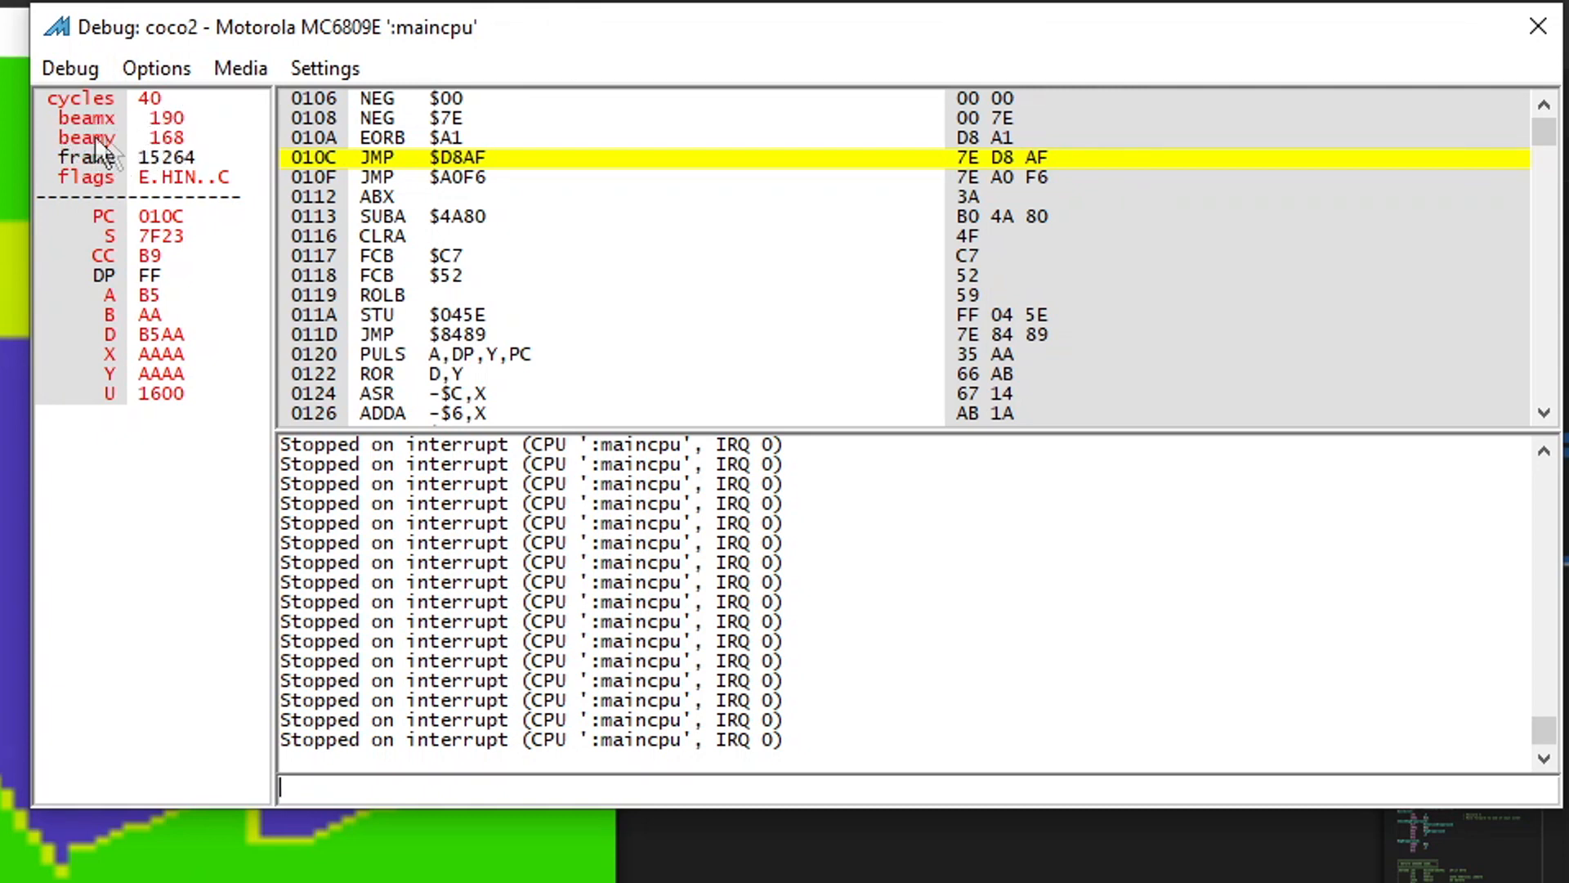
mouse_move(155, 163)
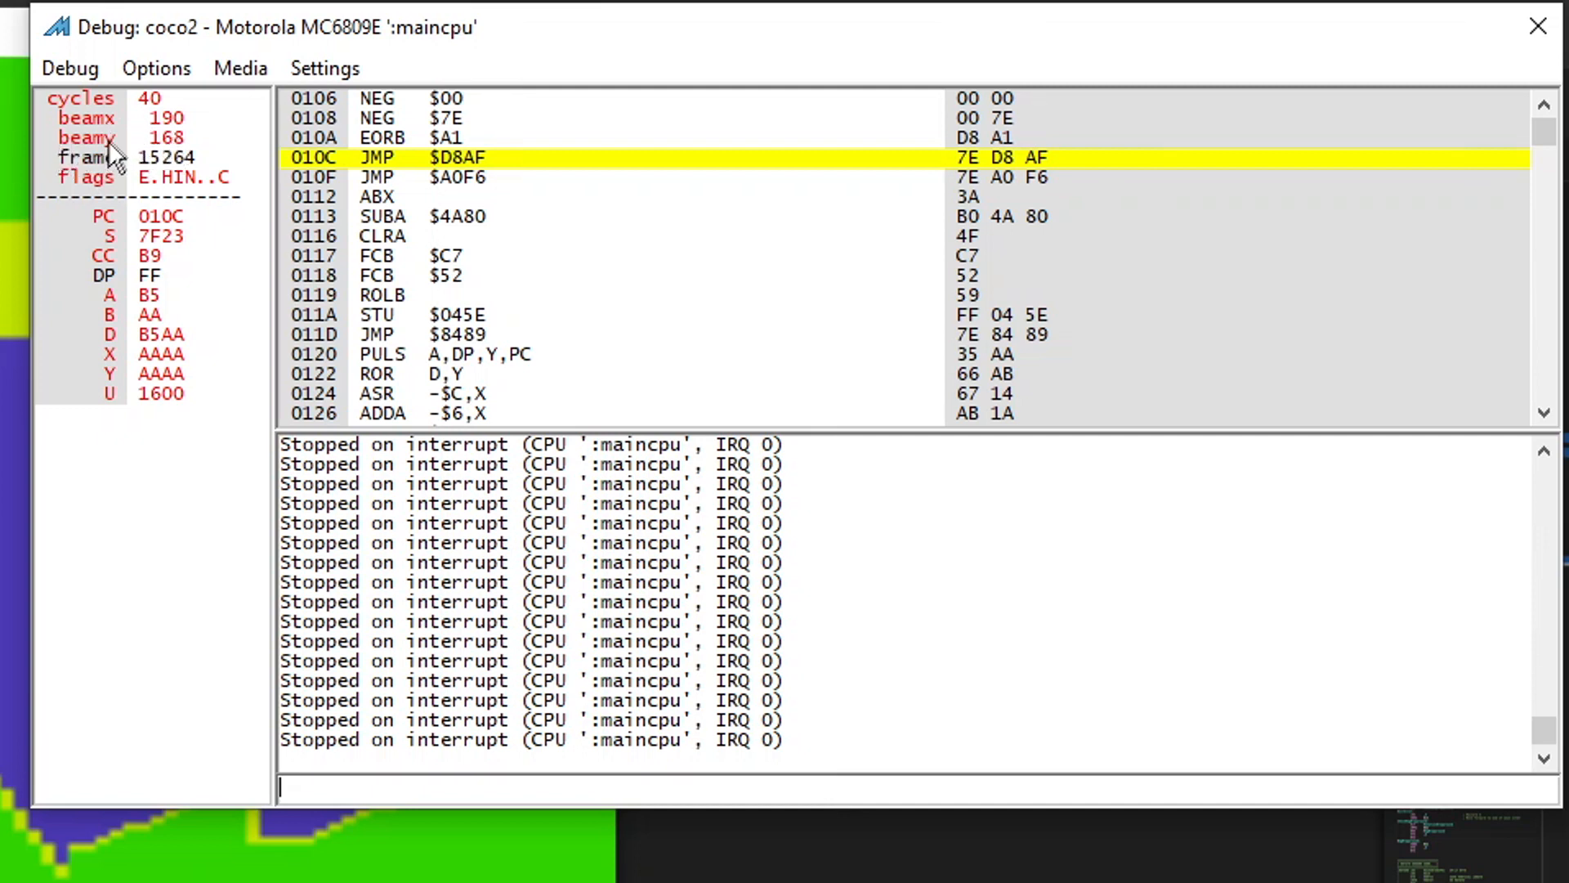
mouse_move(182, 144)
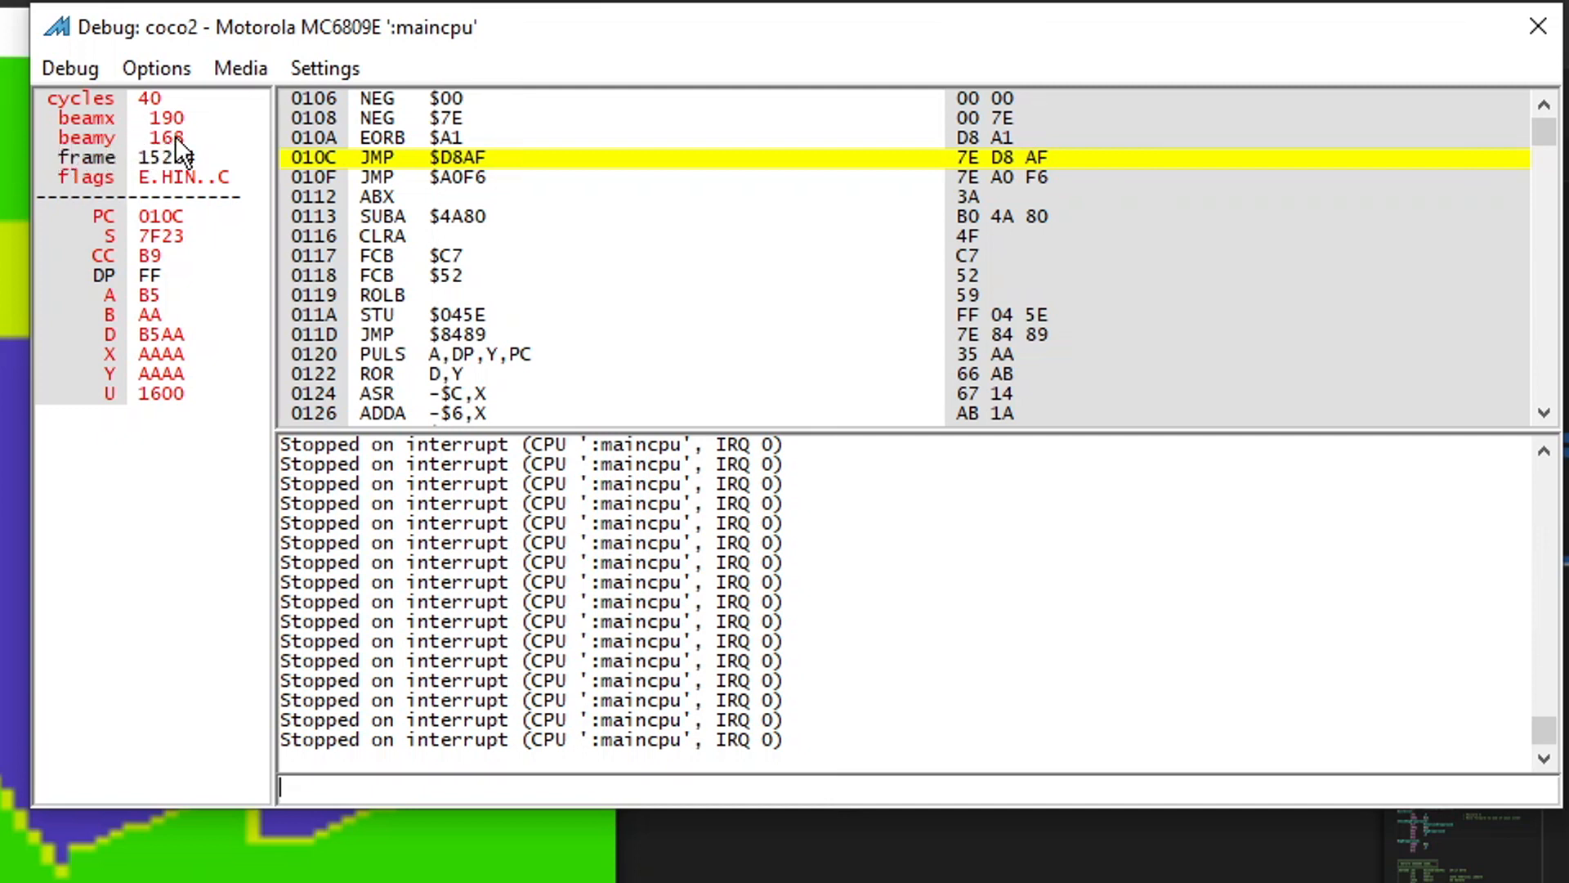
mouse_move(691, 348)
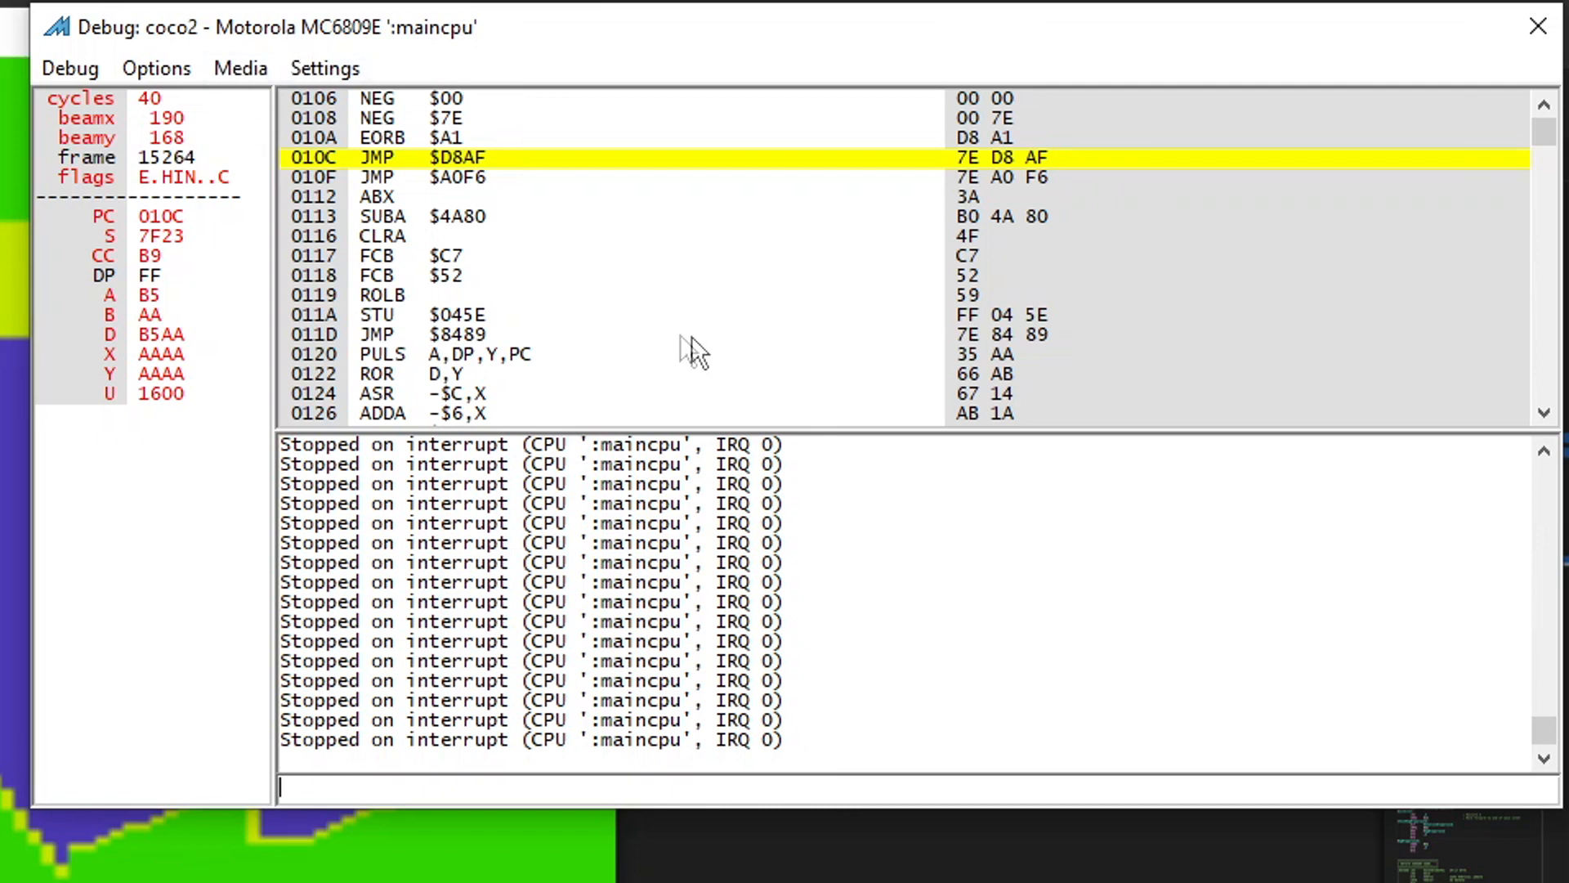
mouse_move(696, 348)
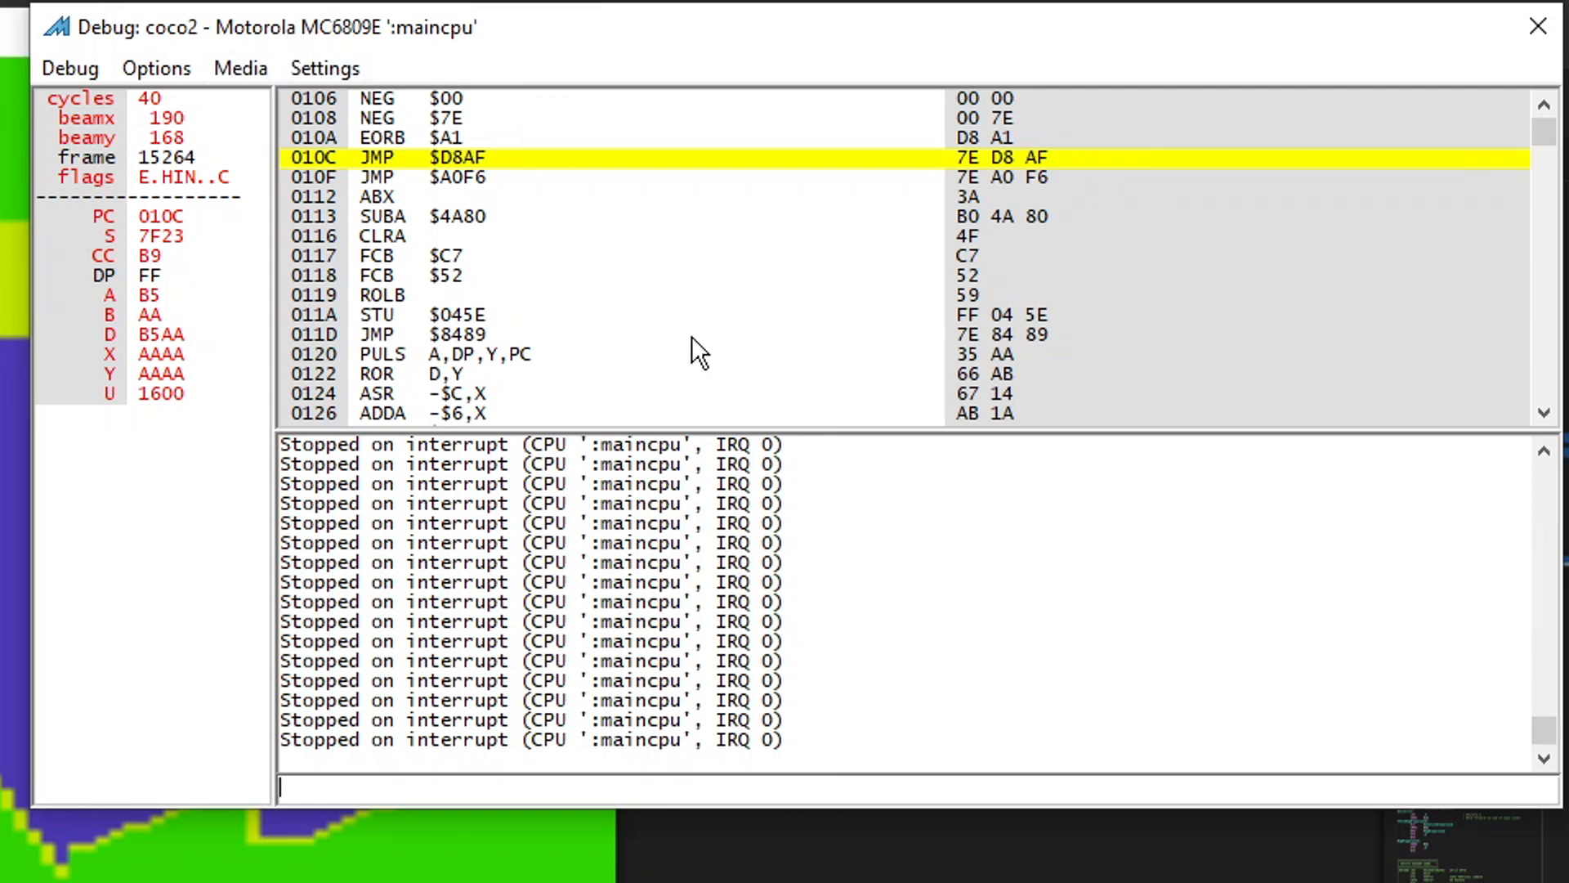